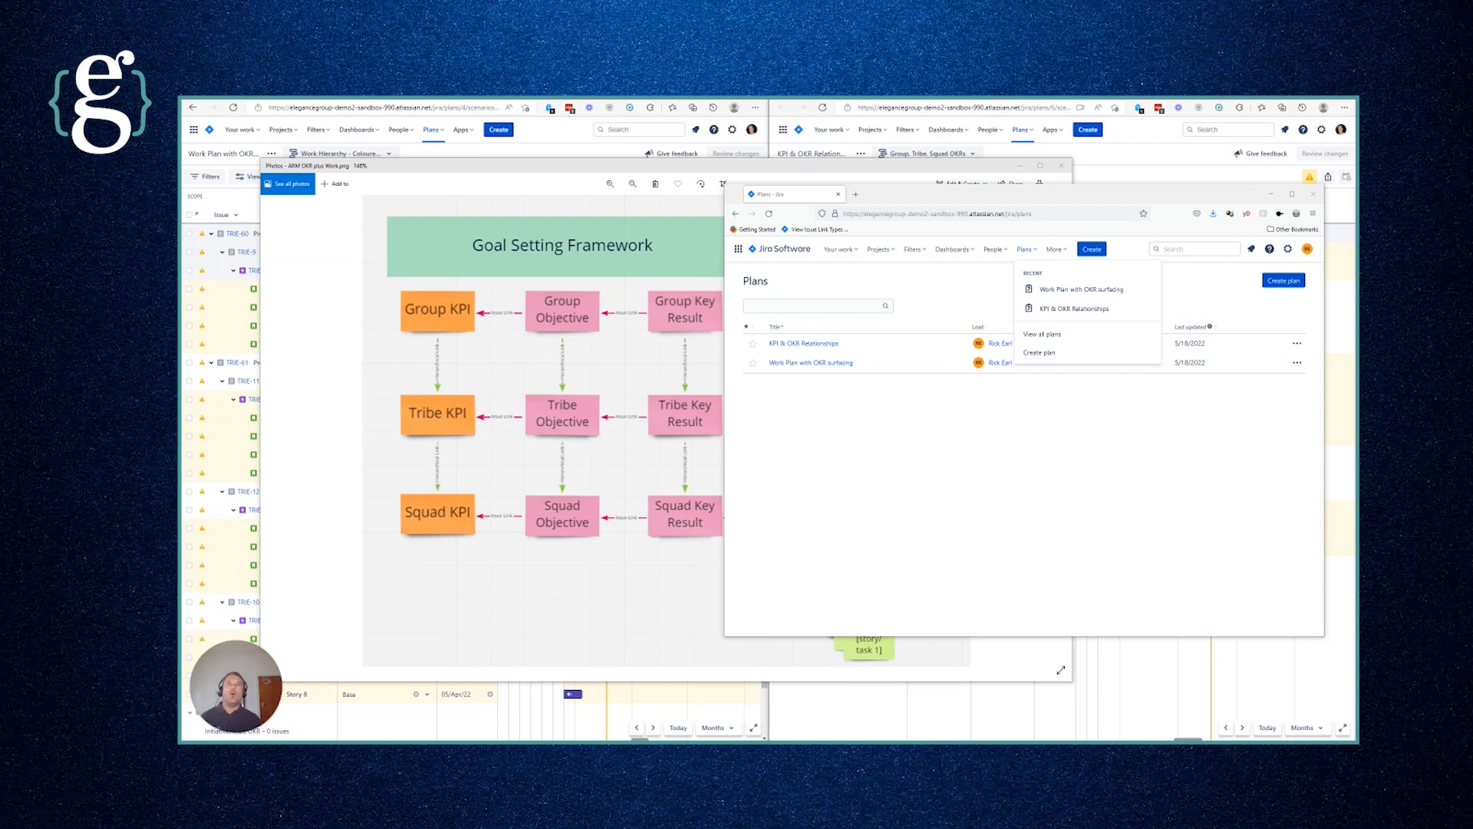
{"action": "mouse_move", "coordinate": [695, 669]}
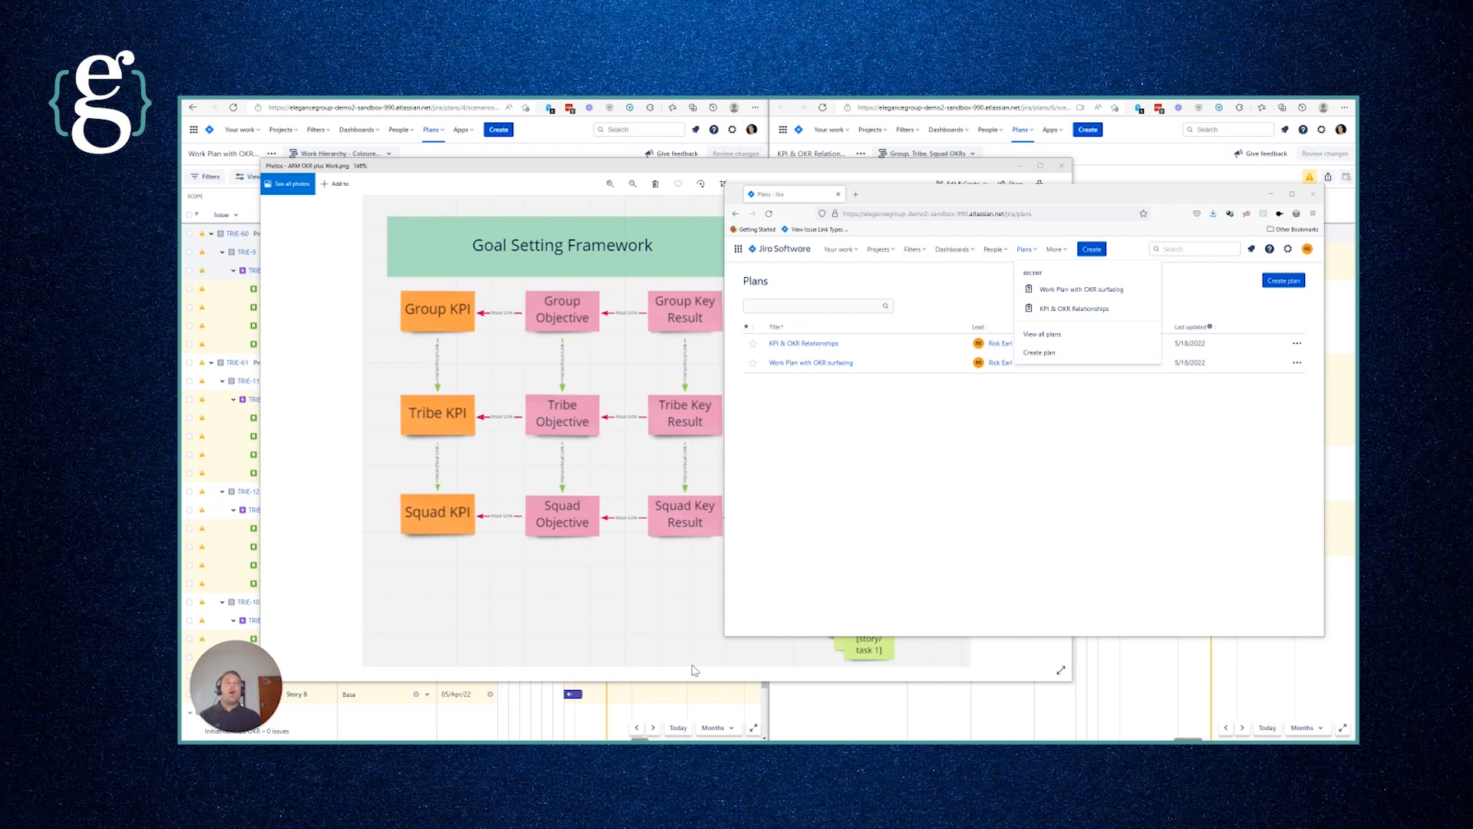
{"action": "mouse_move", "coordinate": [987, 531]}
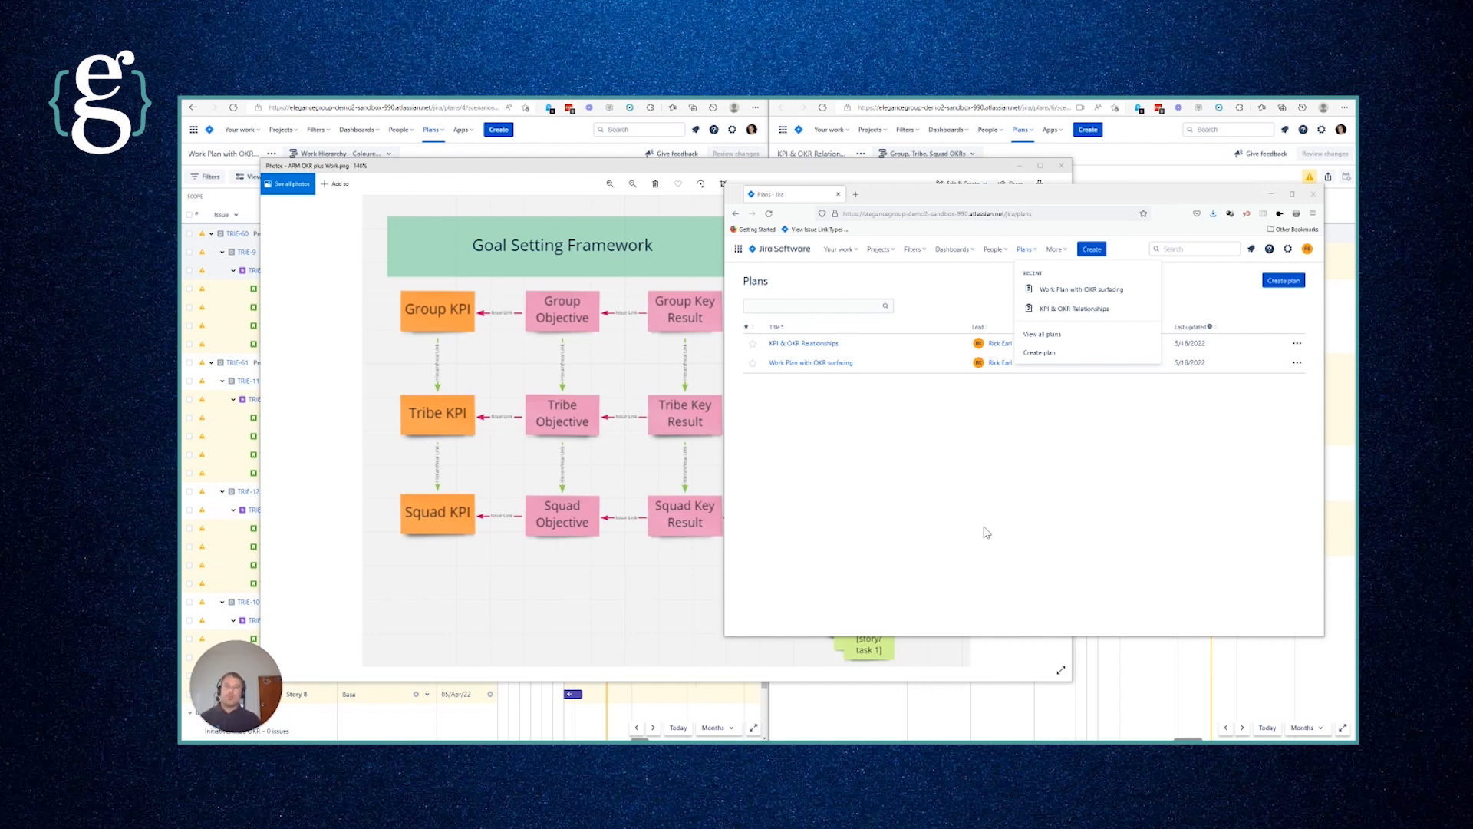
{"action": "mouse_move", "coordinate": [833, 471]}
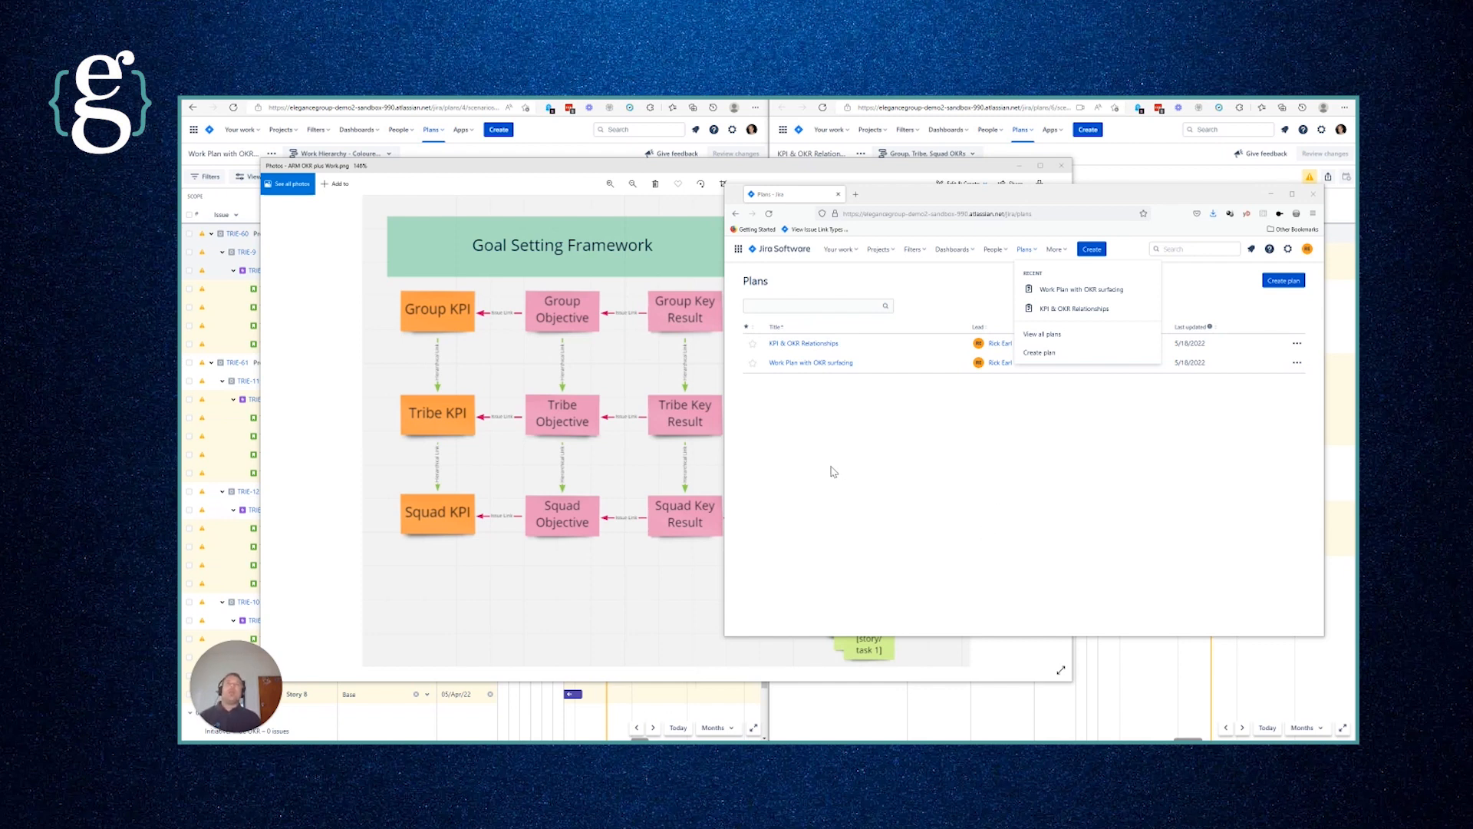
Step: Dismiss the recent plans menu and open the KPI & OKR Relationships plan
{"action": "left_click", "coordinate": [934, 390]}
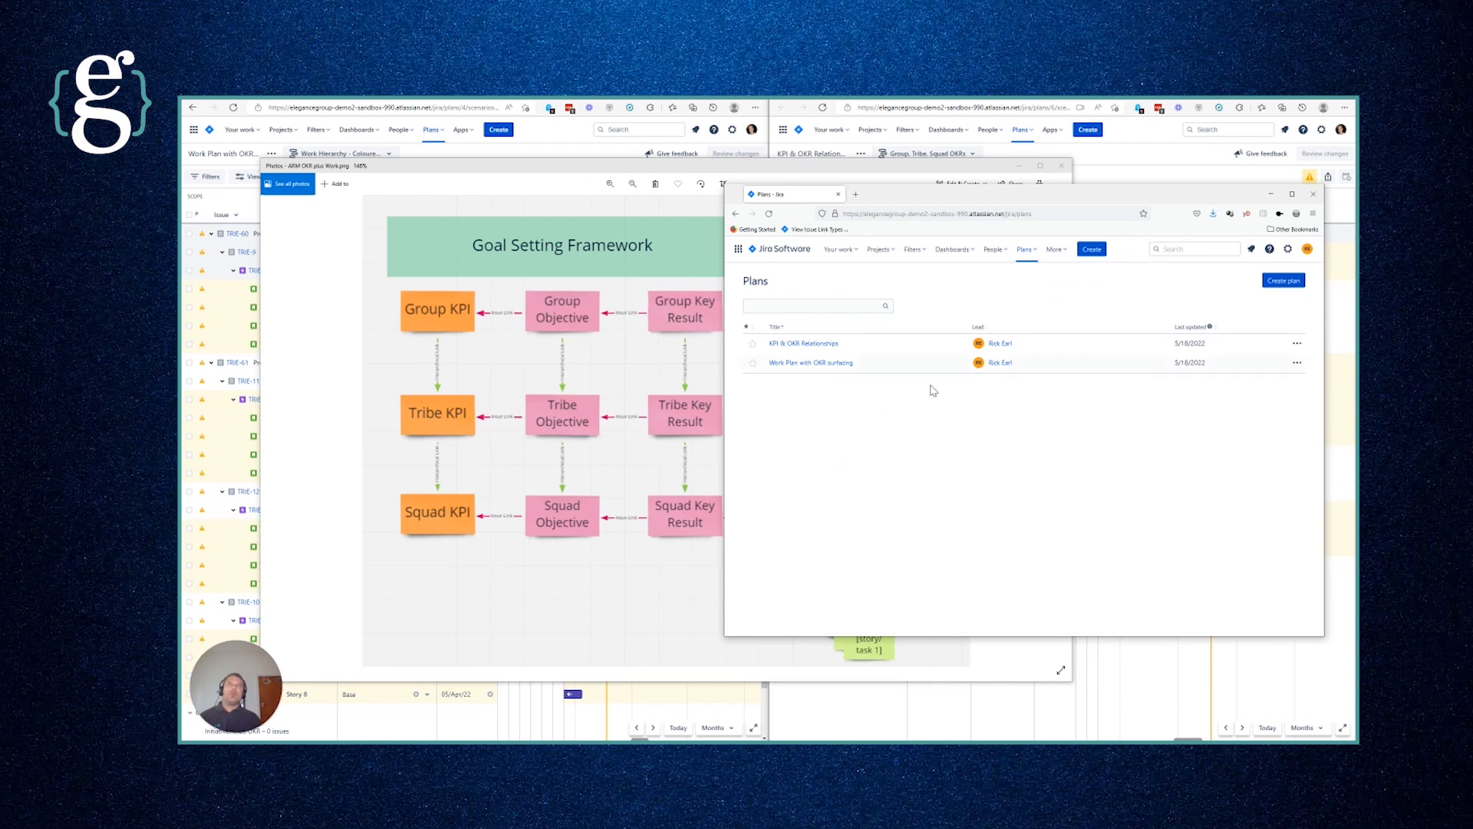
{"action": "mouse_move", "coordinate": [830, 350]}
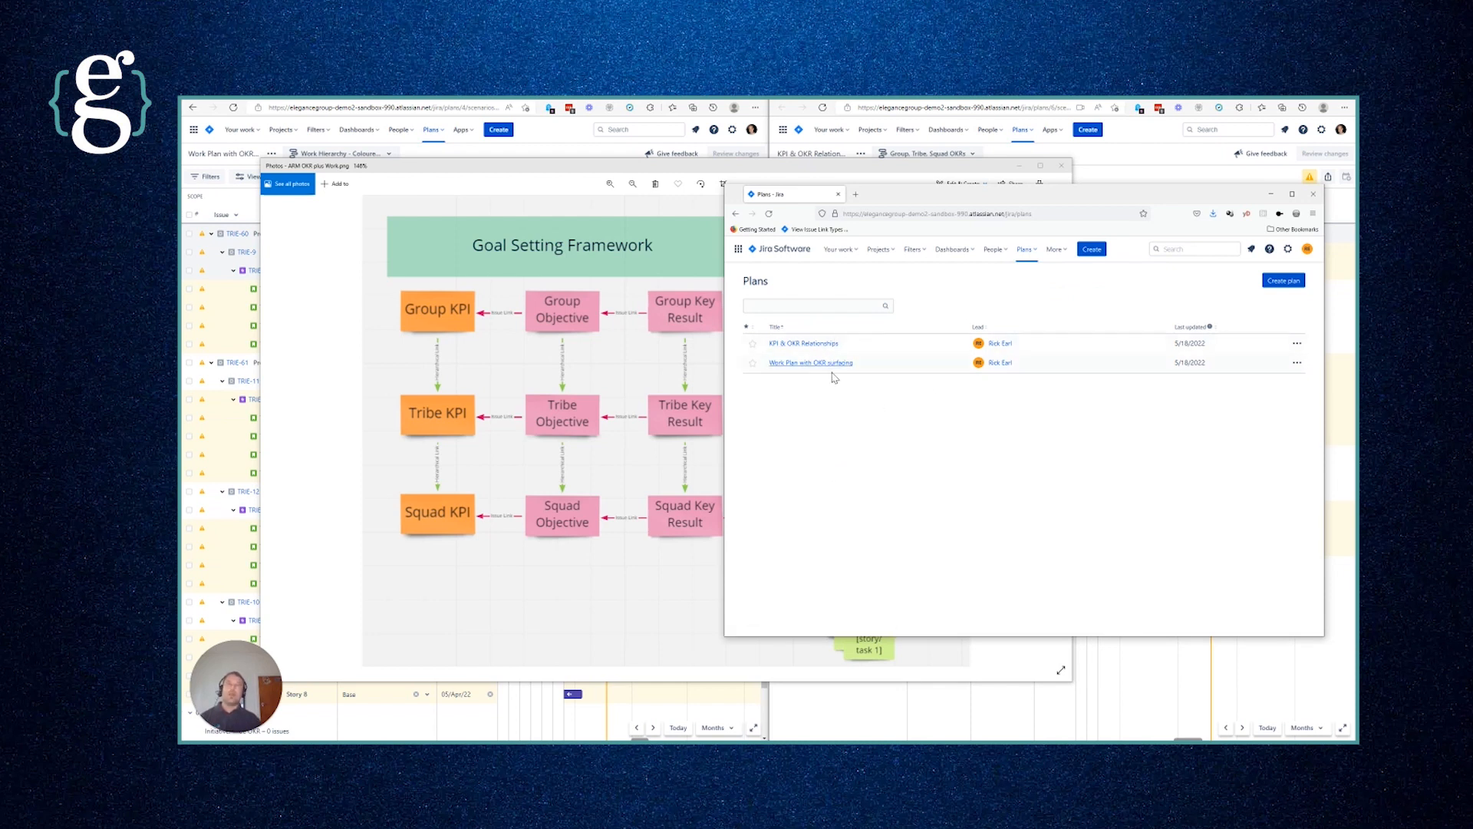
{"action": "mouse_move", "coordinate": [831, 345]}
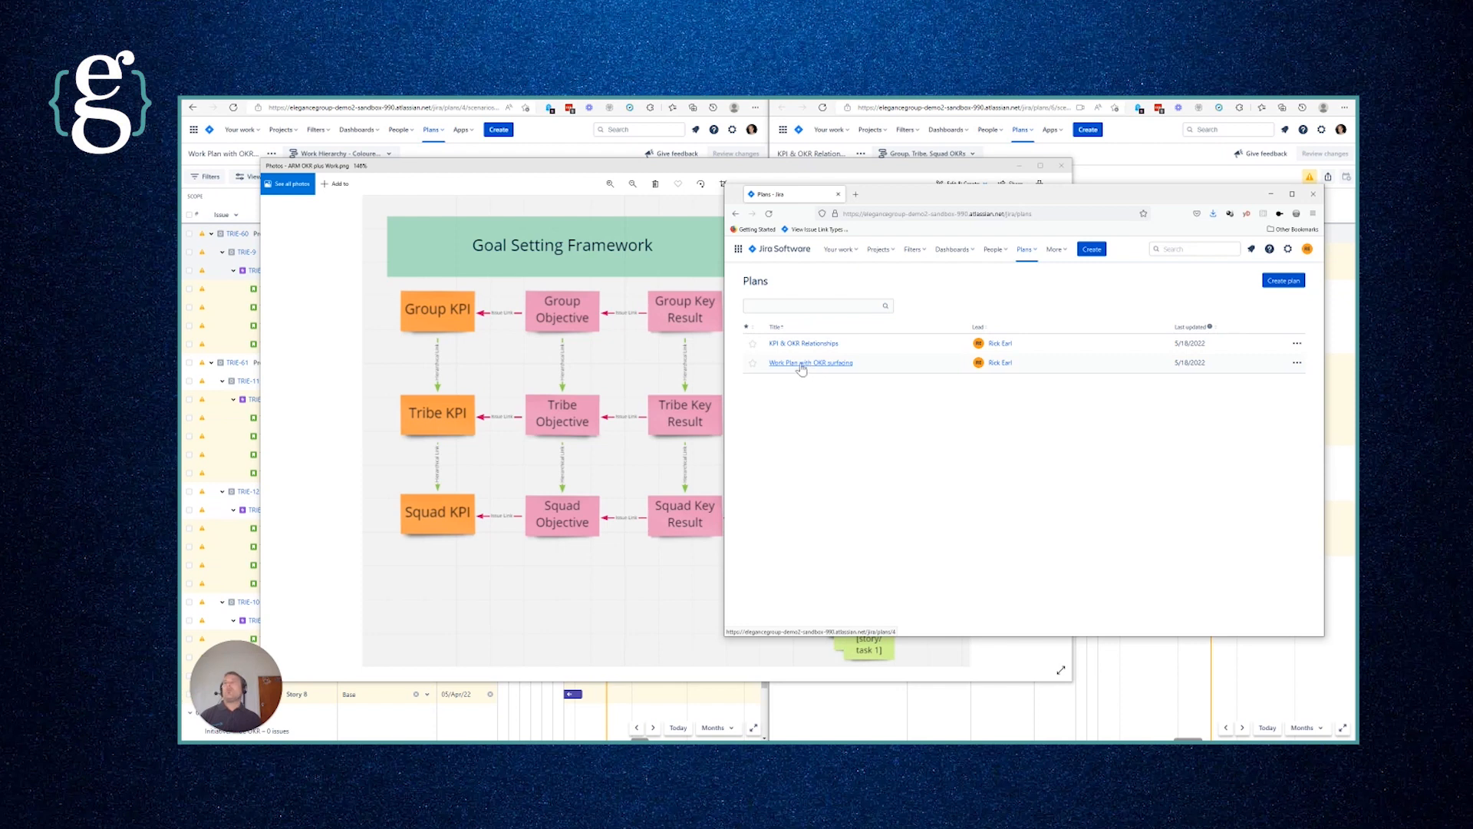
{"action": "mouse_move", "coordinate": [212, 344]}
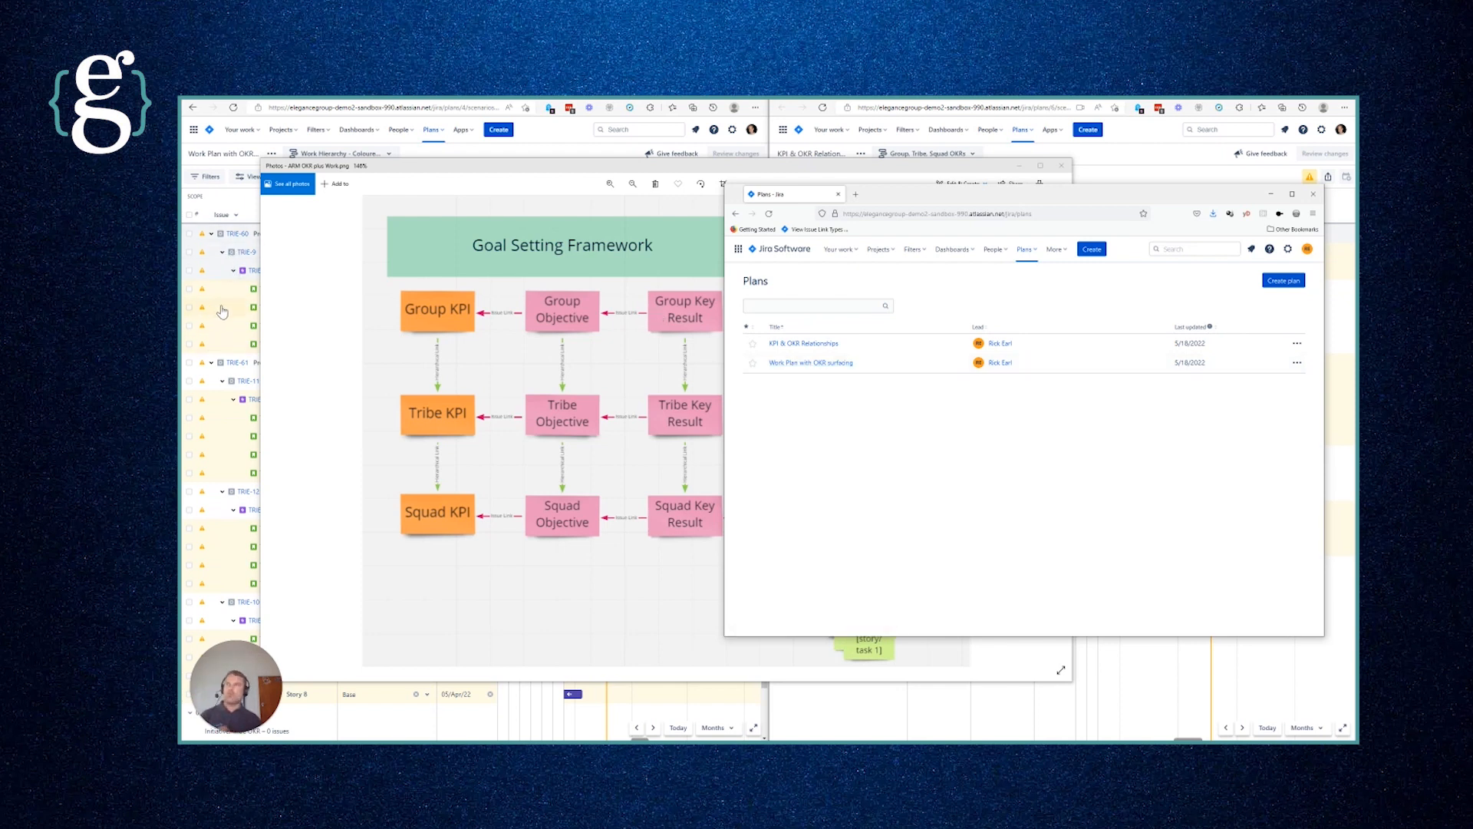
{"action": "mouse_move", "coordinate": [234, 336]}
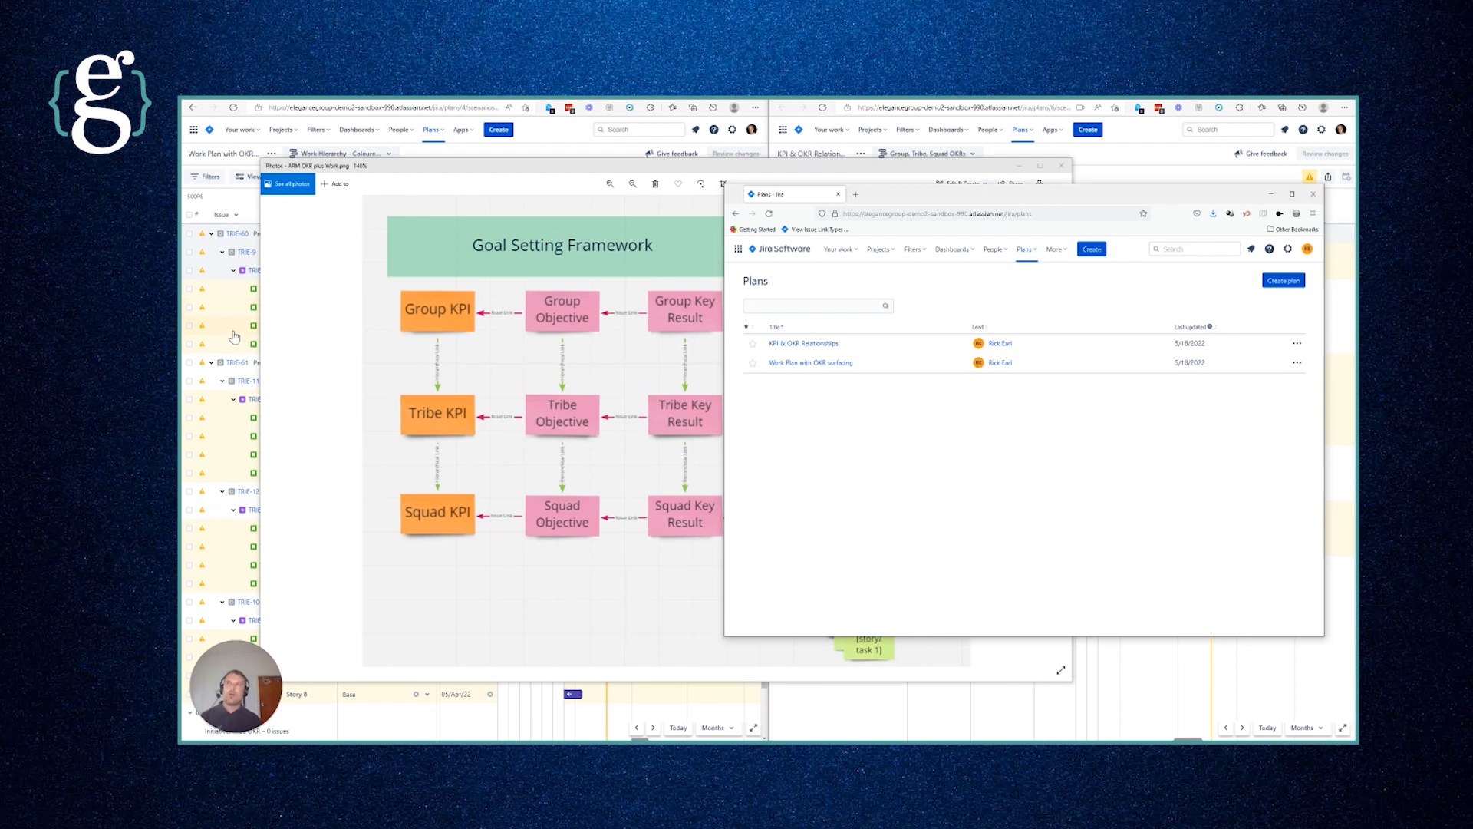
{"action": "mouse_move", "coordinate": [817, 353]}
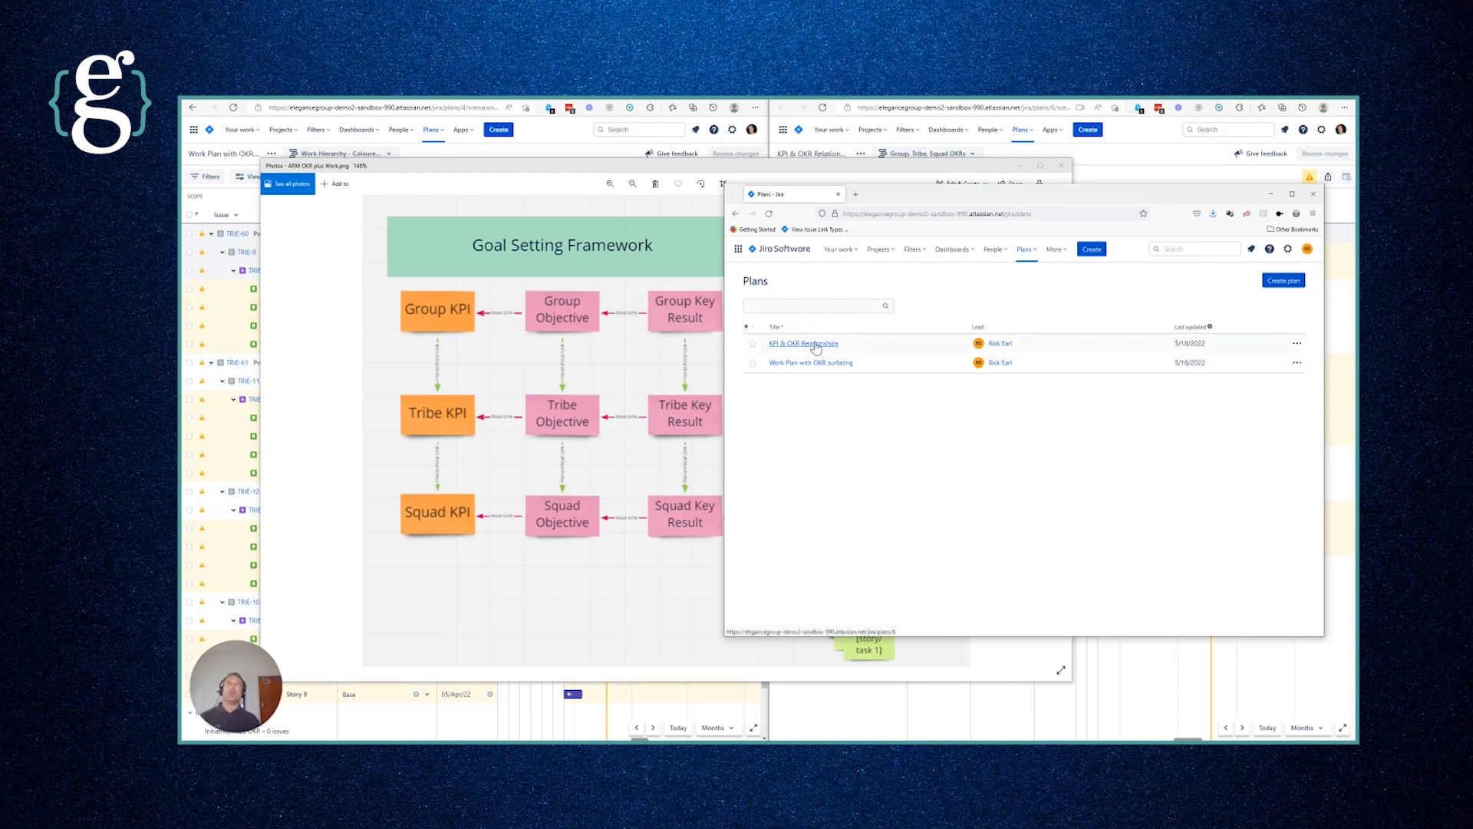
{"action": "left_click", "coordinate": [802, 343]}
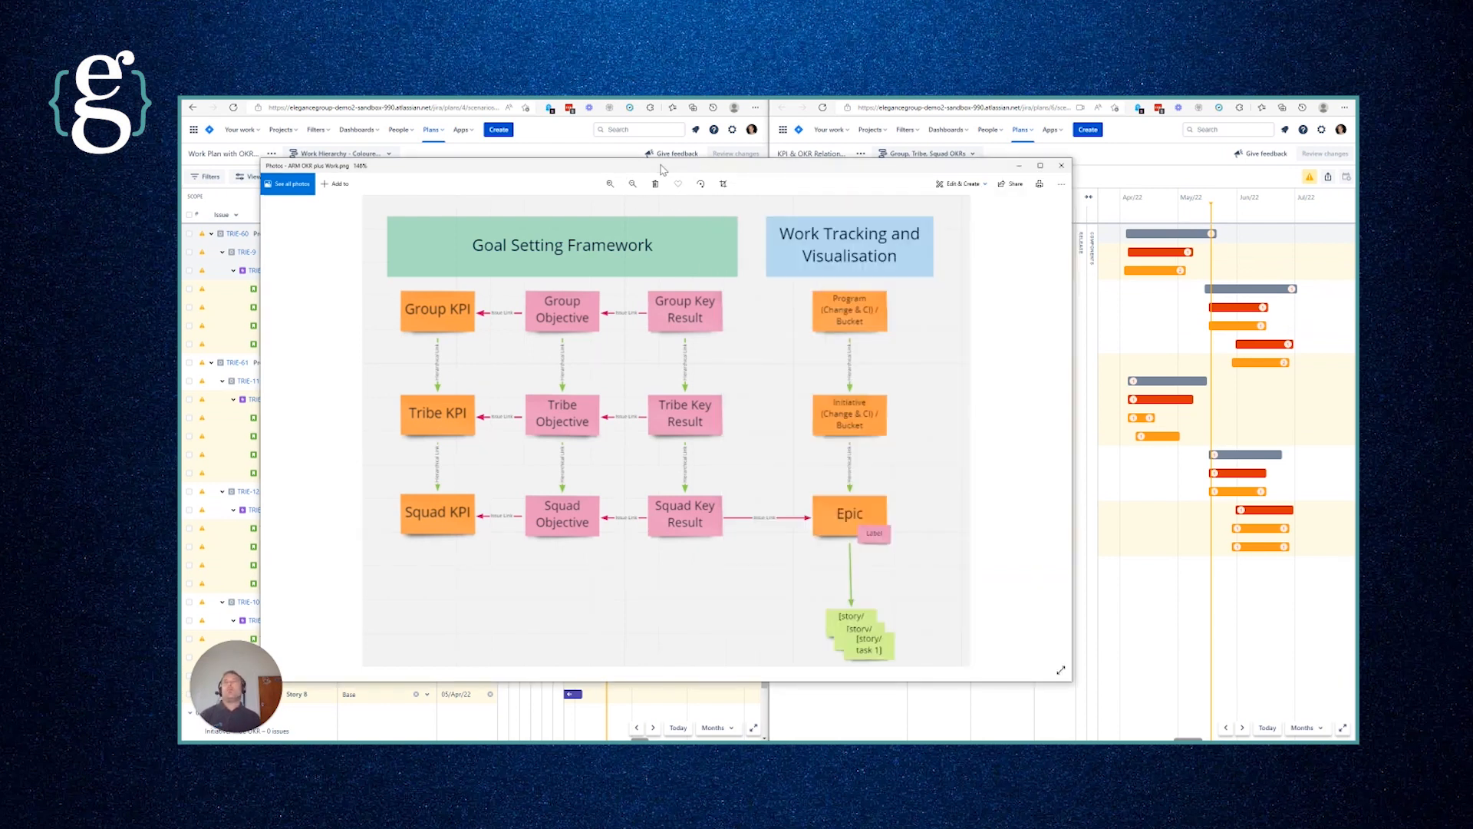
{"action": "mouse_move", "coordinate": [672, 494]}
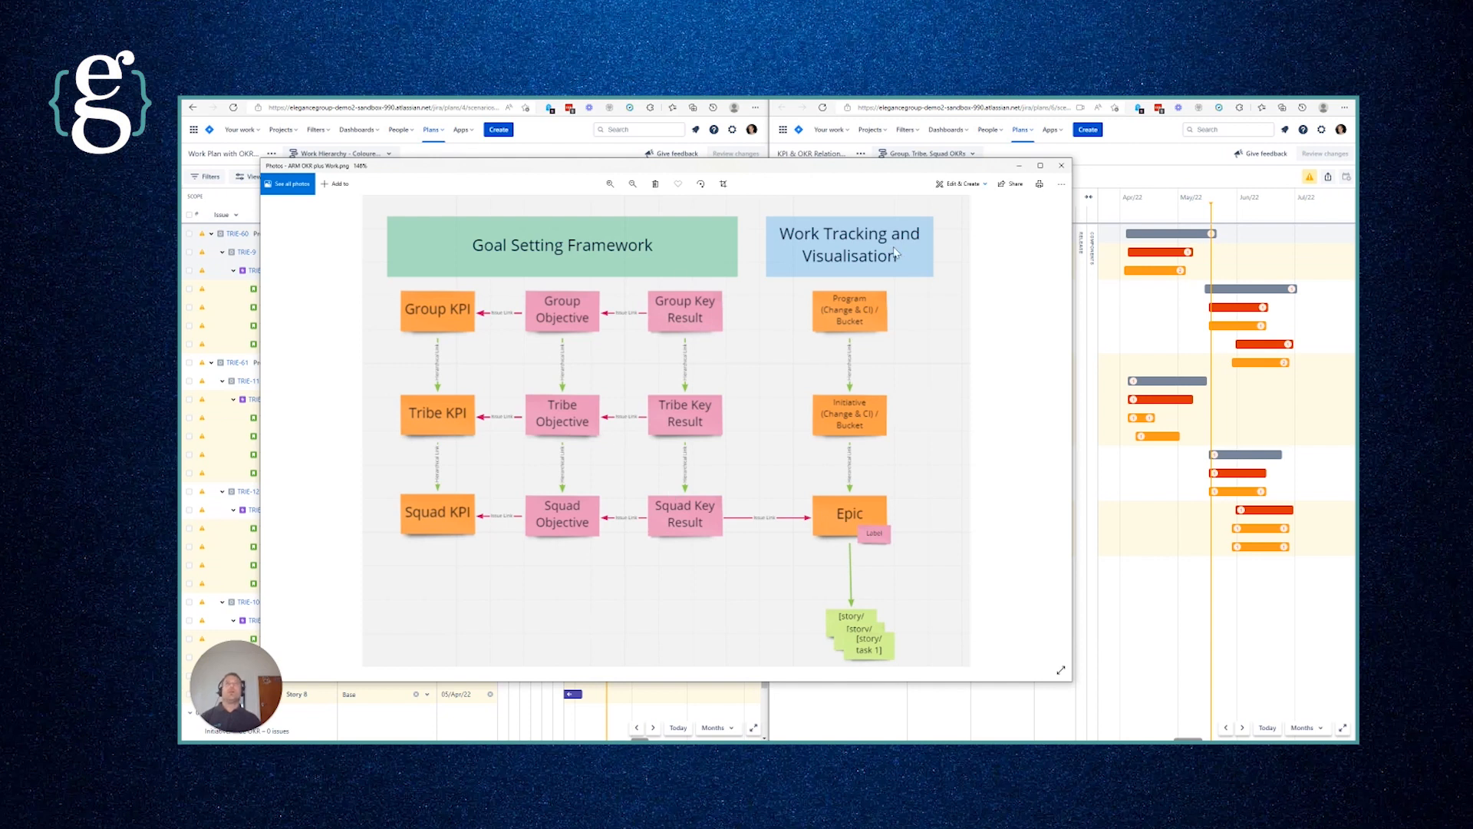
{"action": "mouse_move", "coordinate": [868, 456]}
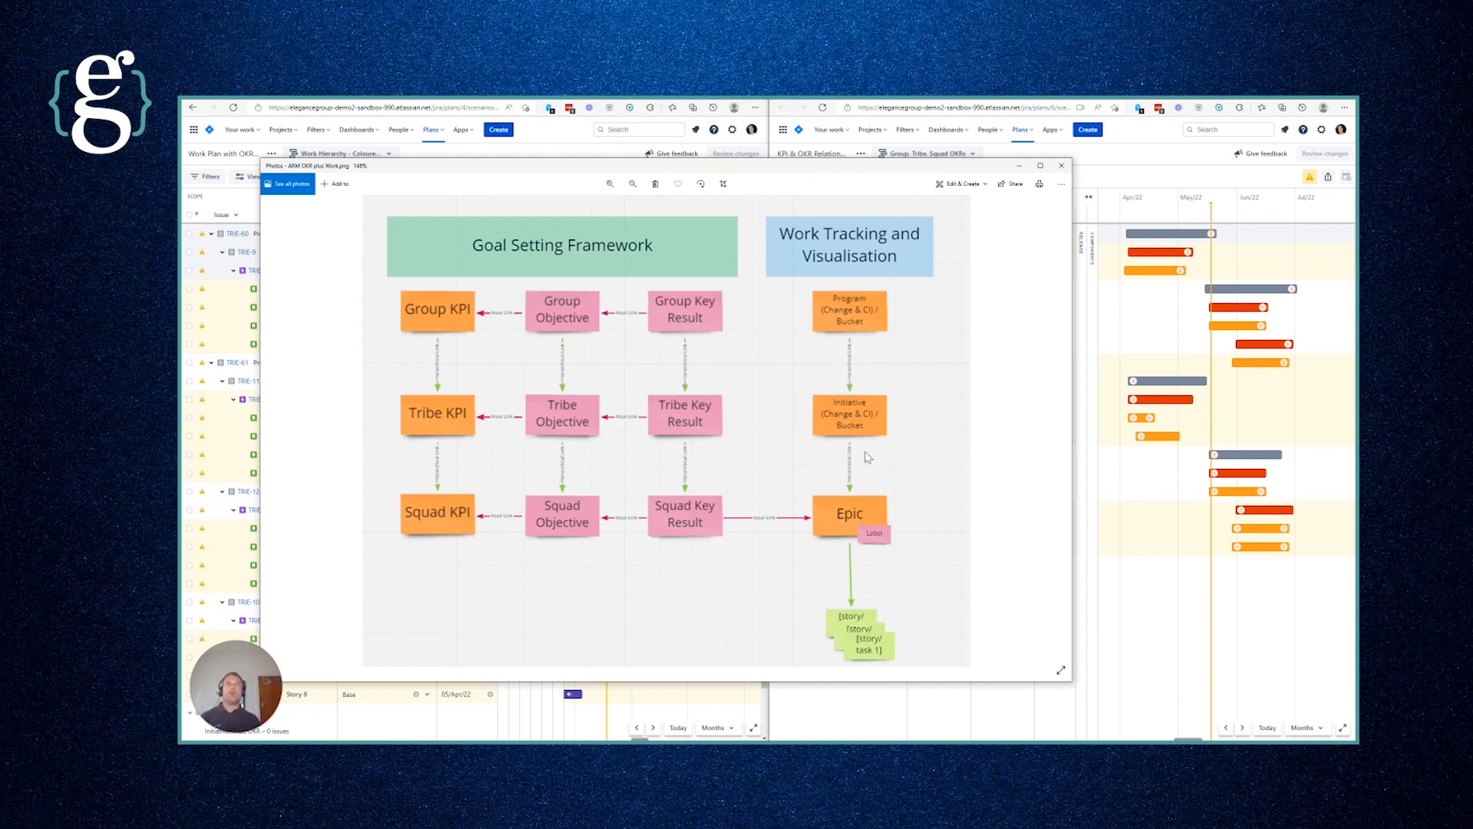
{"action": "mouse_move", "coordinate": [859, 427]}
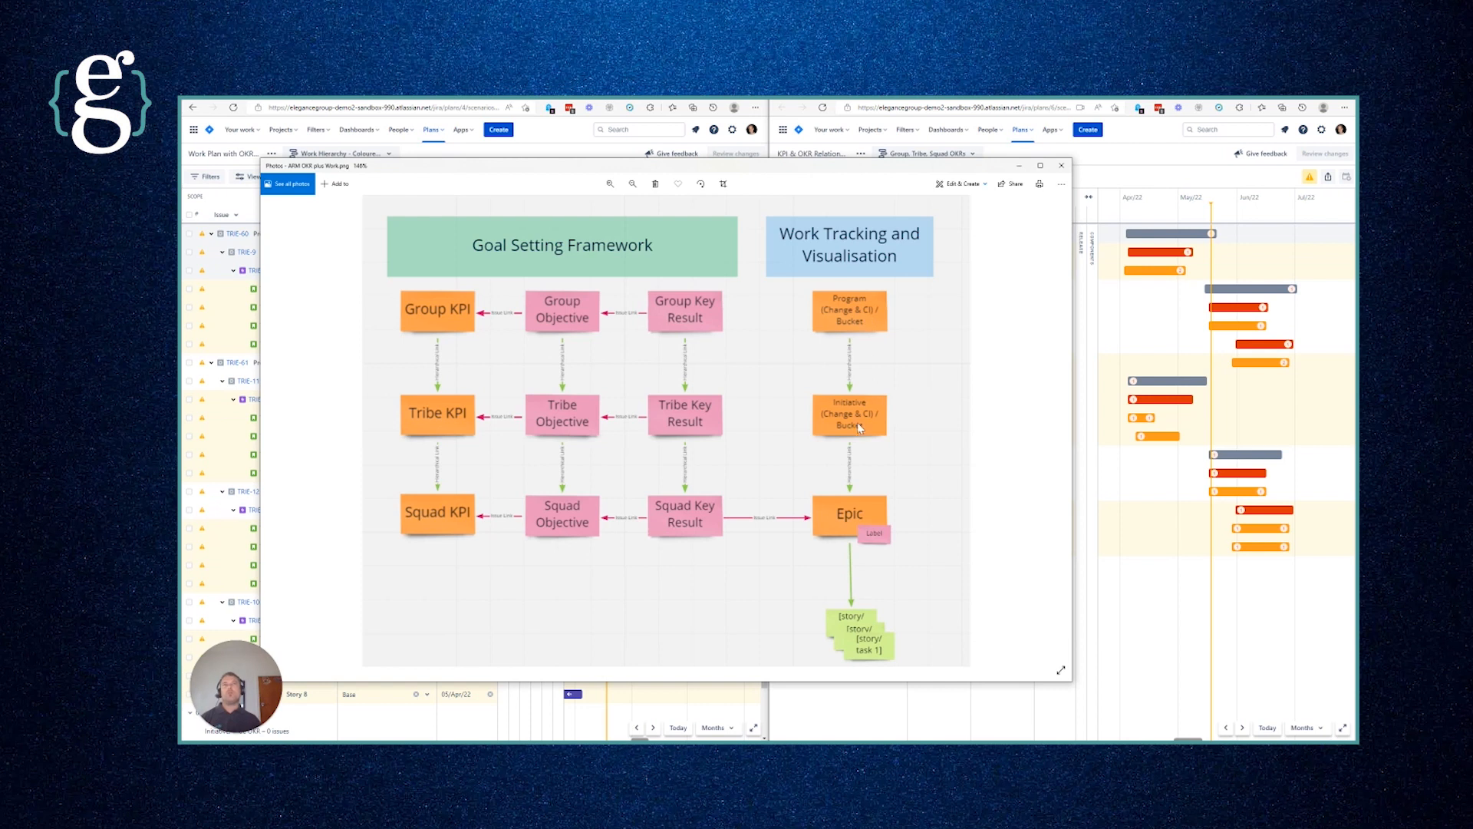
{"action": "mouse_move", "coordinate": [854, 633]}
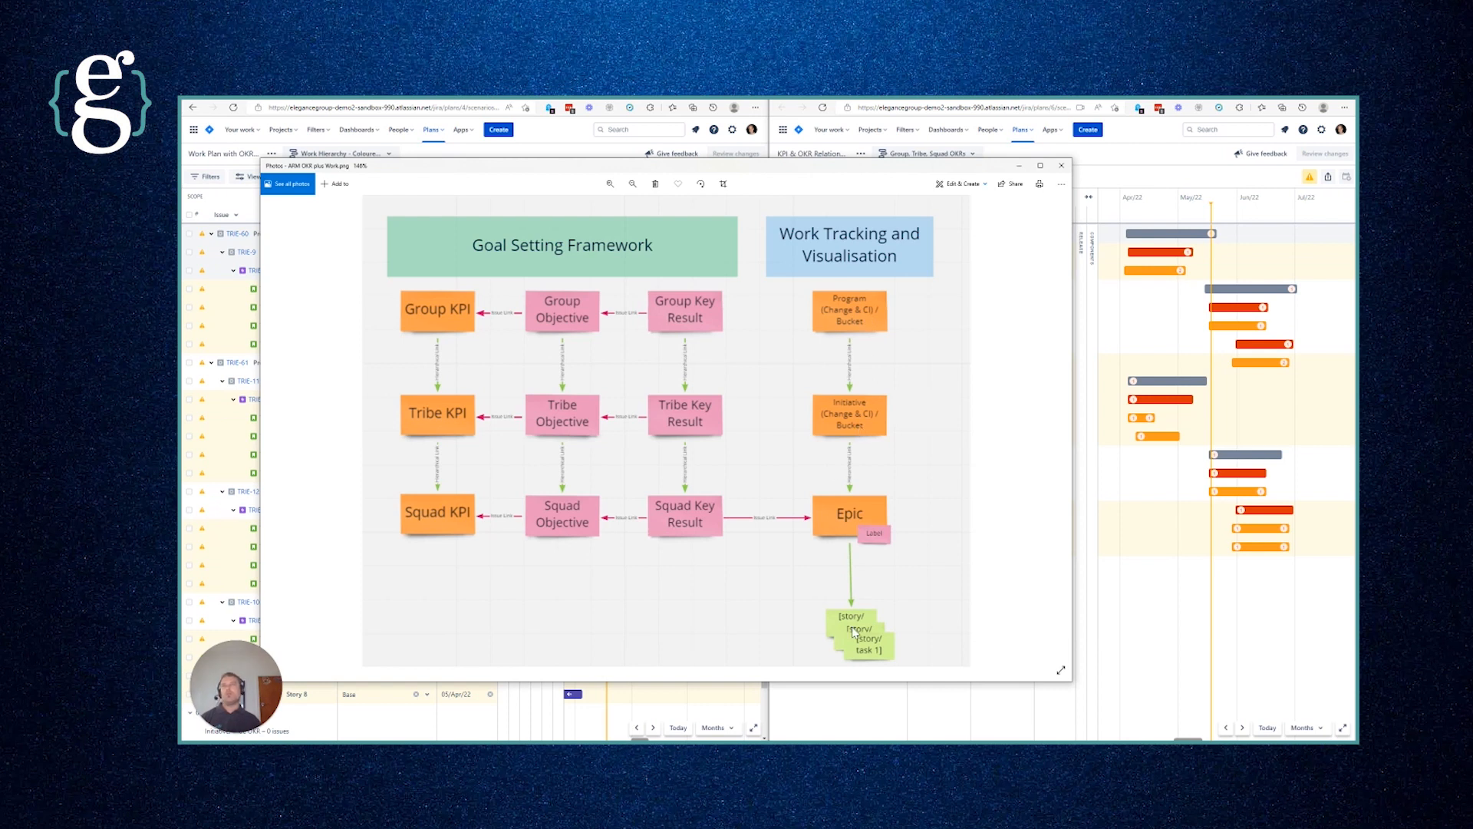
{"action": "mouse_move", "coordinate": [540, 415]}
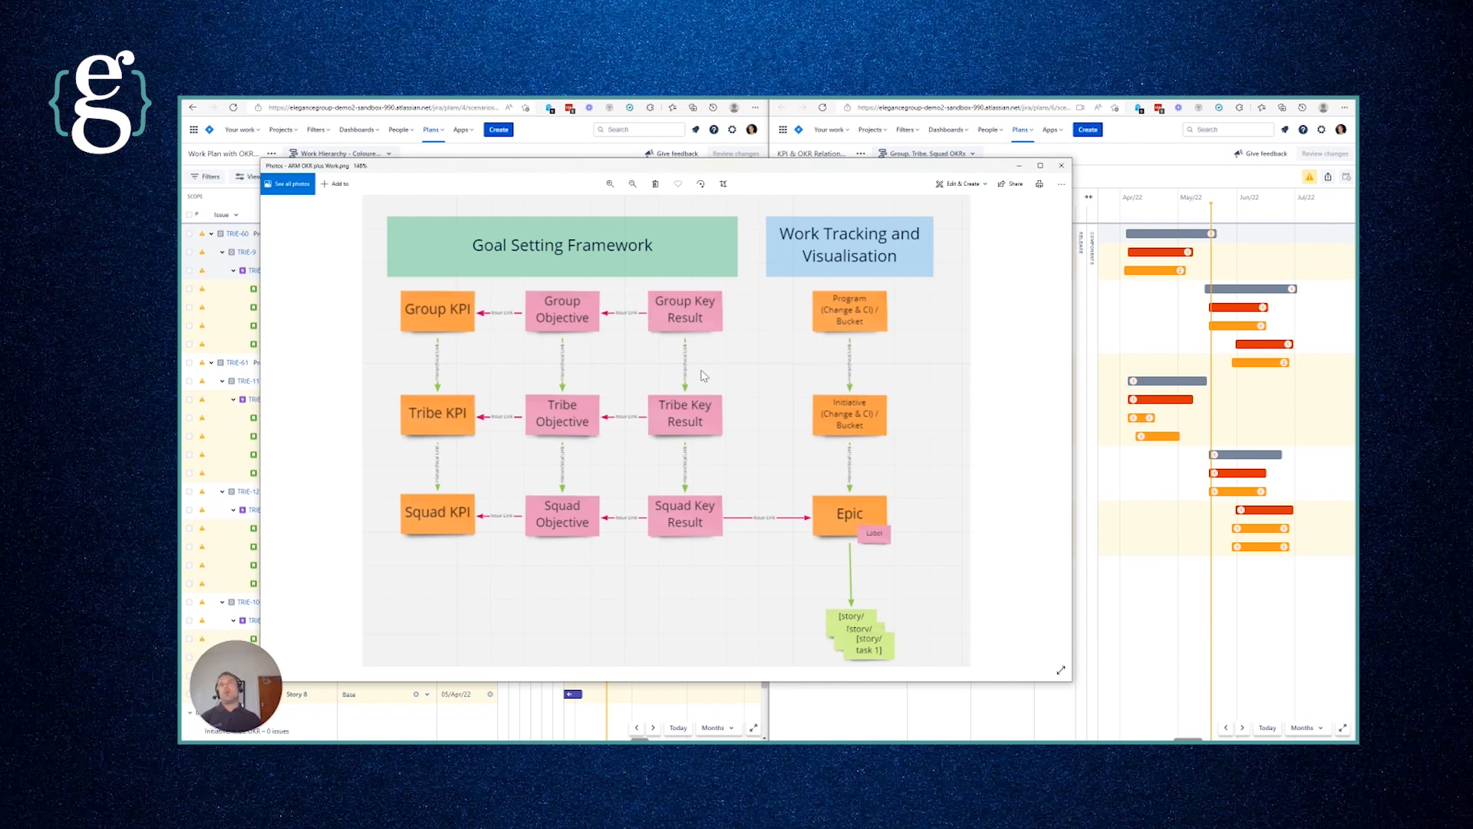
{"action": "mouse_move", "coordinate": [698, 457]}
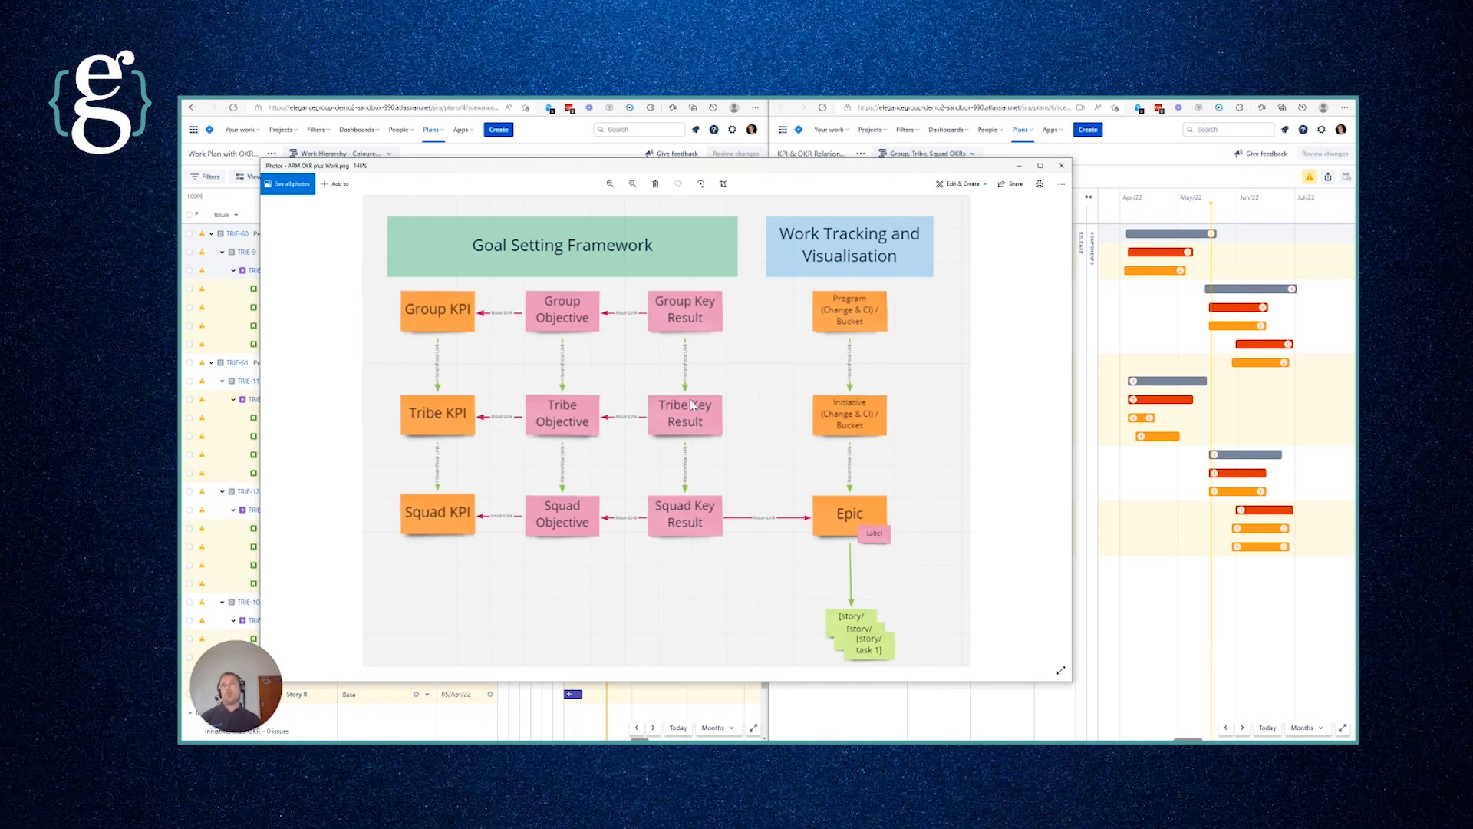
{"action": "mouse_move", "coordinate": [832, 531]}
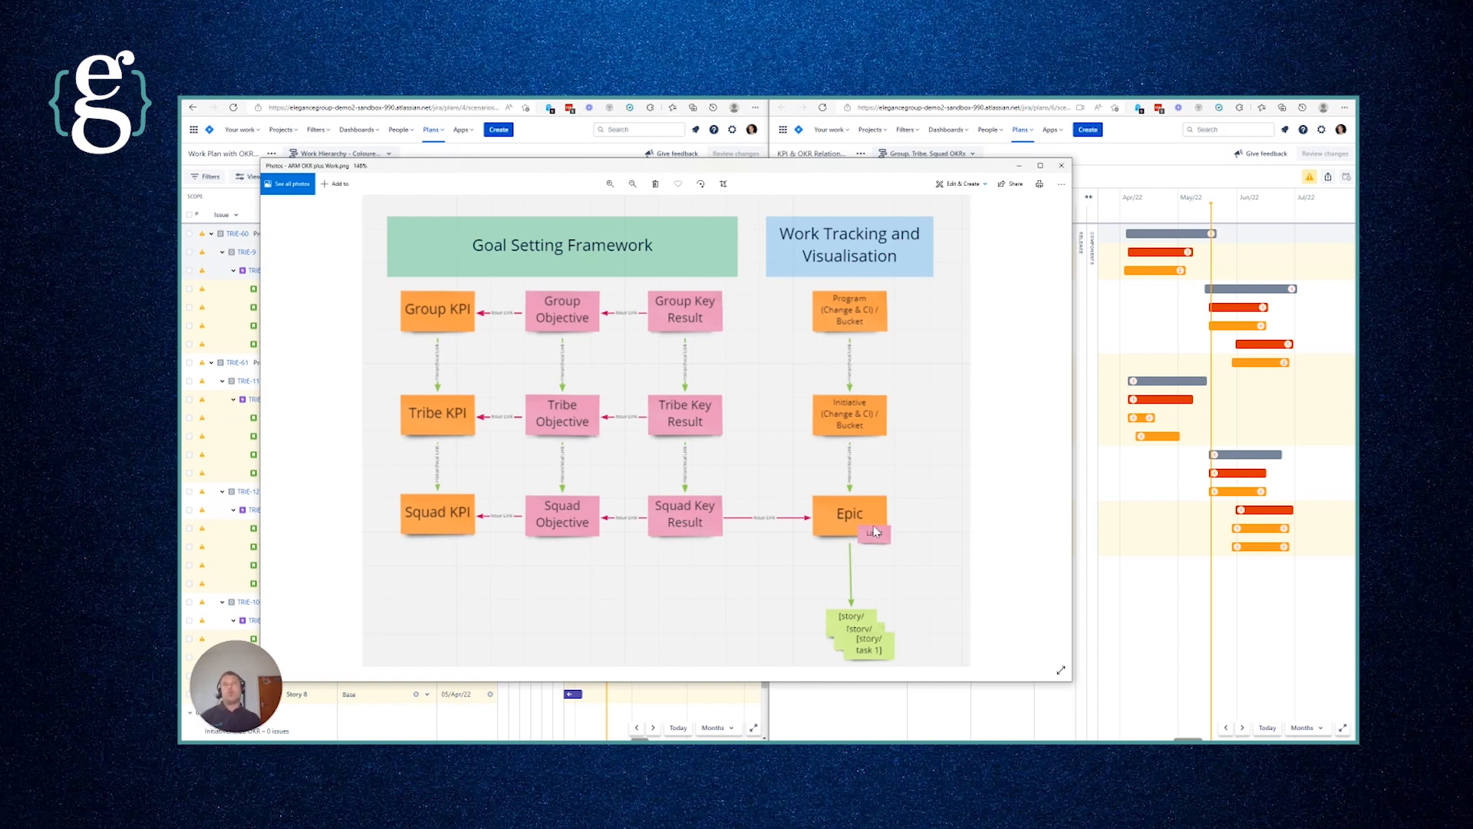
{"action": "mouse_move", "coordinate": [690, 536]}
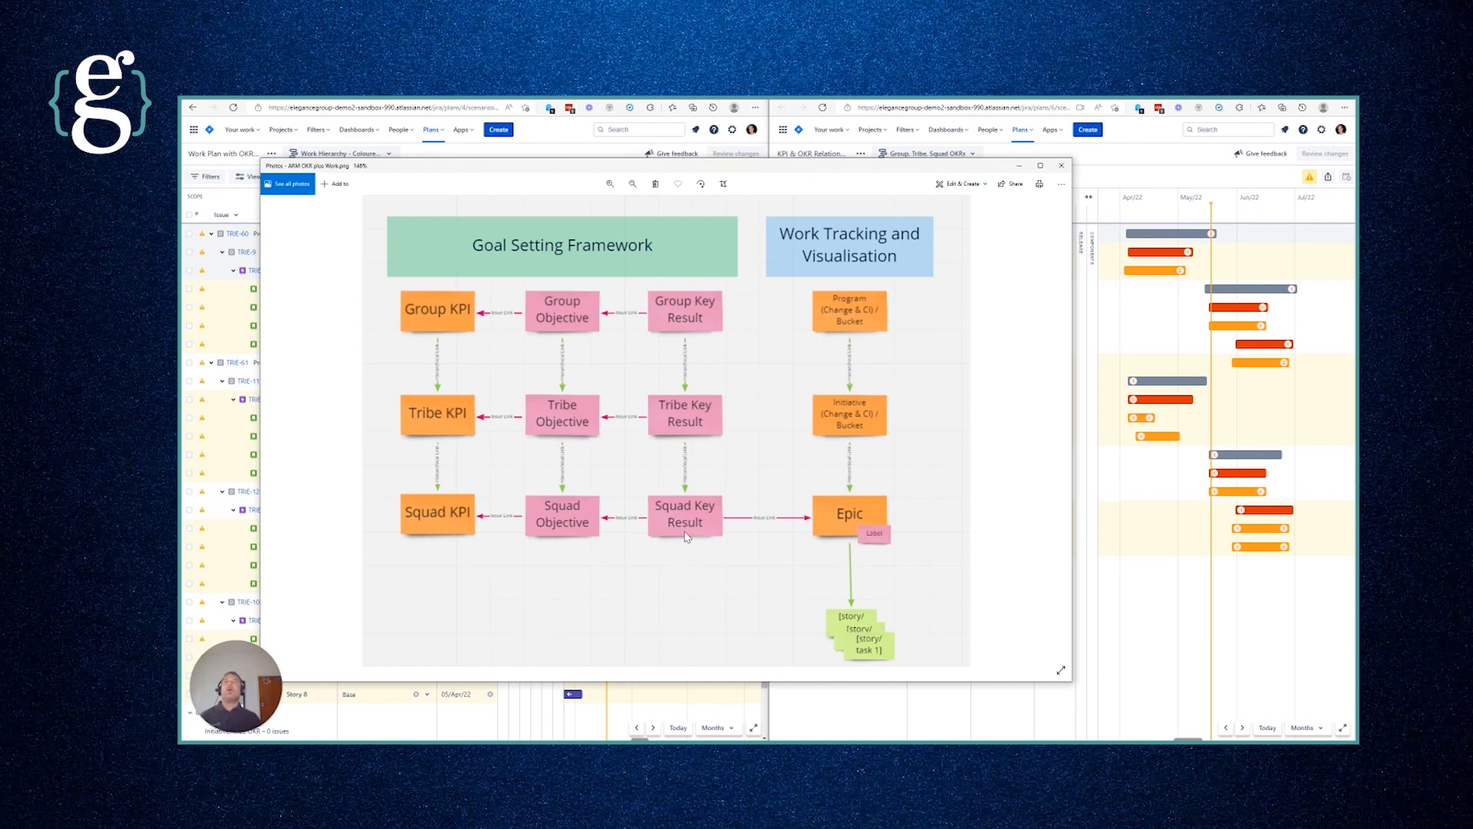
{"action": "mouse_move", "coordinate": [652, 527]}
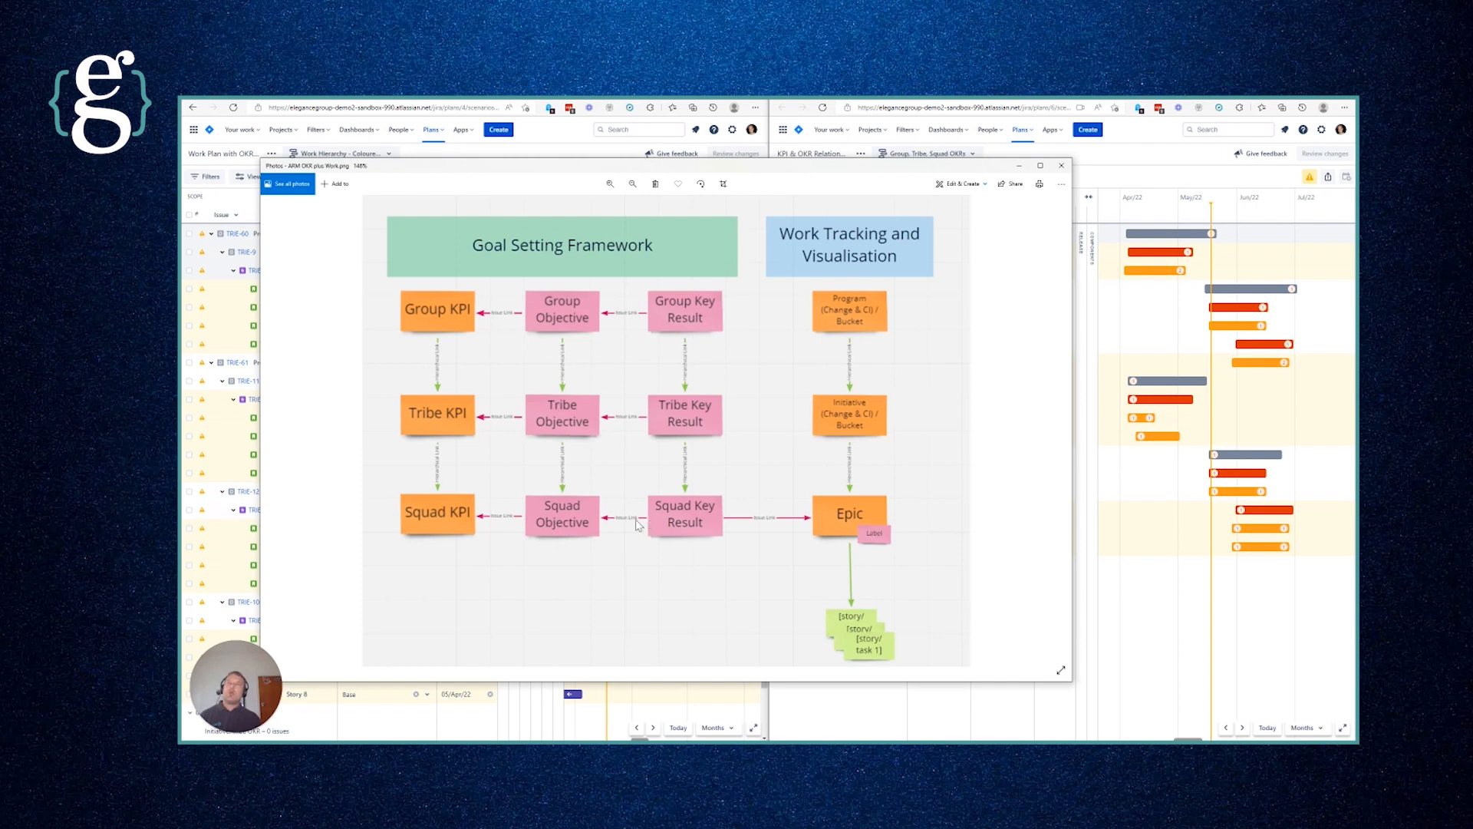
{"action": "mouse_move", "coordinate": [692, 509]}
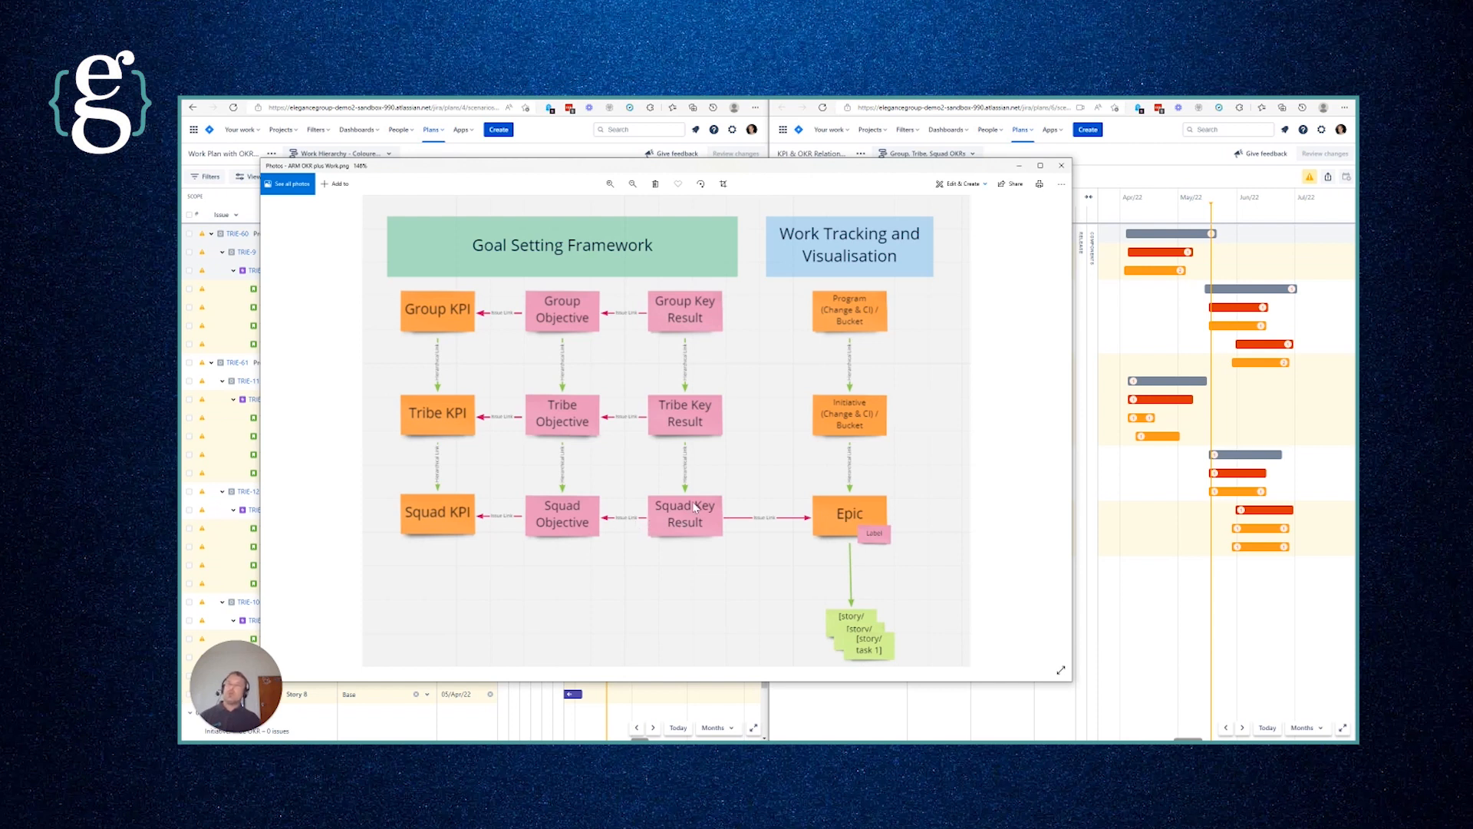
{"action": "mouse_move", "coordinate": [640, 524]}
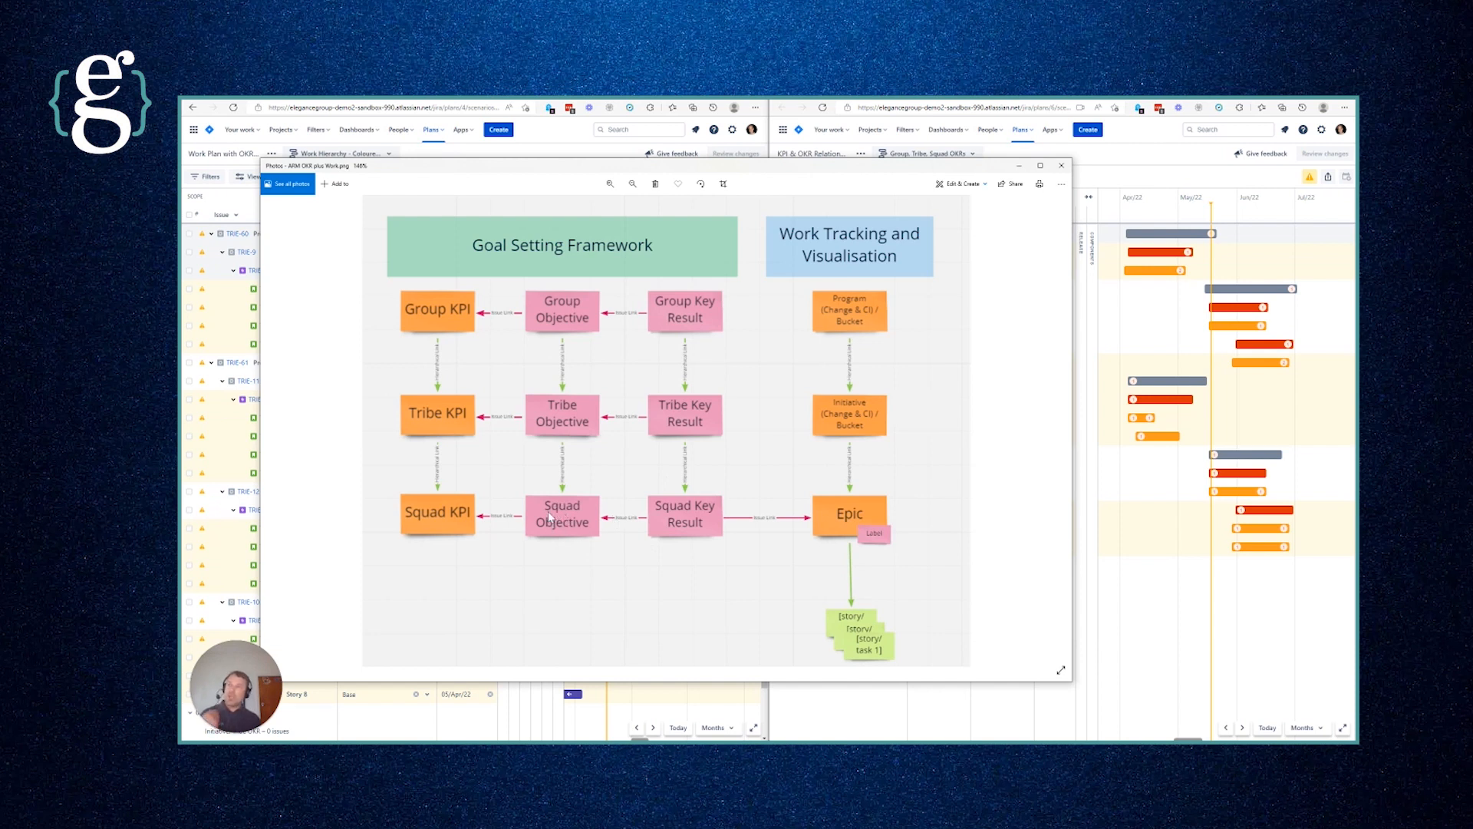
{"action": "mouse_move", "coordinate": [544, 536]}
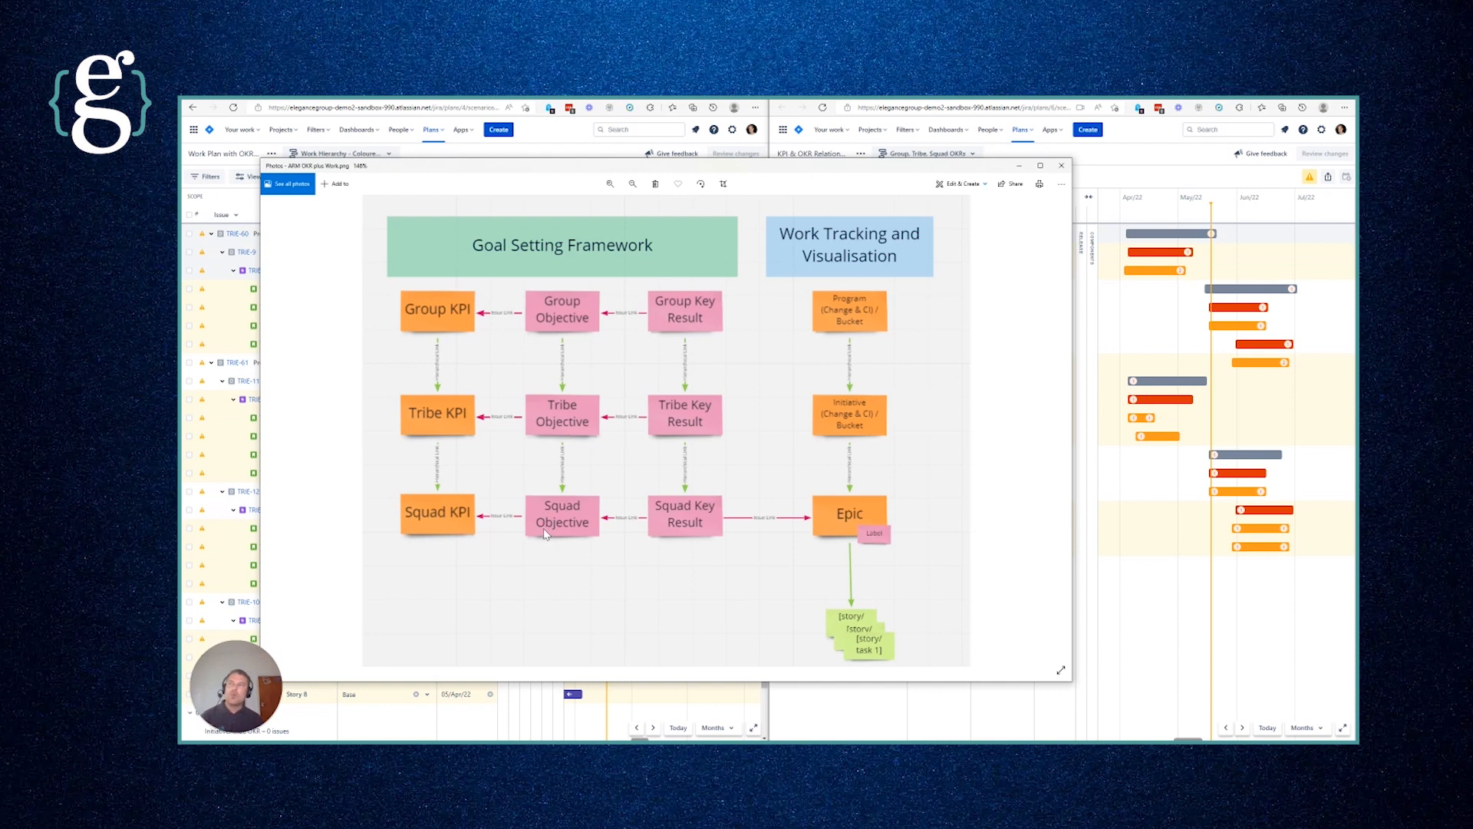
{"action": "mouse_move", "coordinate": [640, 527]}
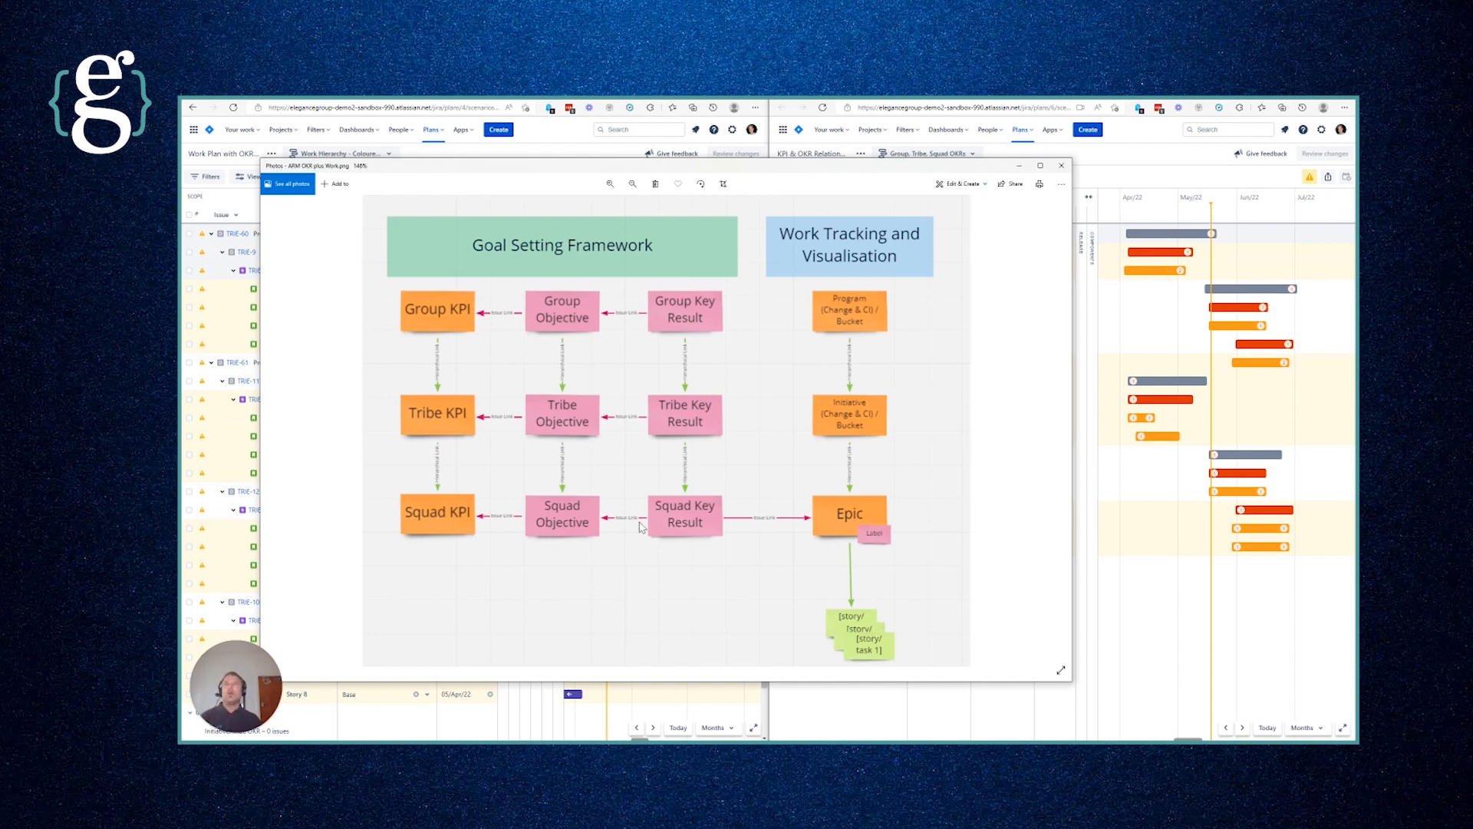
{"action": "mouse_move", "coordinate": [591, 404]}
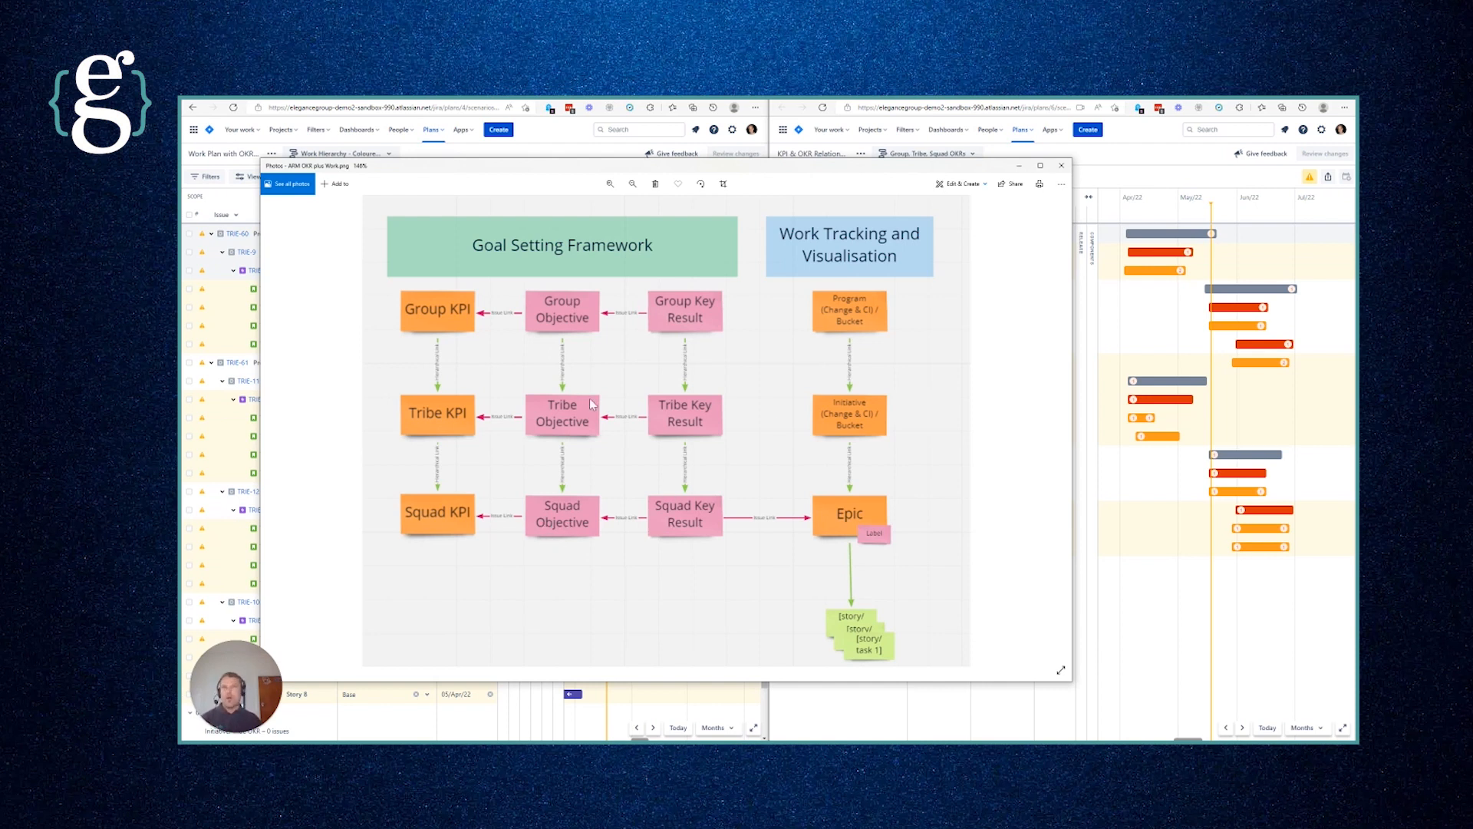
{"action": "mouse_move", "coordinate": [762, 428]}
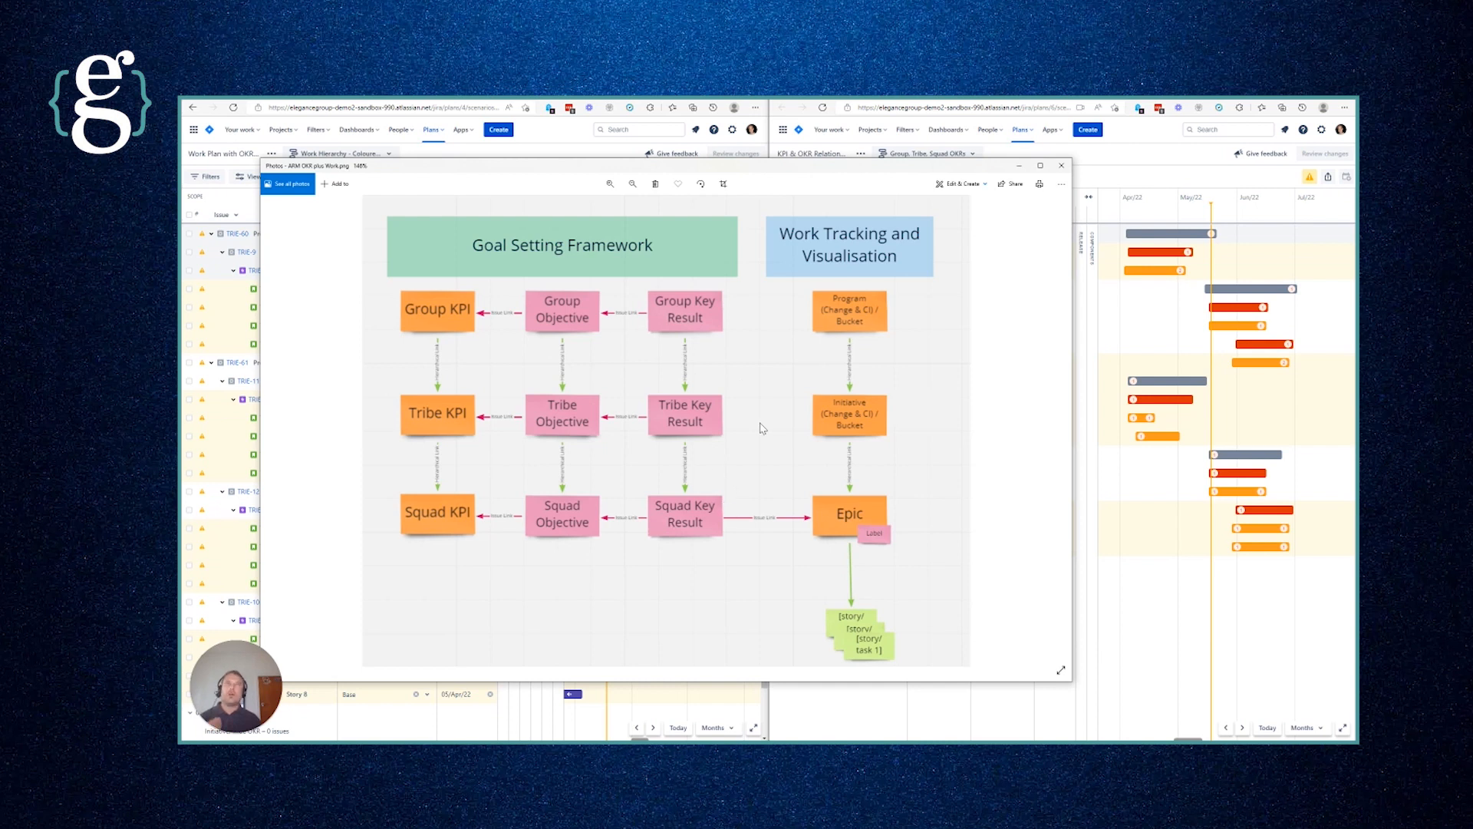
{"action": "mouse_move", "coordinate": [1098, 165]}
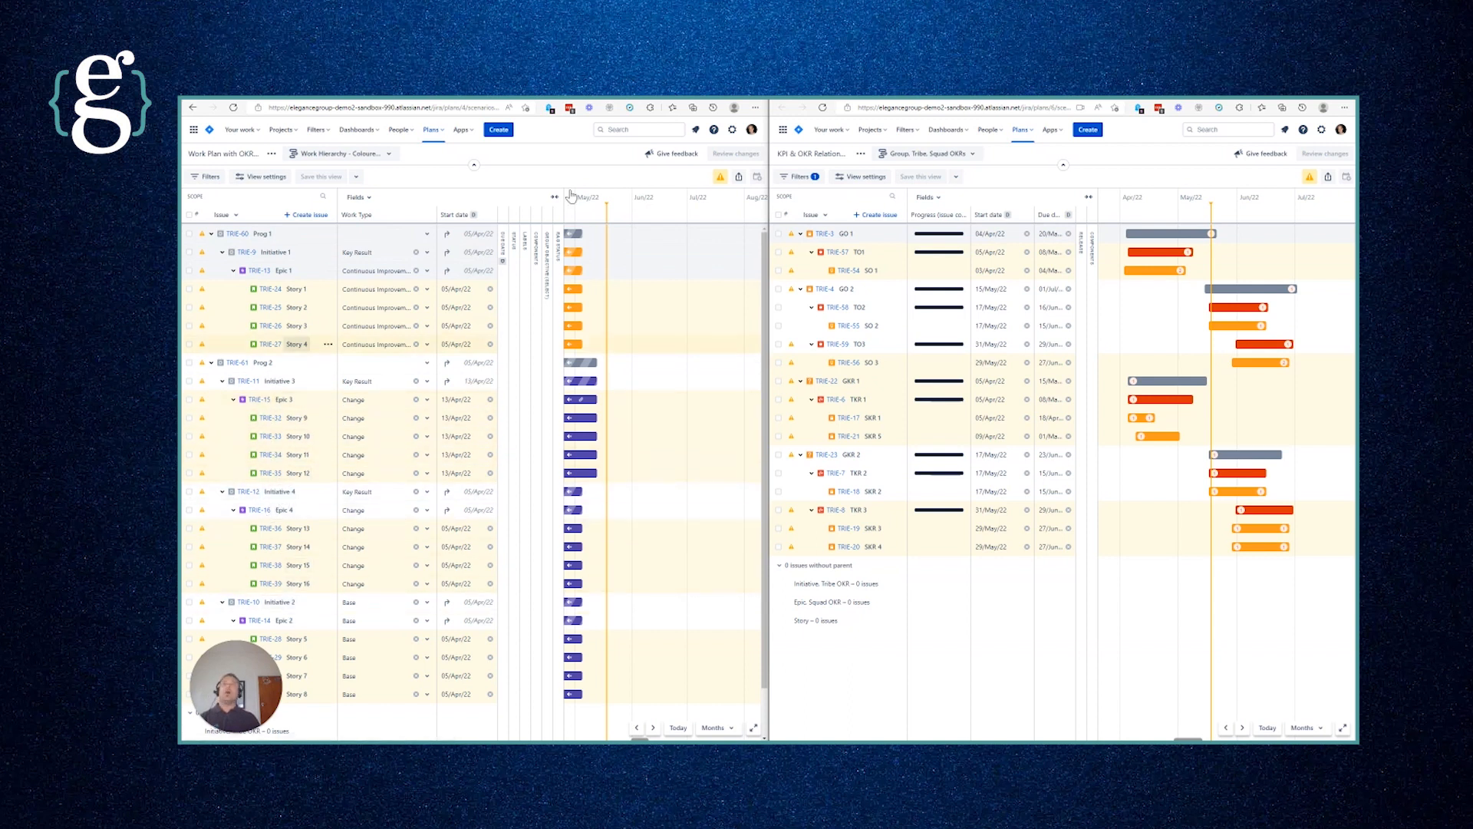
{"action": "mouse_move", "coordinate": [583, 362]}
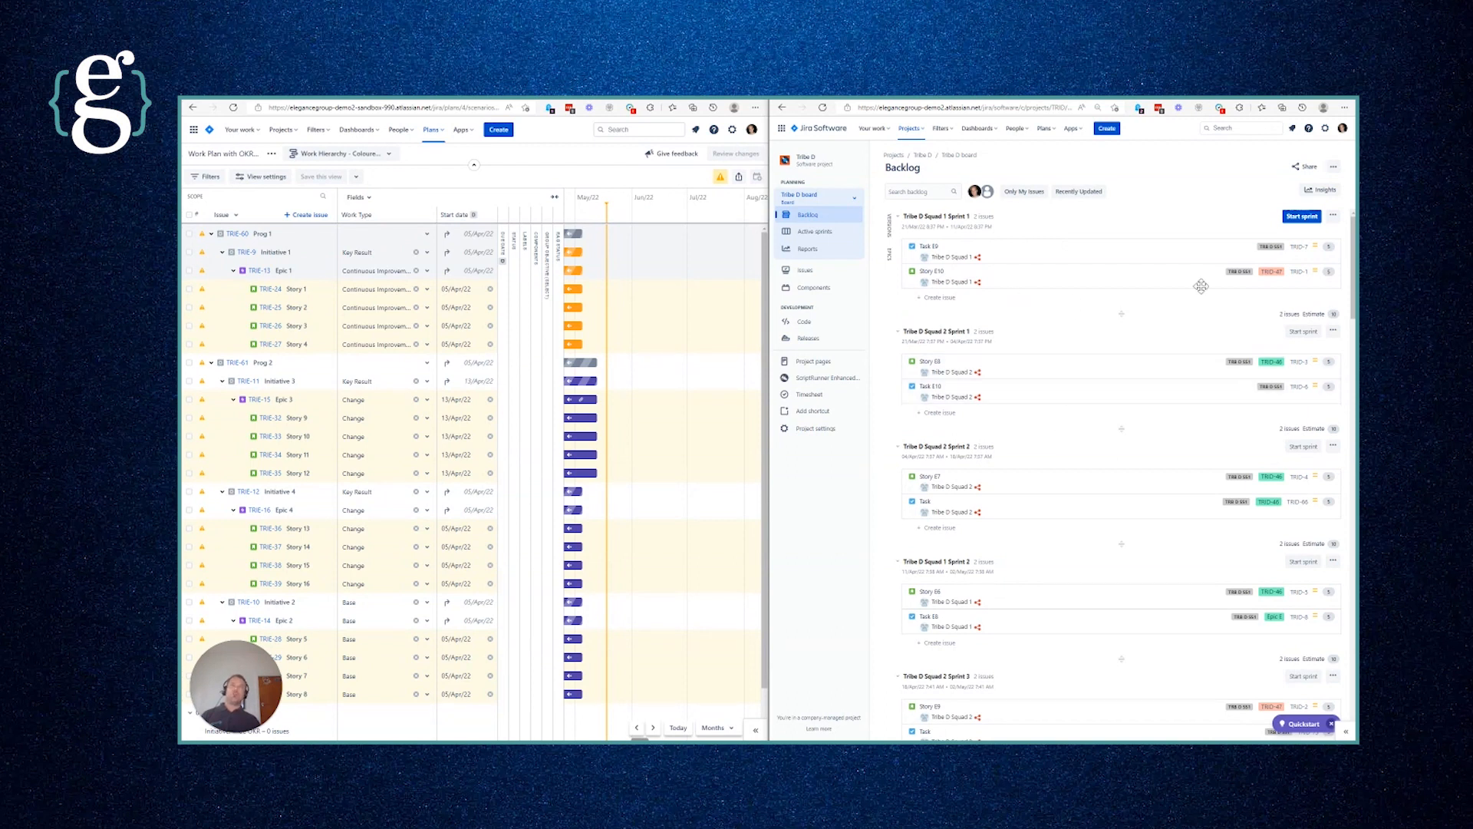
{"action": "mouse_move", "coordinate": [1010, 557]}
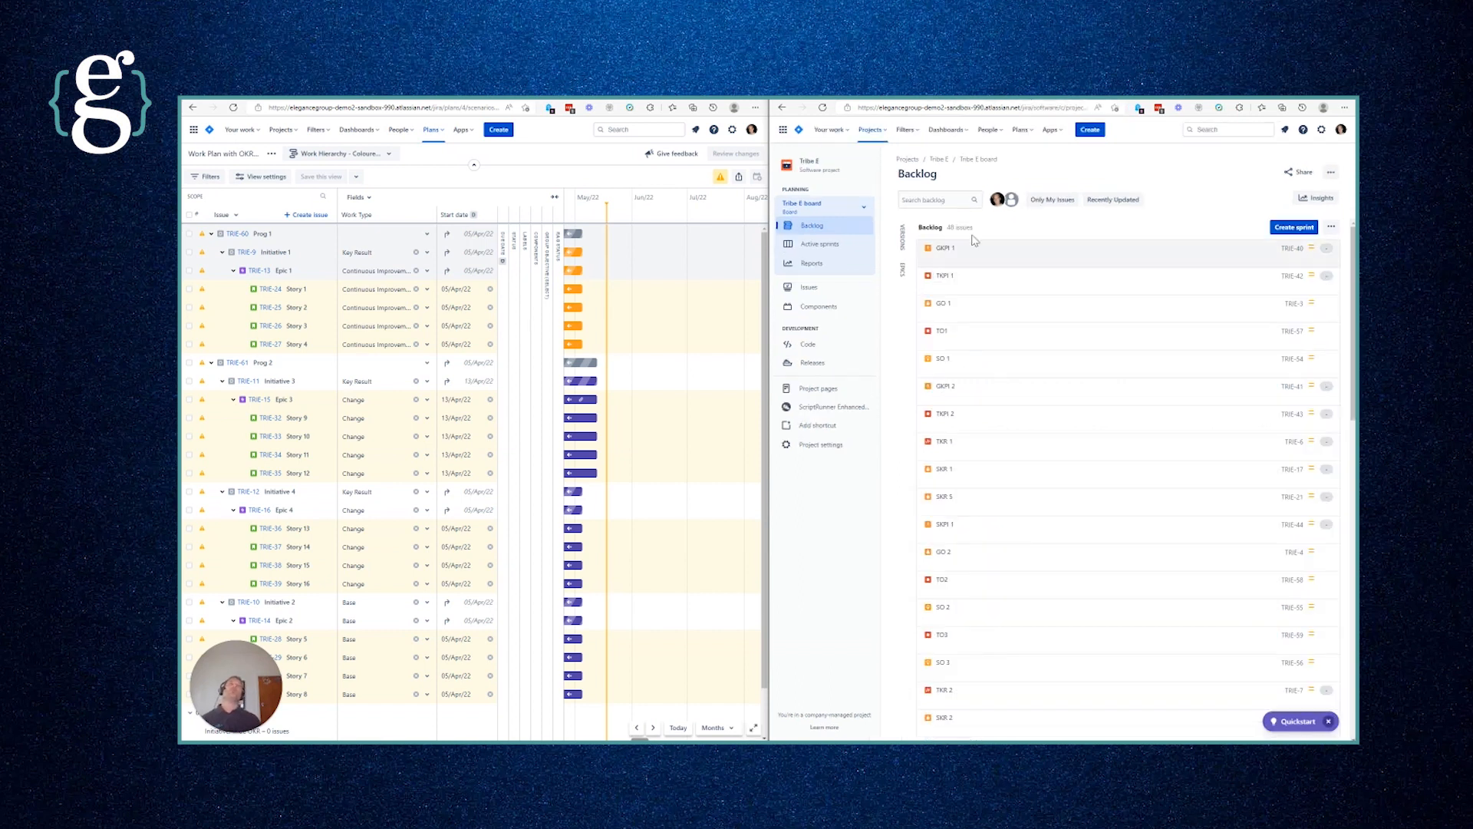
Step: Scroll down through the Tribe E board backlog
{"action": "scroll", "scroll_direction": "down", "scroll_amount": 3}
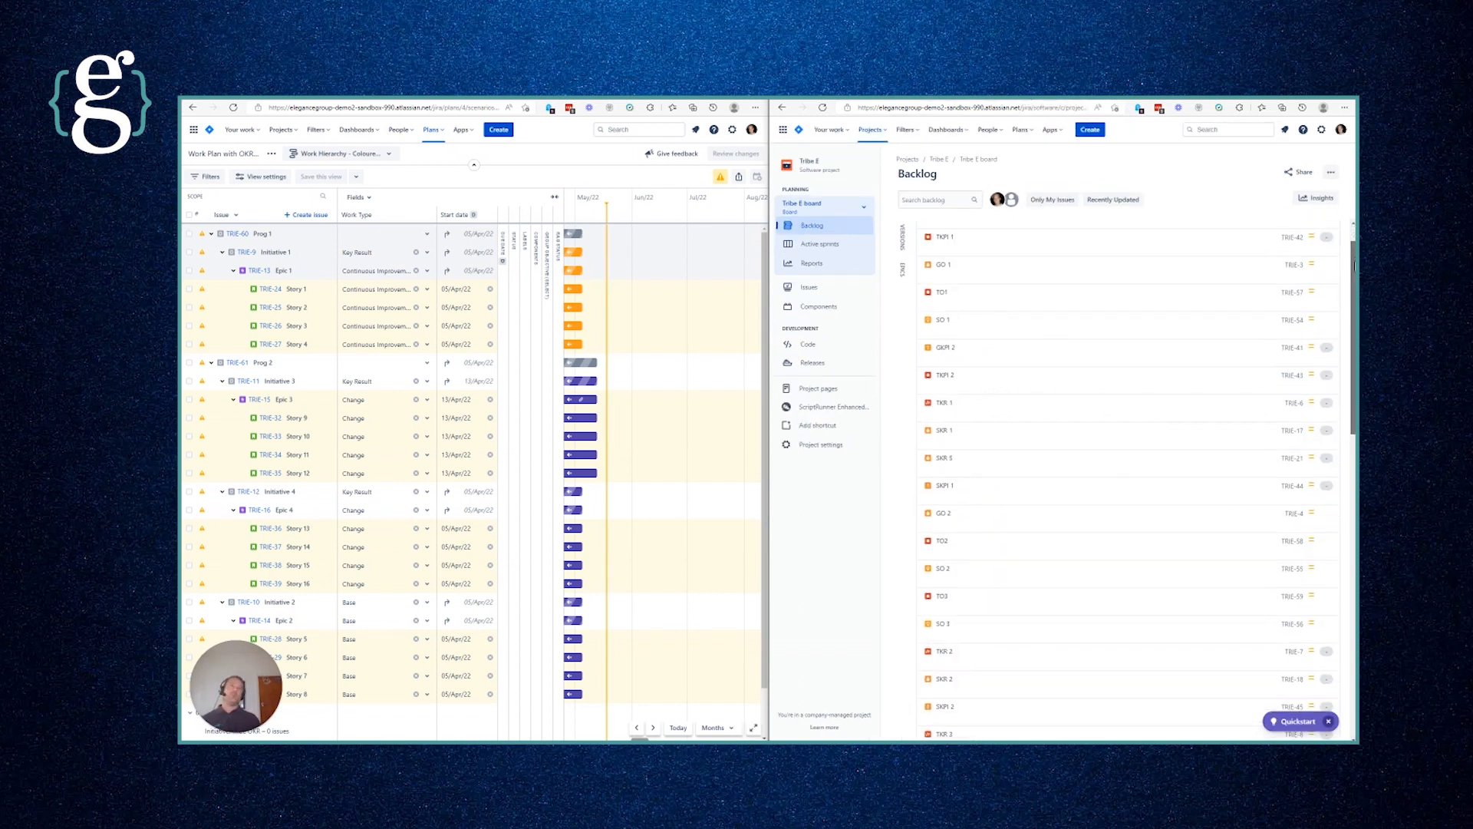
{"action": "scroll", "scroll_direction": "down", "scroll_amount": 3}
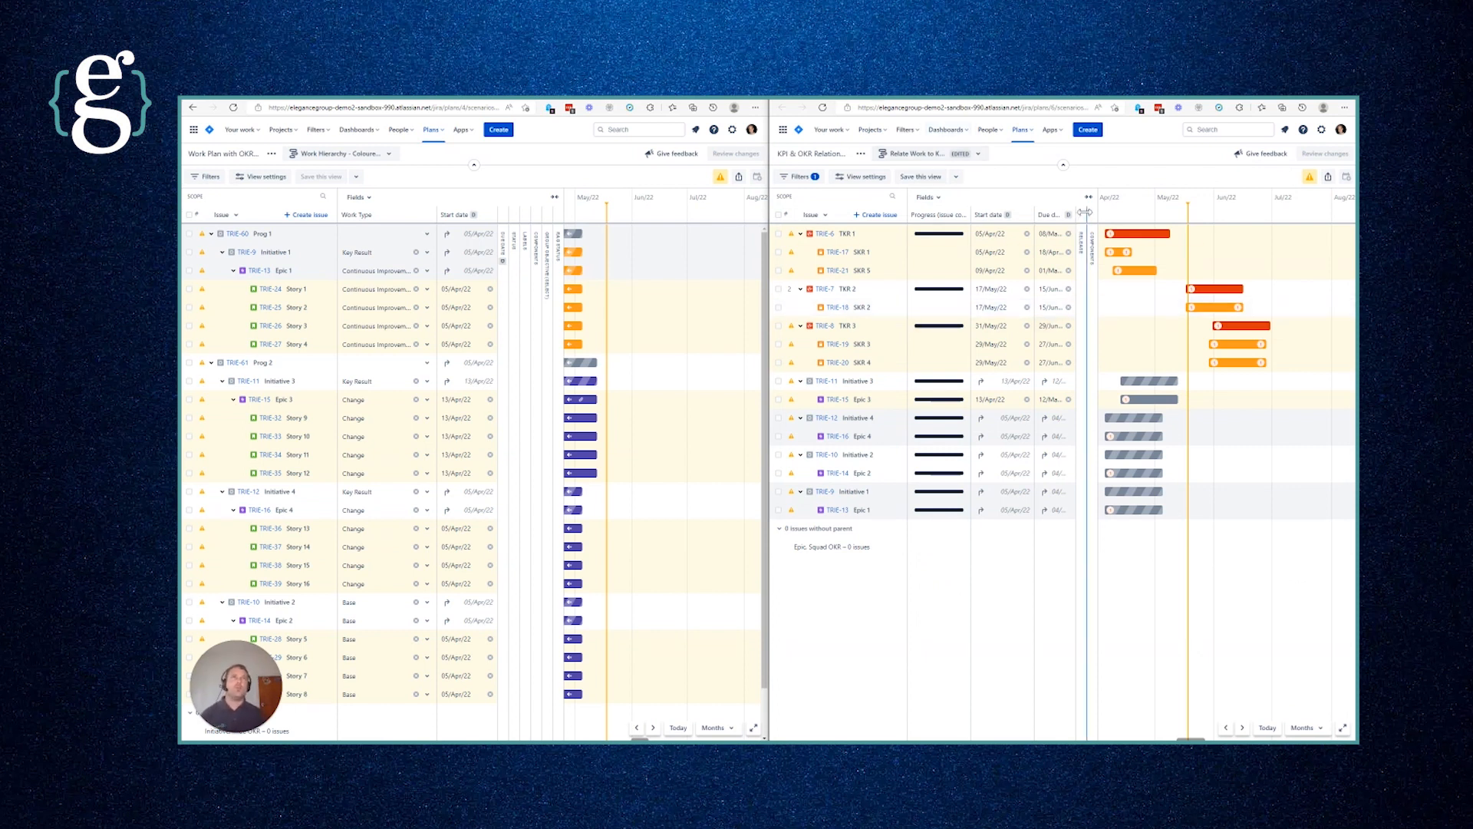
{"action": "mouse_move", "coordinate": [1124, 185]}
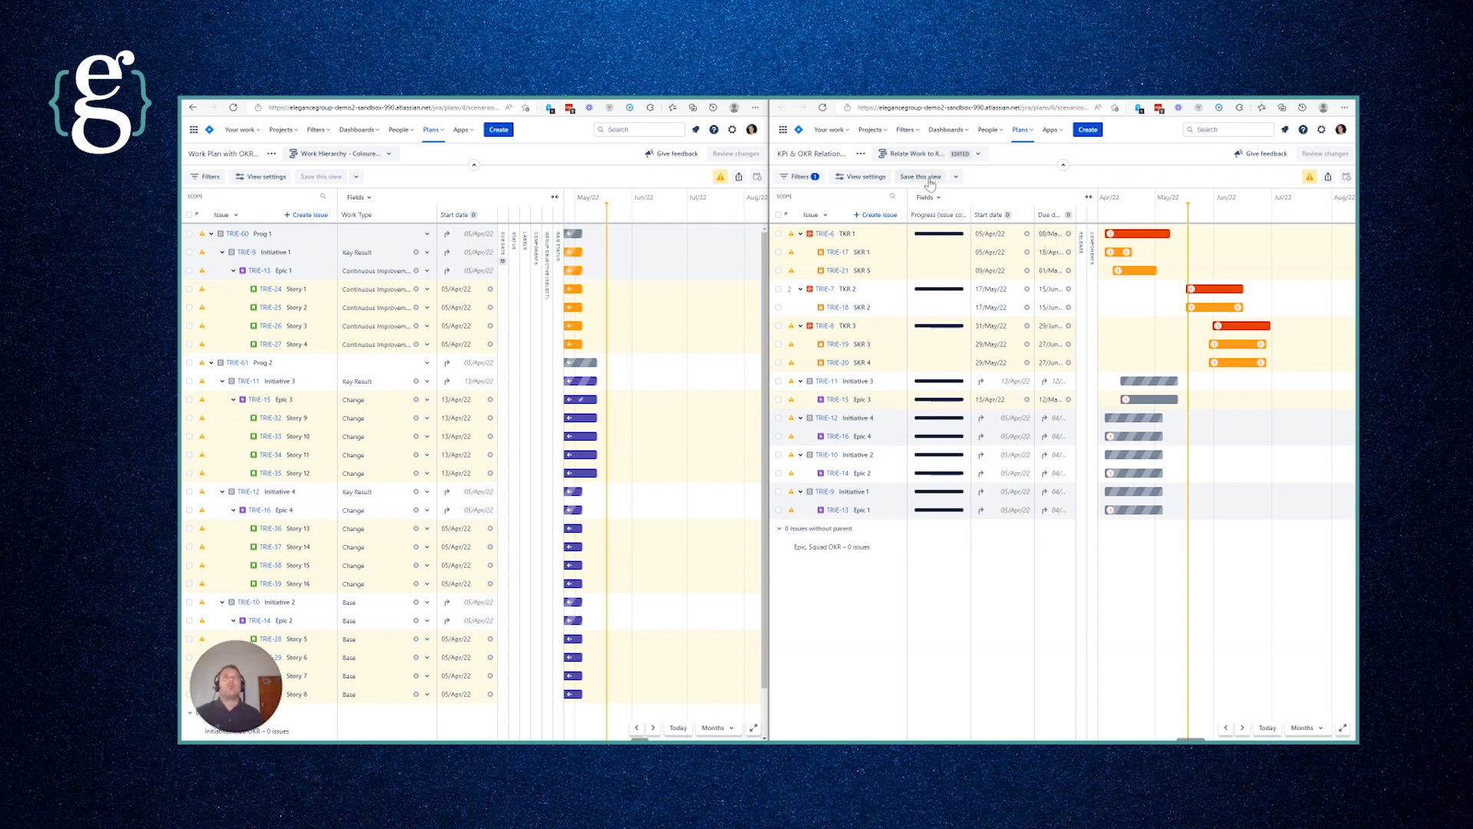
{"action": "left_click", "coordinate": [927, 153]}
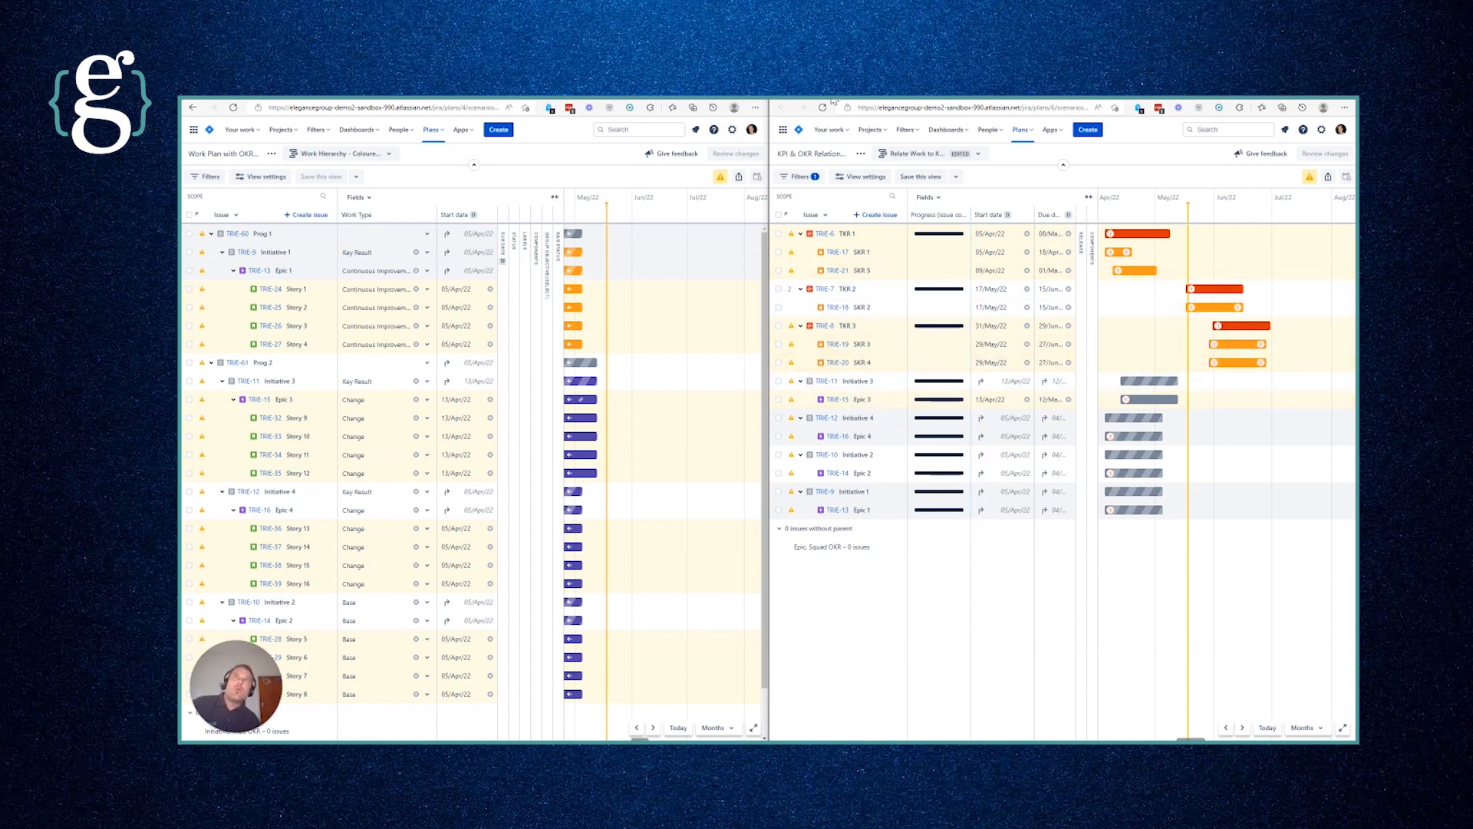
{"action": "left_click", "coordinate": [916, 154]}
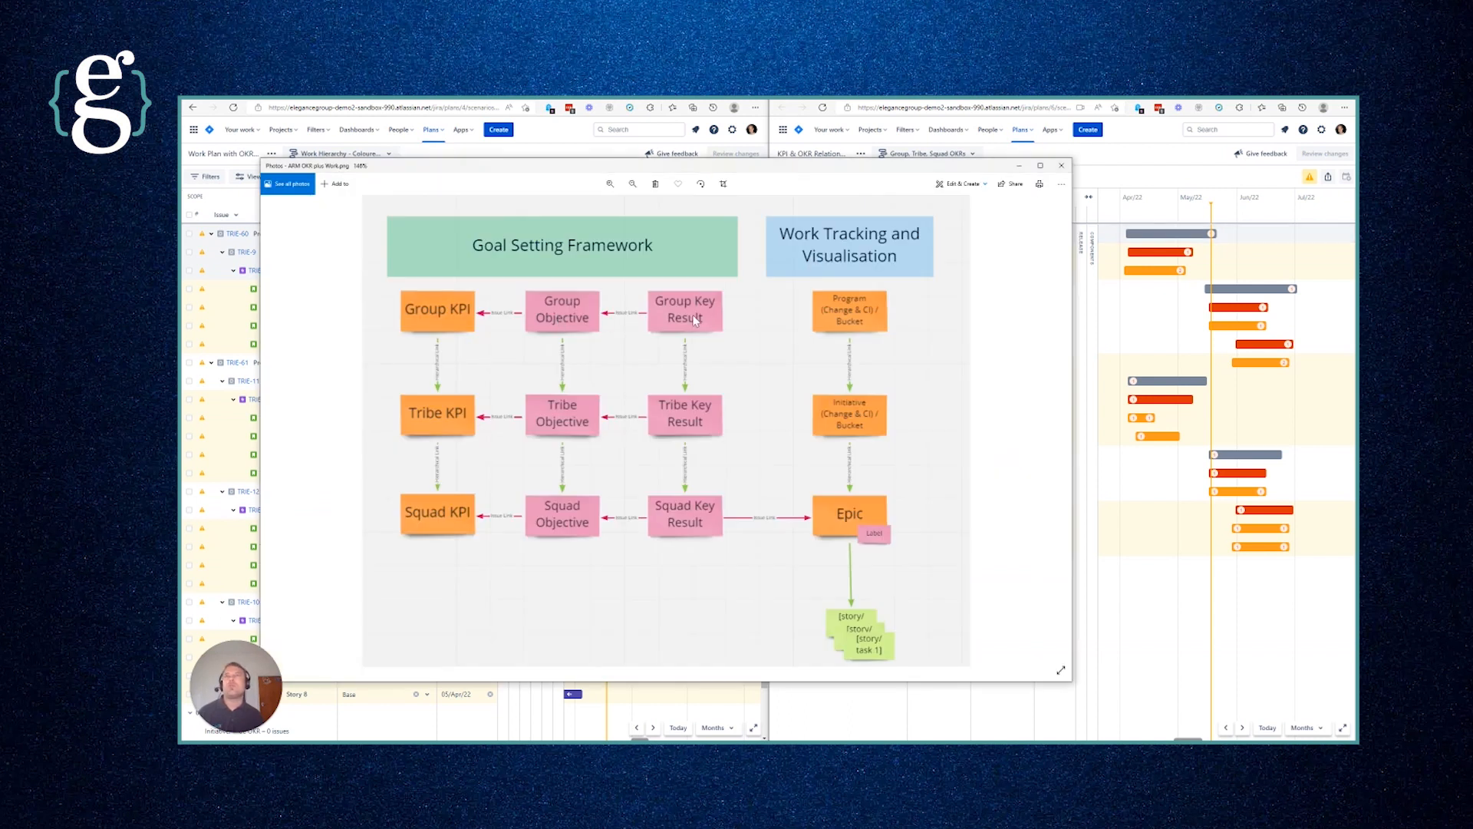
{"action": "mouse_move", "coordinate": [710, 314]}
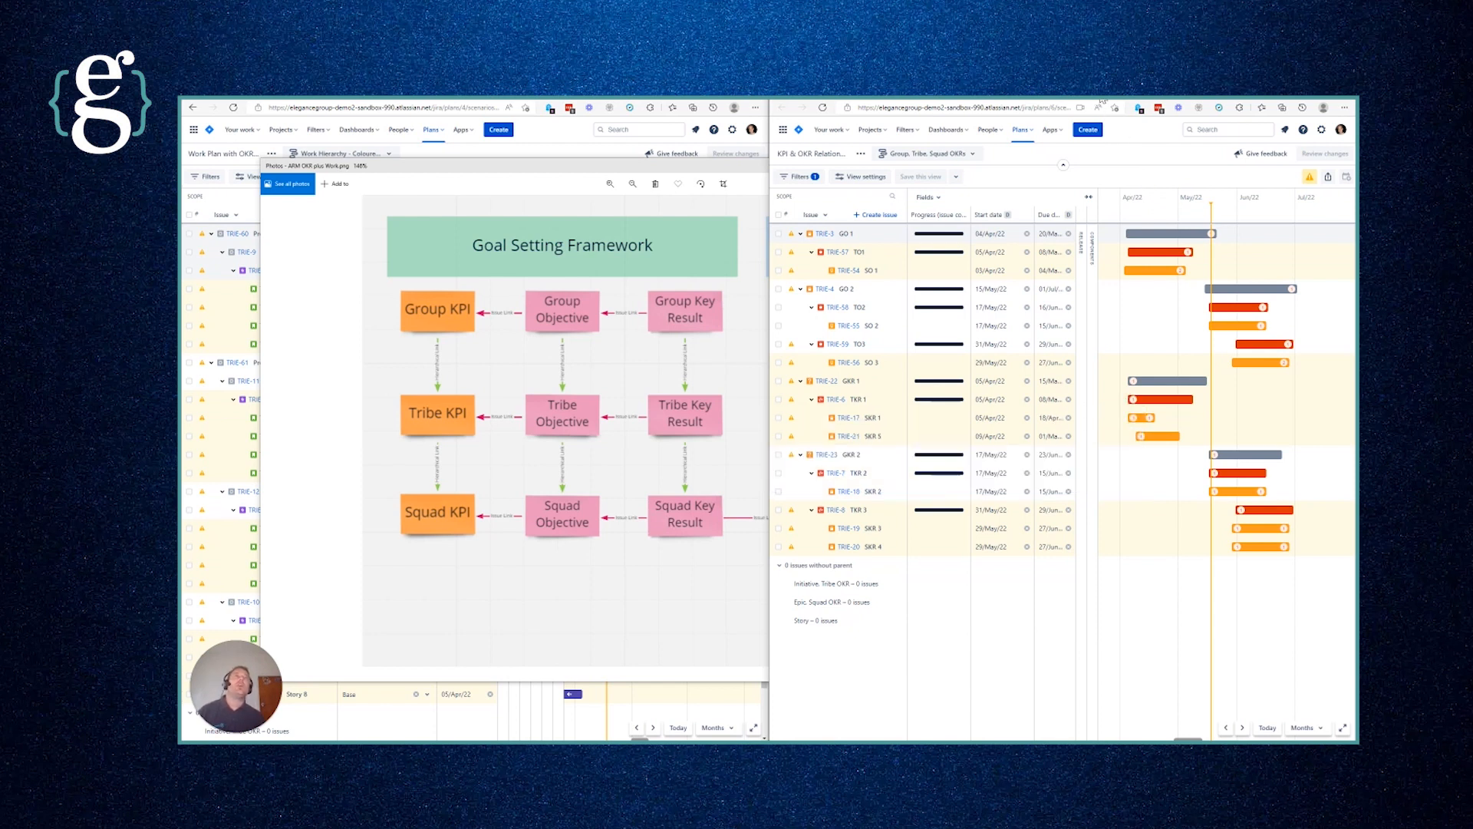
Step: Open the GO 2 goal issue to view its child objectives and linked key result
{"action": "left_click", "coordinate": [849, 288]}
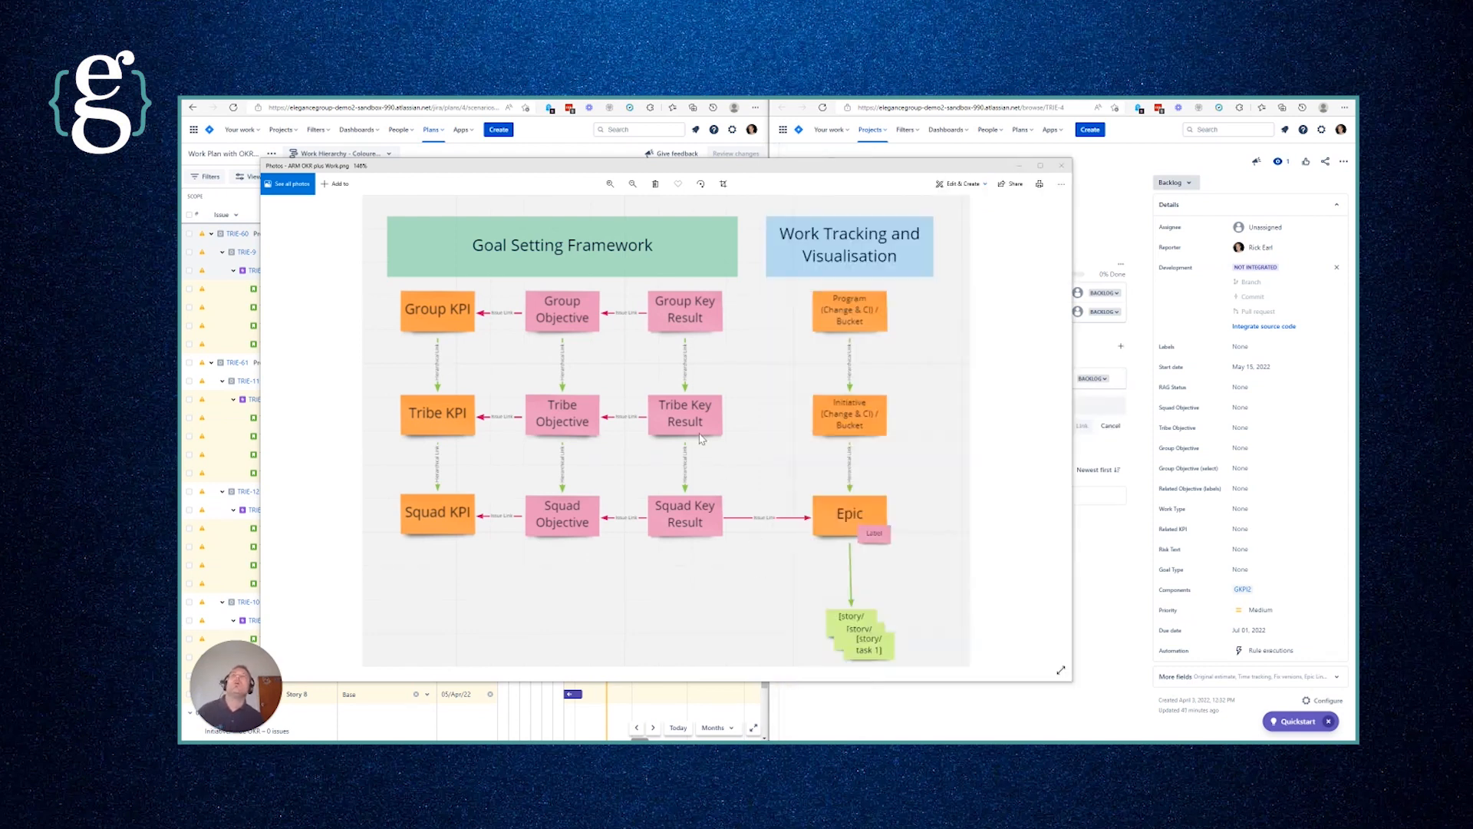
{"action": "mouse_move", "coordinate": [706, 326]}
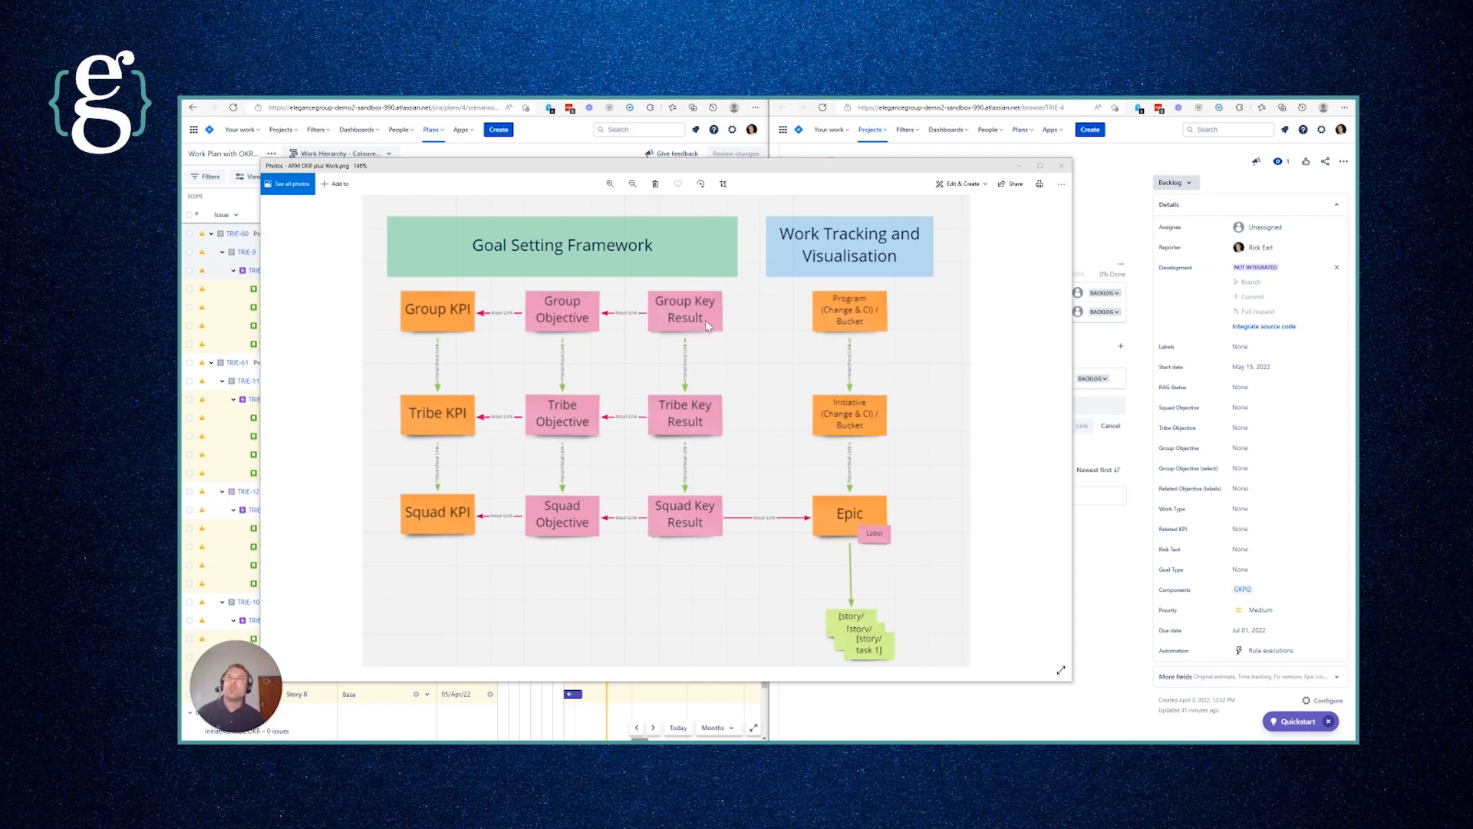
{"action": "mouse_move", "coordinate": [663, 333]}
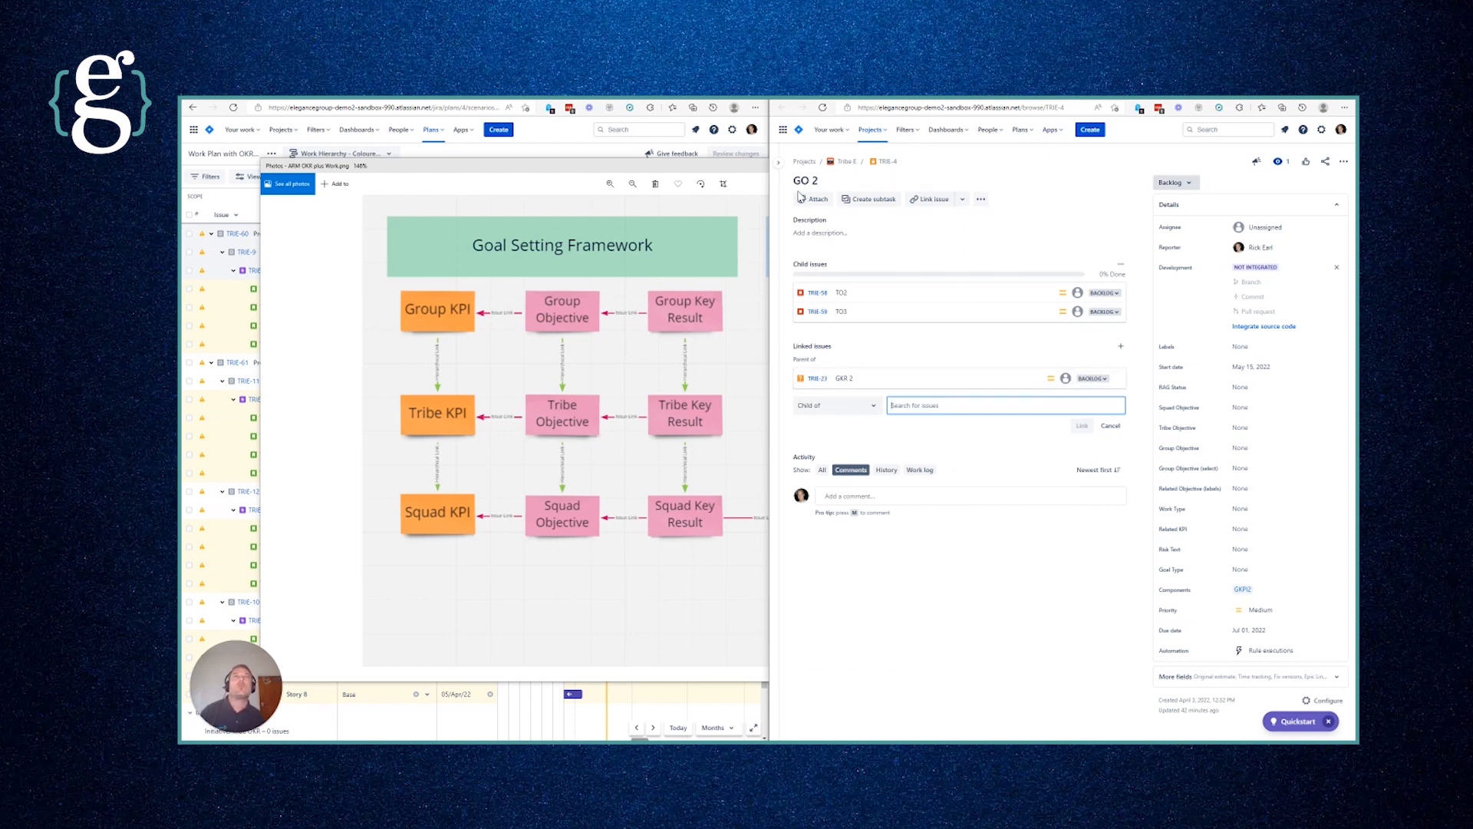
{"action": "mouse_move", "coordinate": [844, 379]}
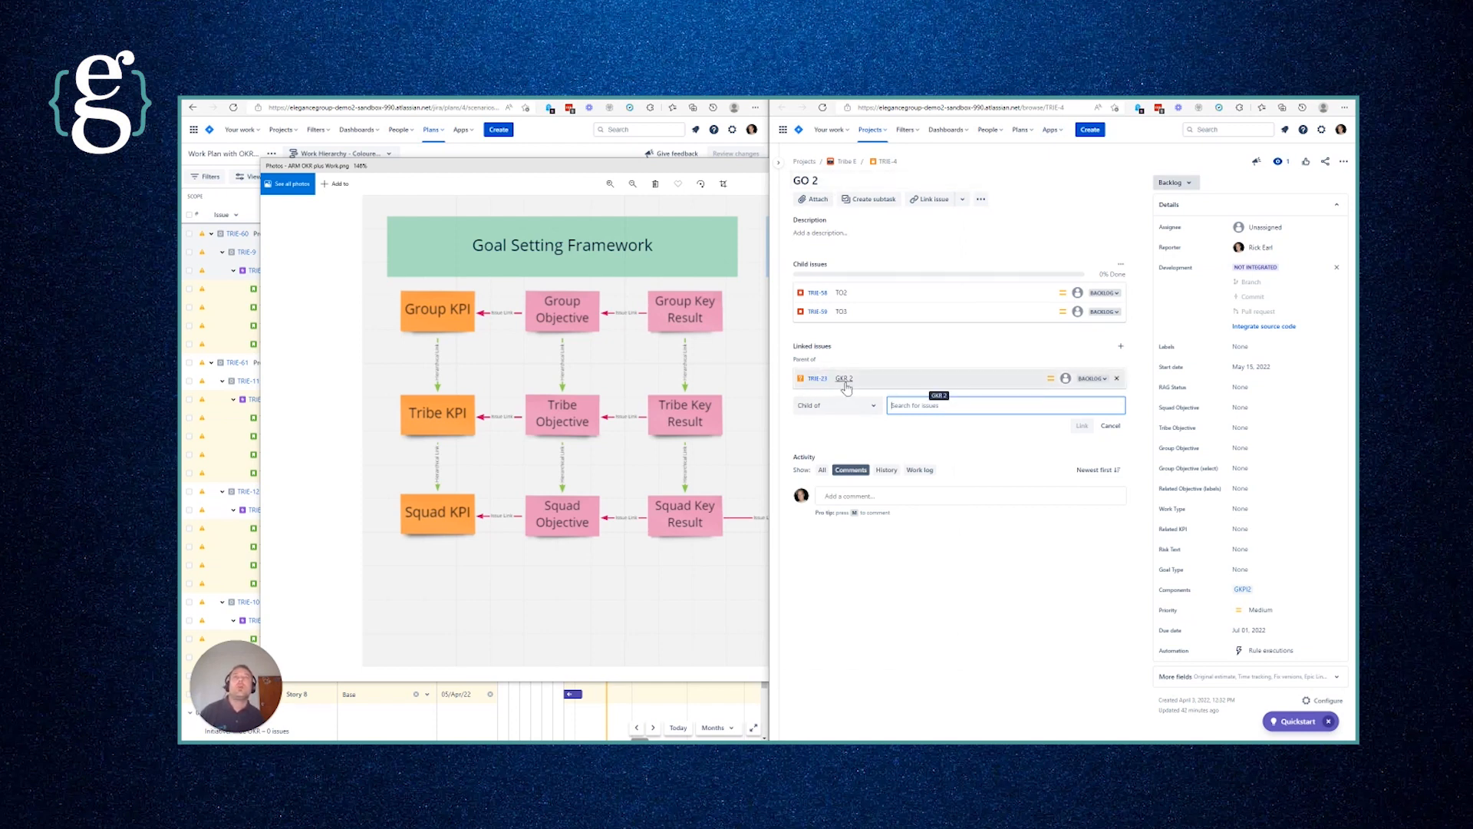
{"action": "mouse_move", "coordinate": [811, 355]}
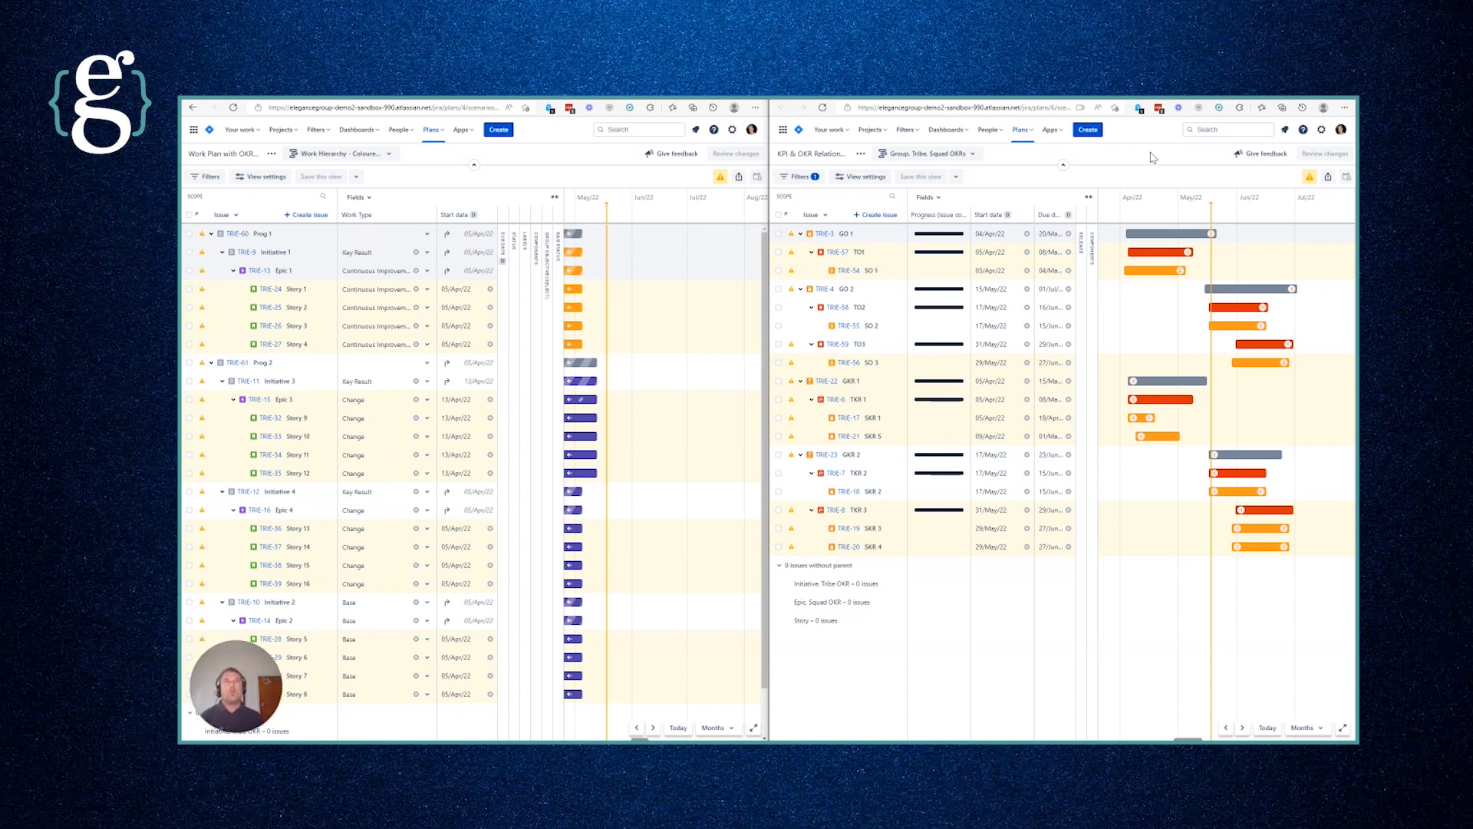
{"action": "mouse_move", "coordinate": [1148, 222]}
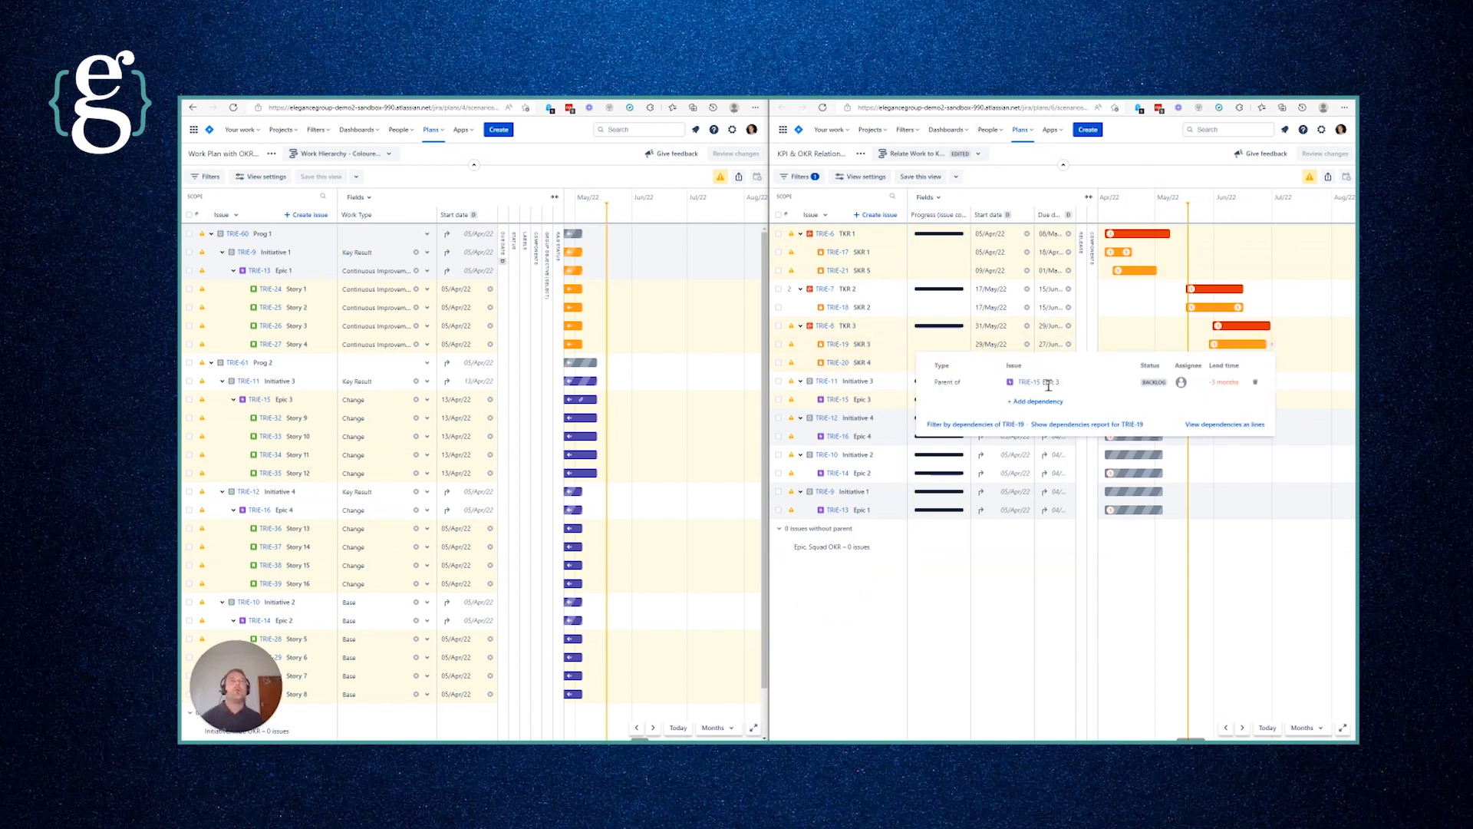
{"action": "mouse_move", "coordinate": [1030, 389]}
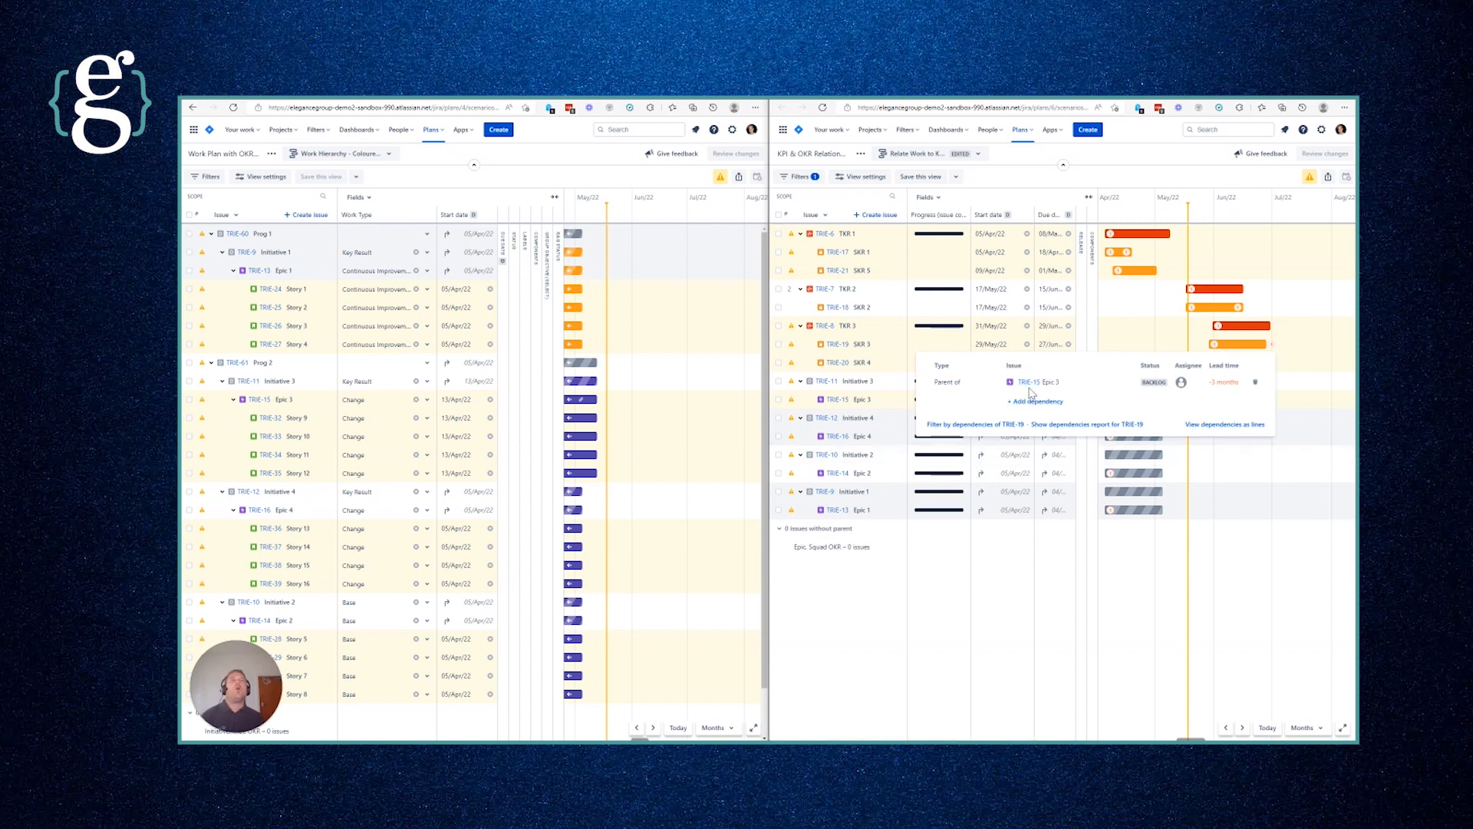
{"action": "mouse_move", "coordinate": [1013, 181]}
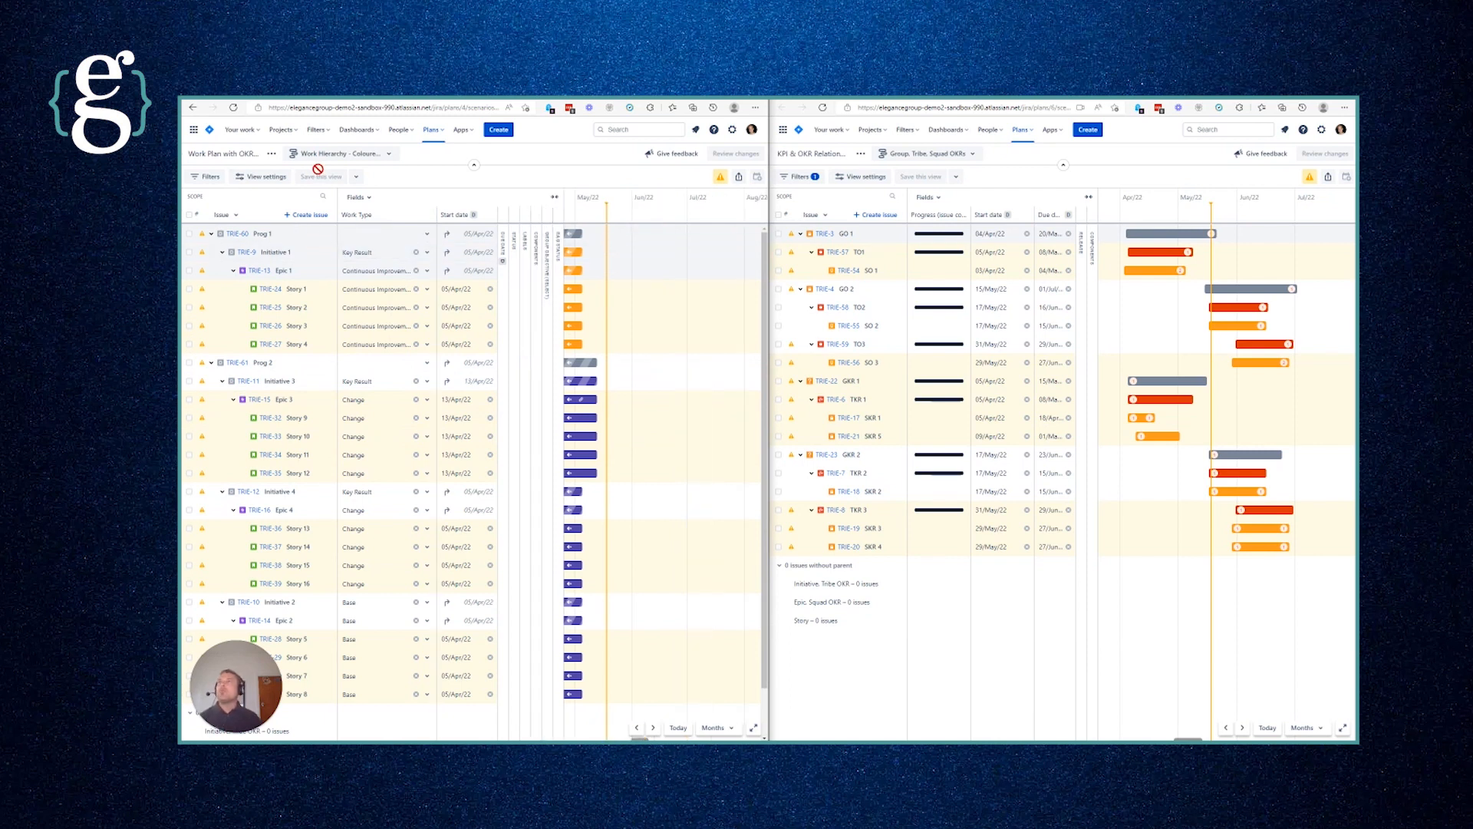
{"action": "mouse_move", "coordinate": [340, 153]}
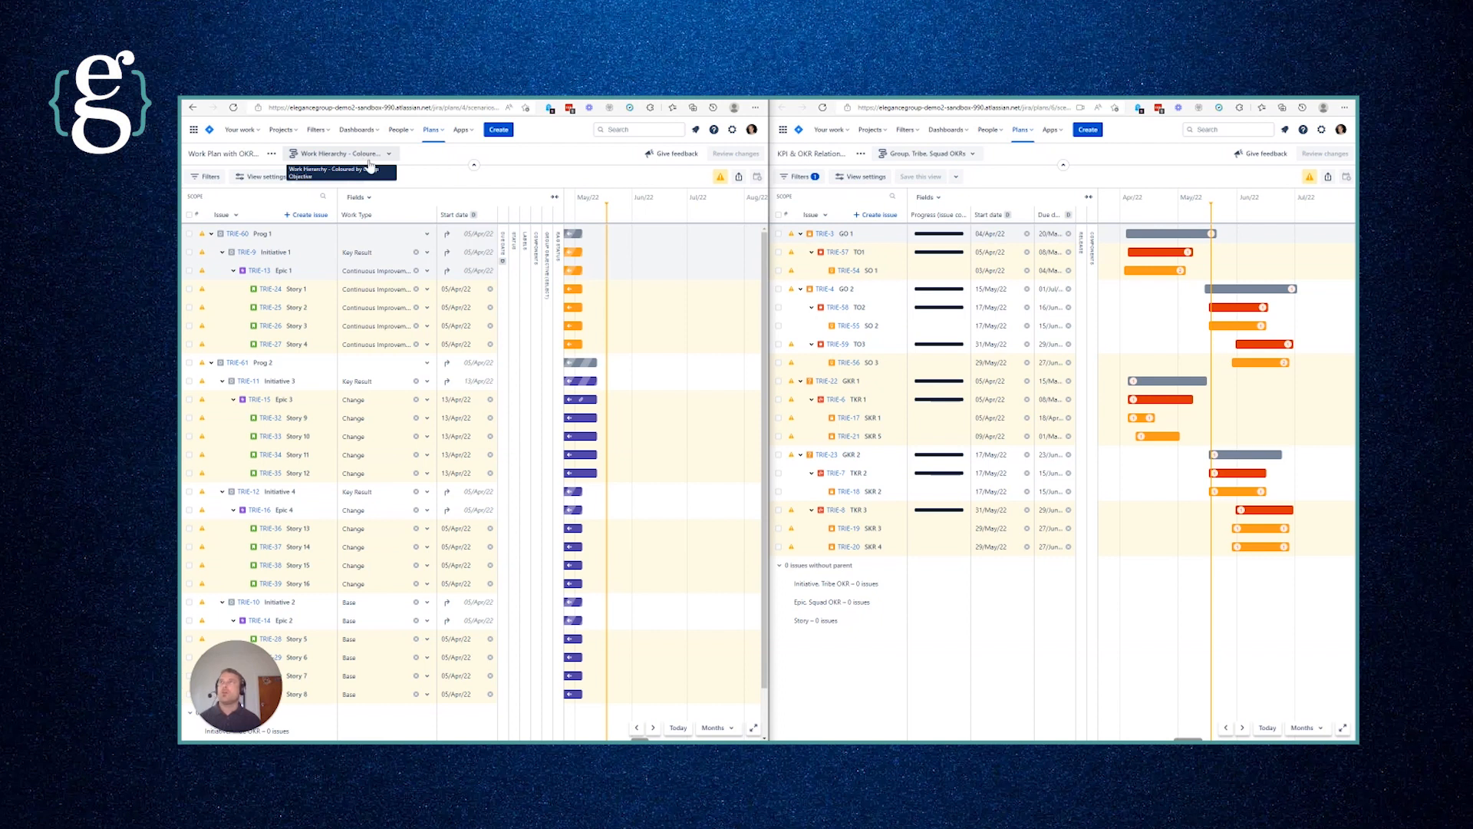
Step: Switch the left work plan to the saved Group by Tribe Objective view
{"action": "left_click", "coordinate": [376, 153]}
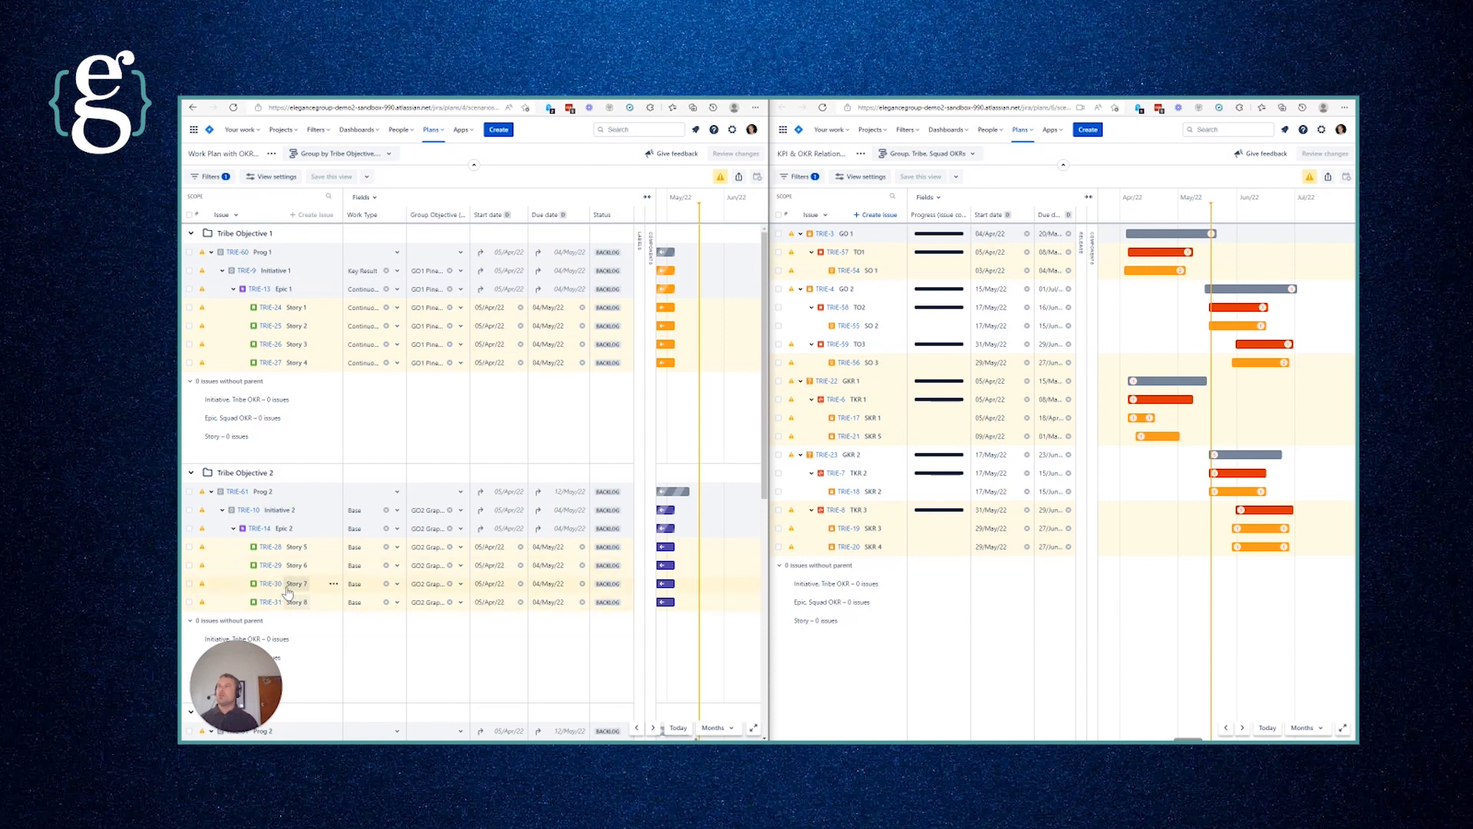
{"action": "mouse_move", "coordinate": [313, 350]}
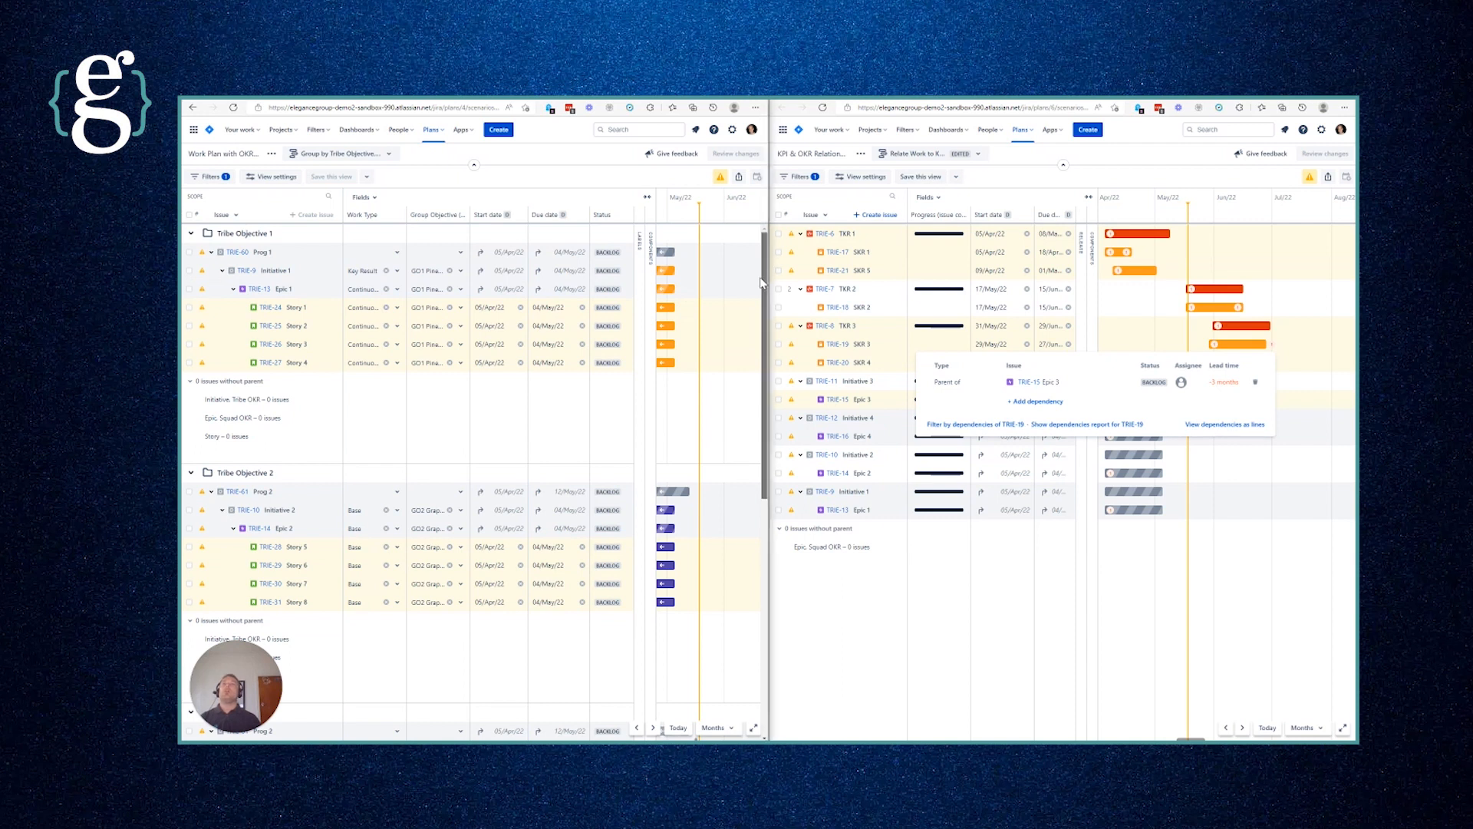
{"action": "scroll", "scroll_direction": "down", "scroll_amount": 3}
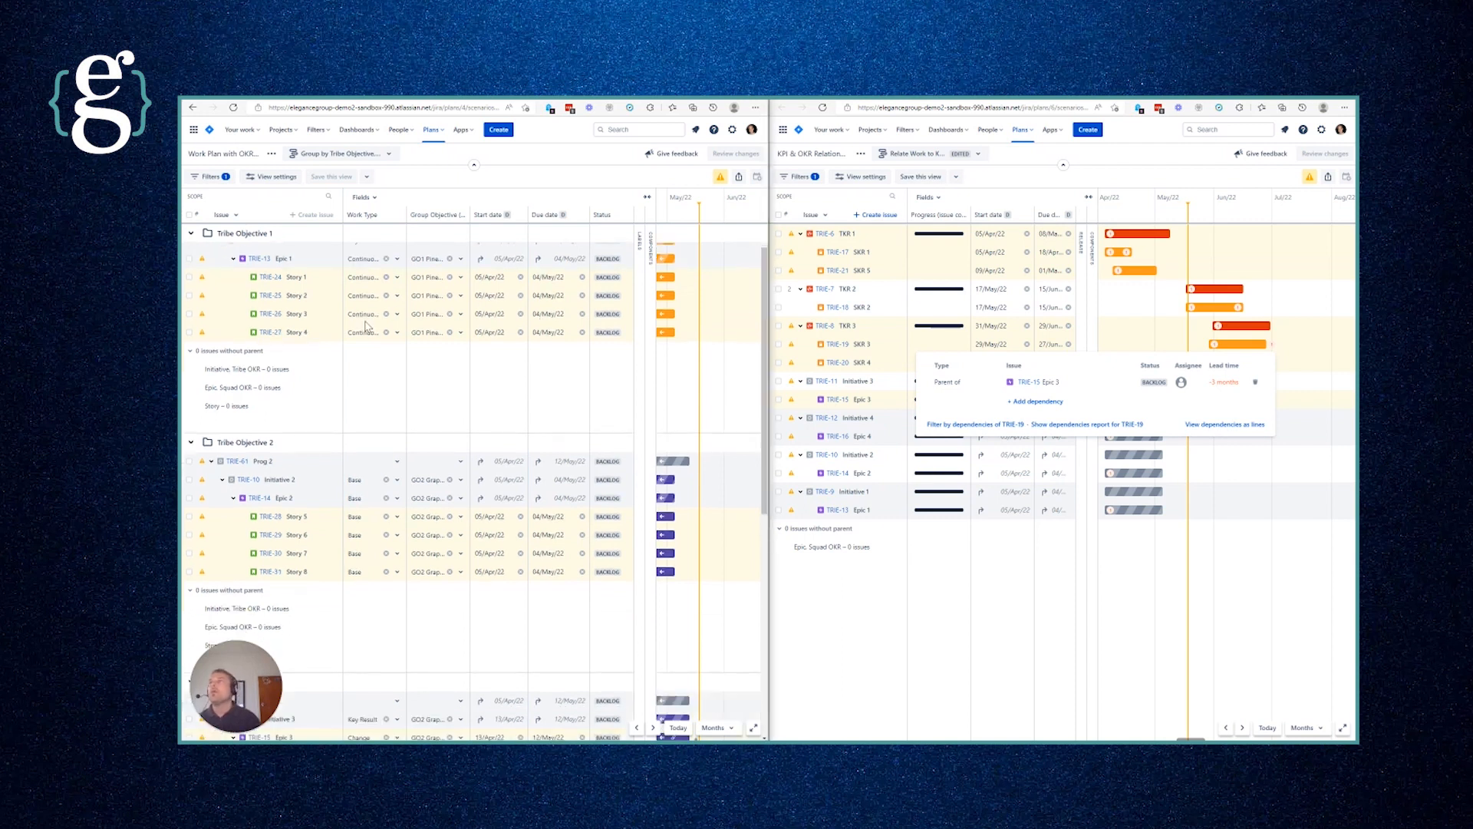
{"action": "mouse_move", "coordinate": [756, 400]}
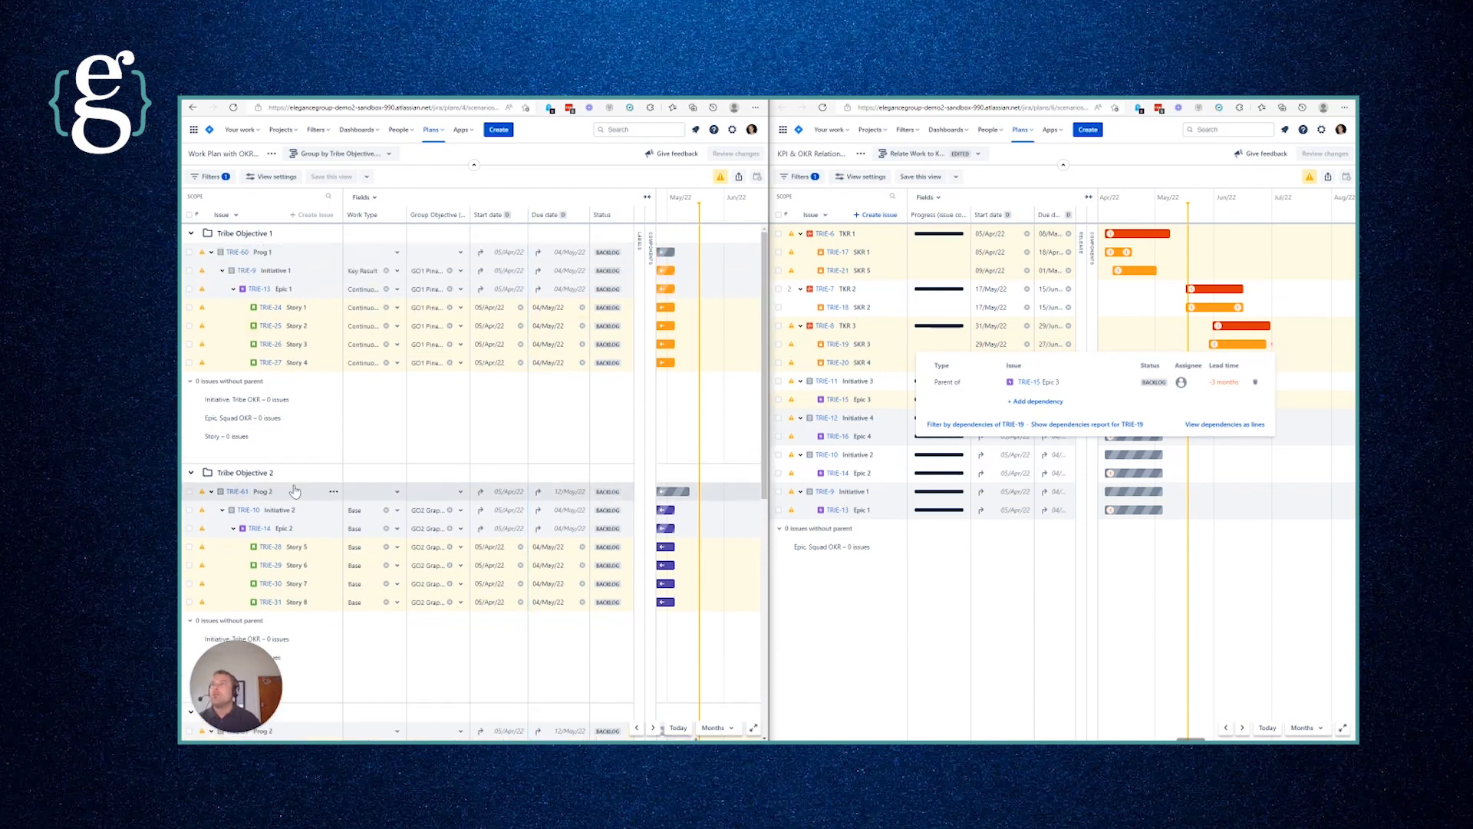
{"action": "mouse_move", "coordinate": [744, 488]}
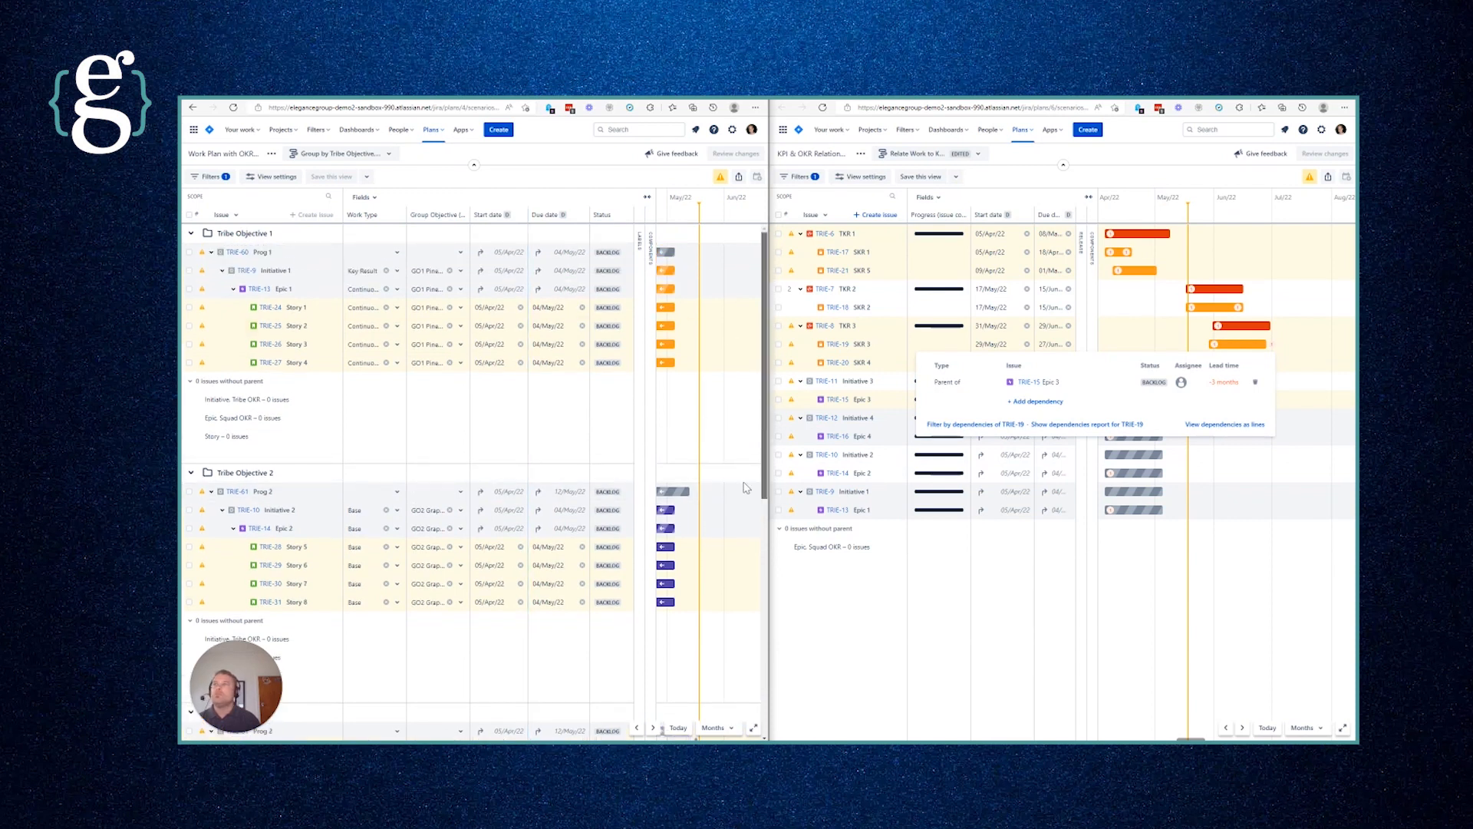
{"action": "scroll", "scroll_direction": "down", "scroll_amount": 3}
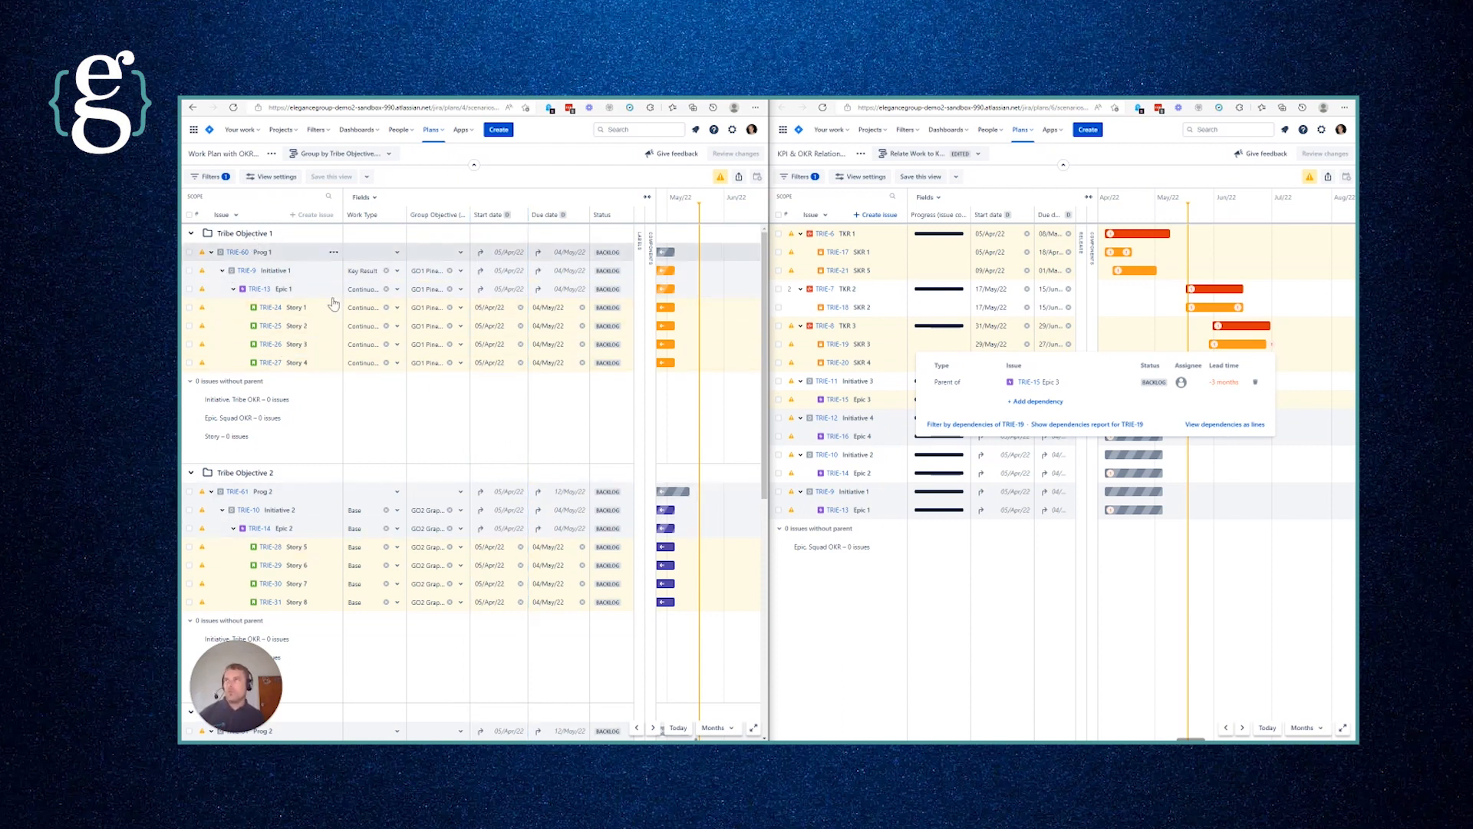
{"action": "mouse_move", "coordinate": [389, 422]}
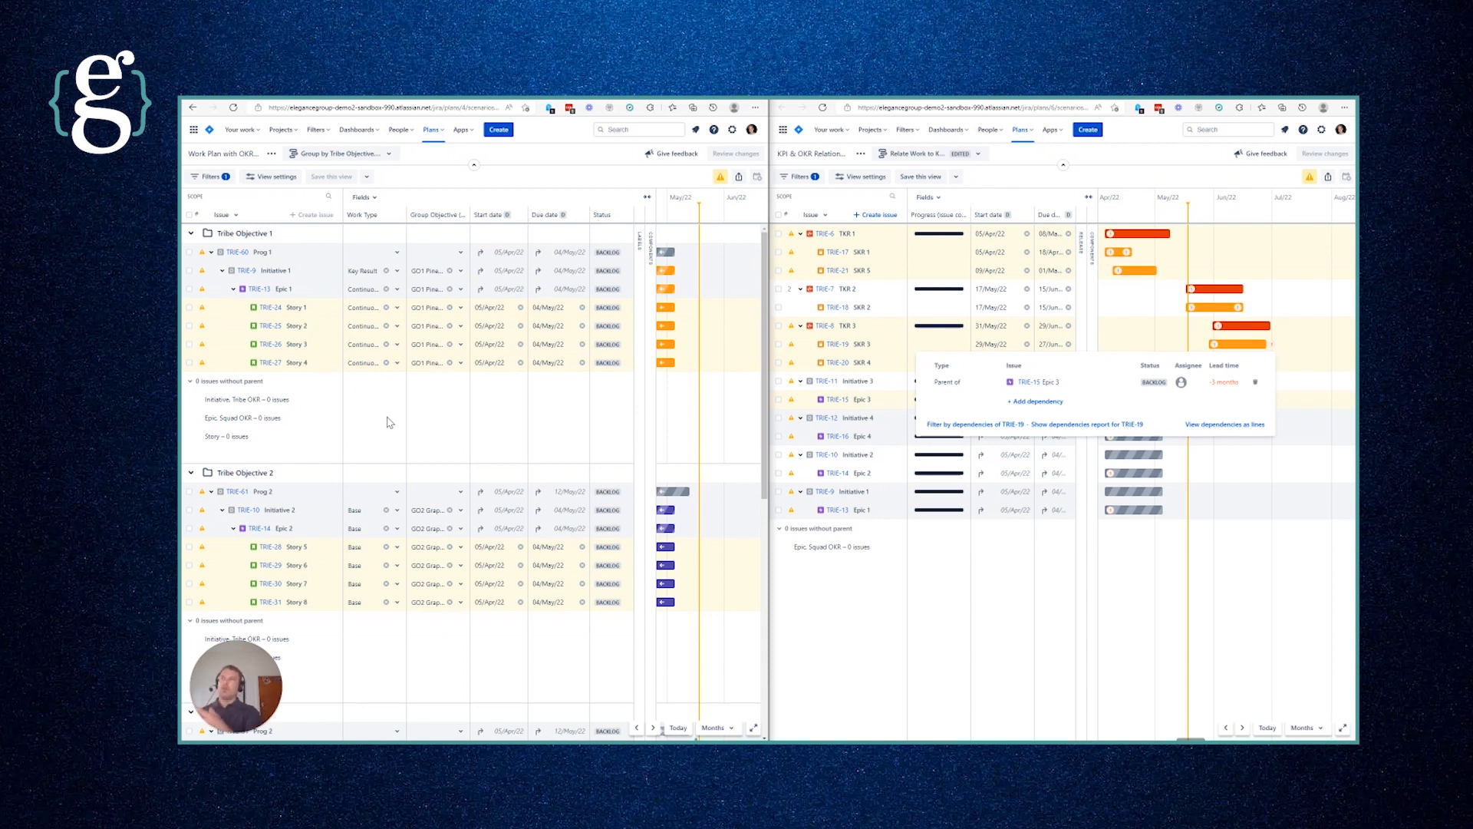
{"action": "mouse_move", "coordinate": [402, 201]}
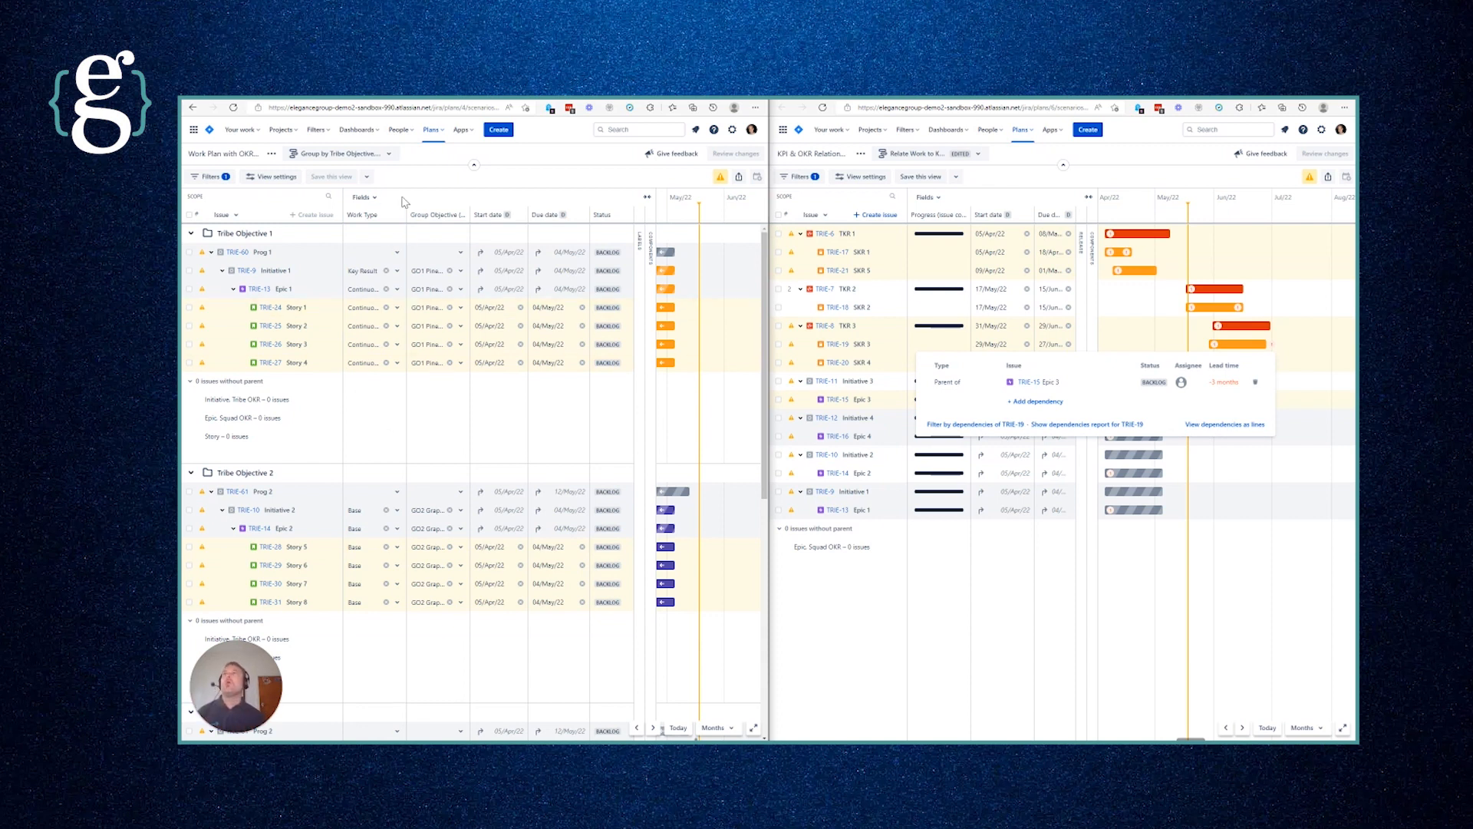
Step: Search fields for 'prog' and add the Progress (issue count) column
{"action": "left_click", "coordinate": [363, 197]}
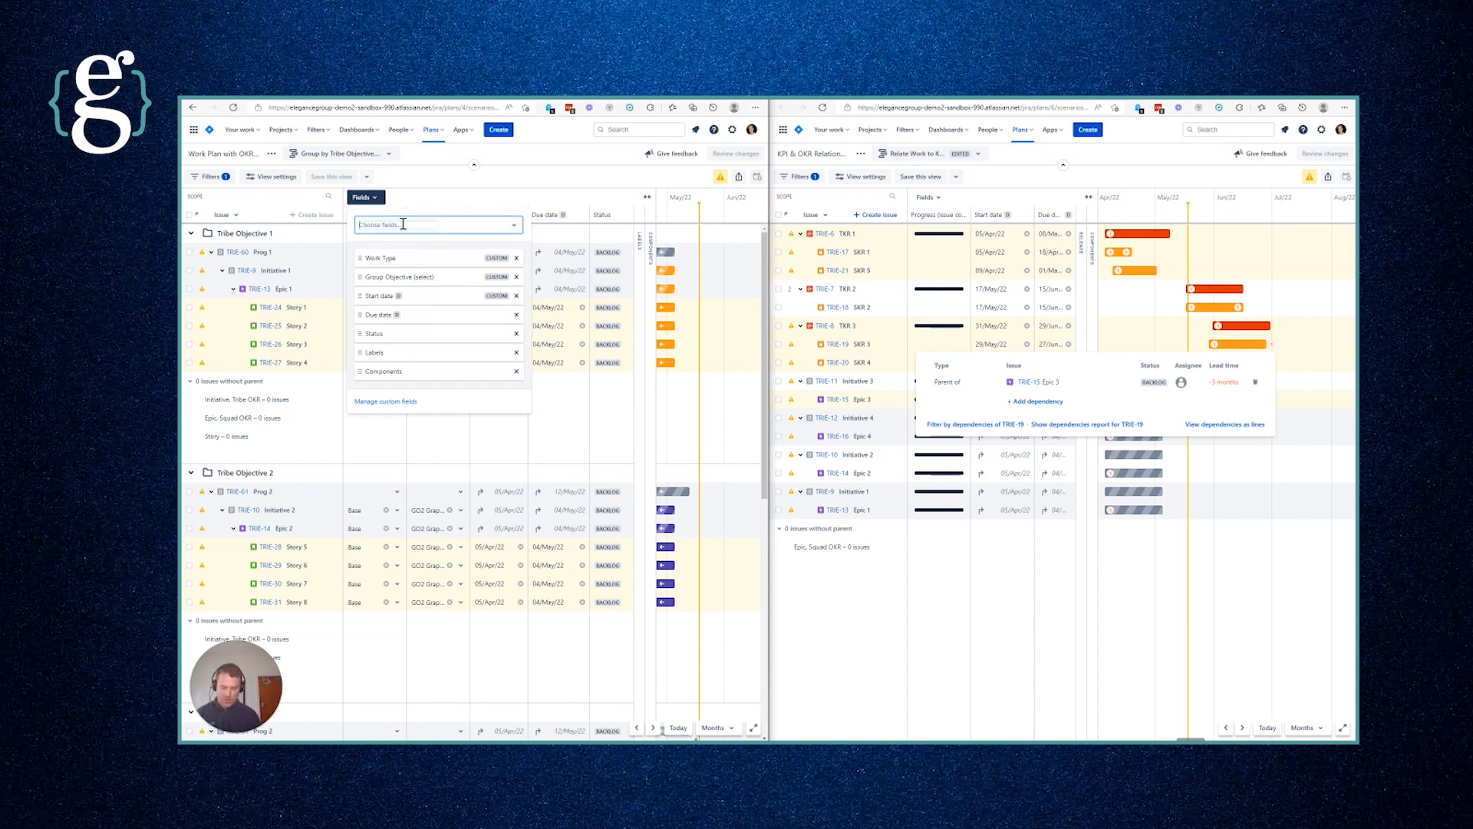
{"action": "type", "text": "progr"}
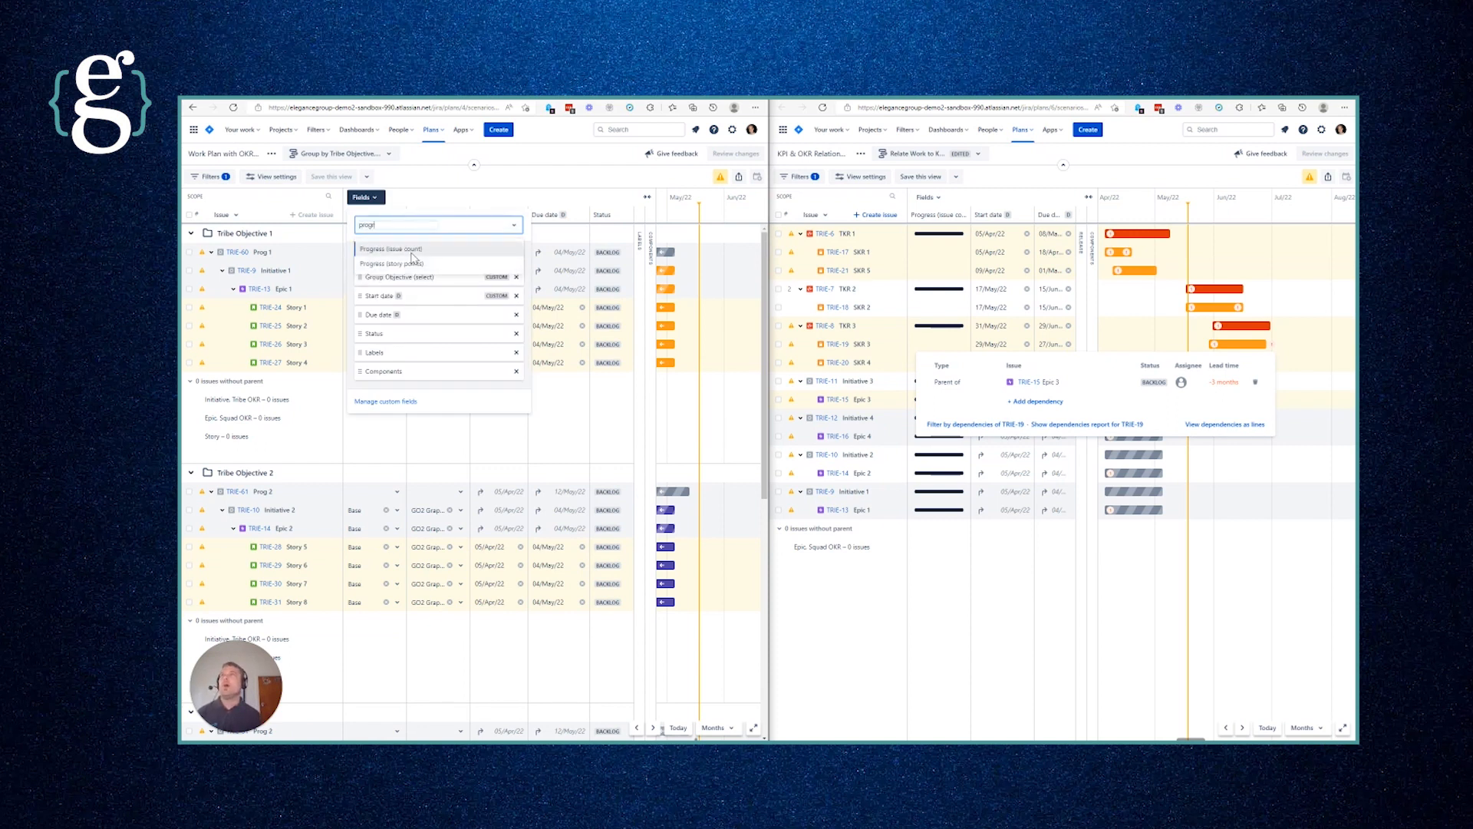
{"action": "left_click", "coordinate": [390, 249]}
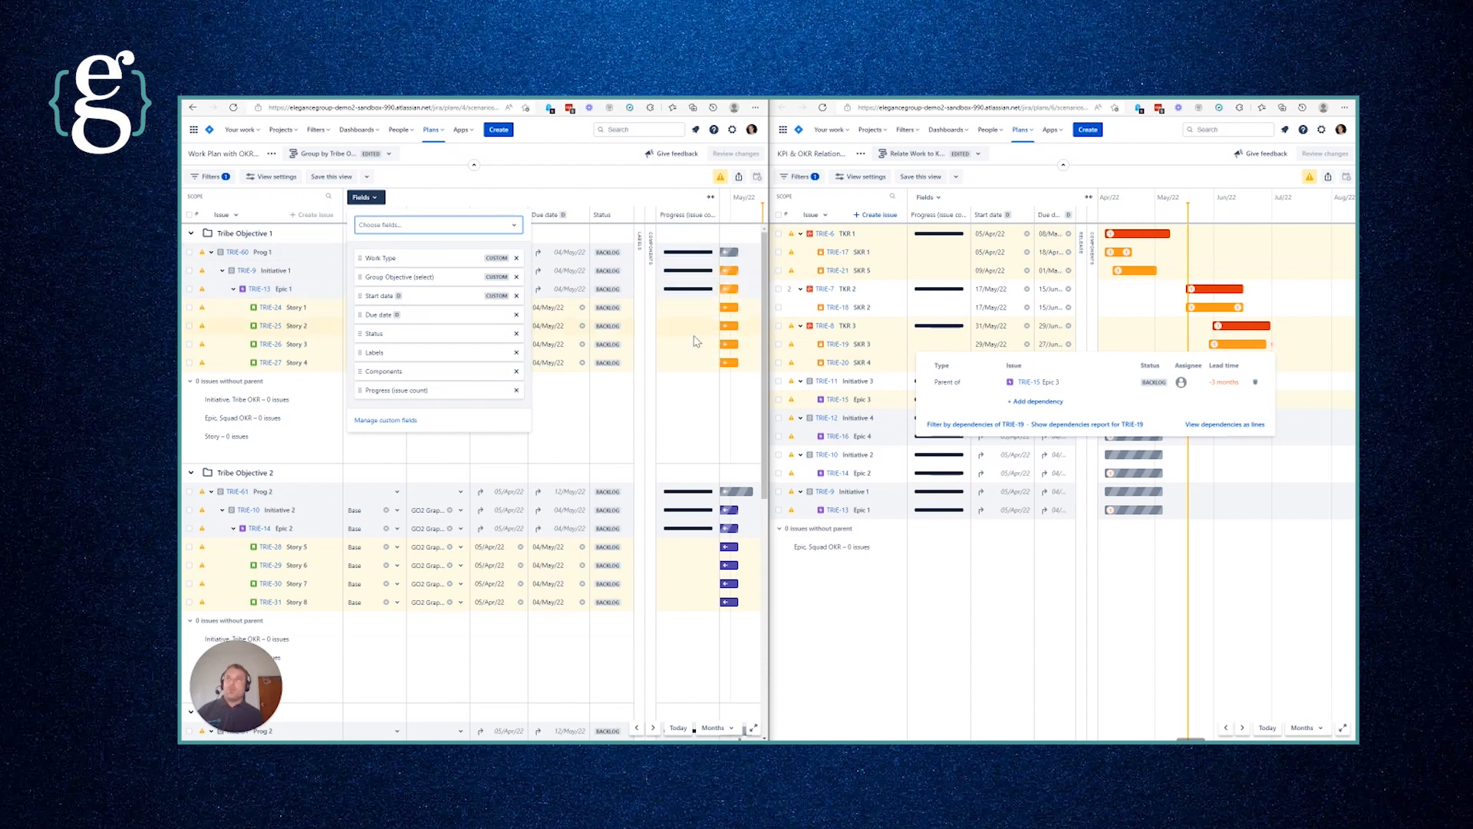
{"action": "mouse_move", "coordinate": [688, 270]}
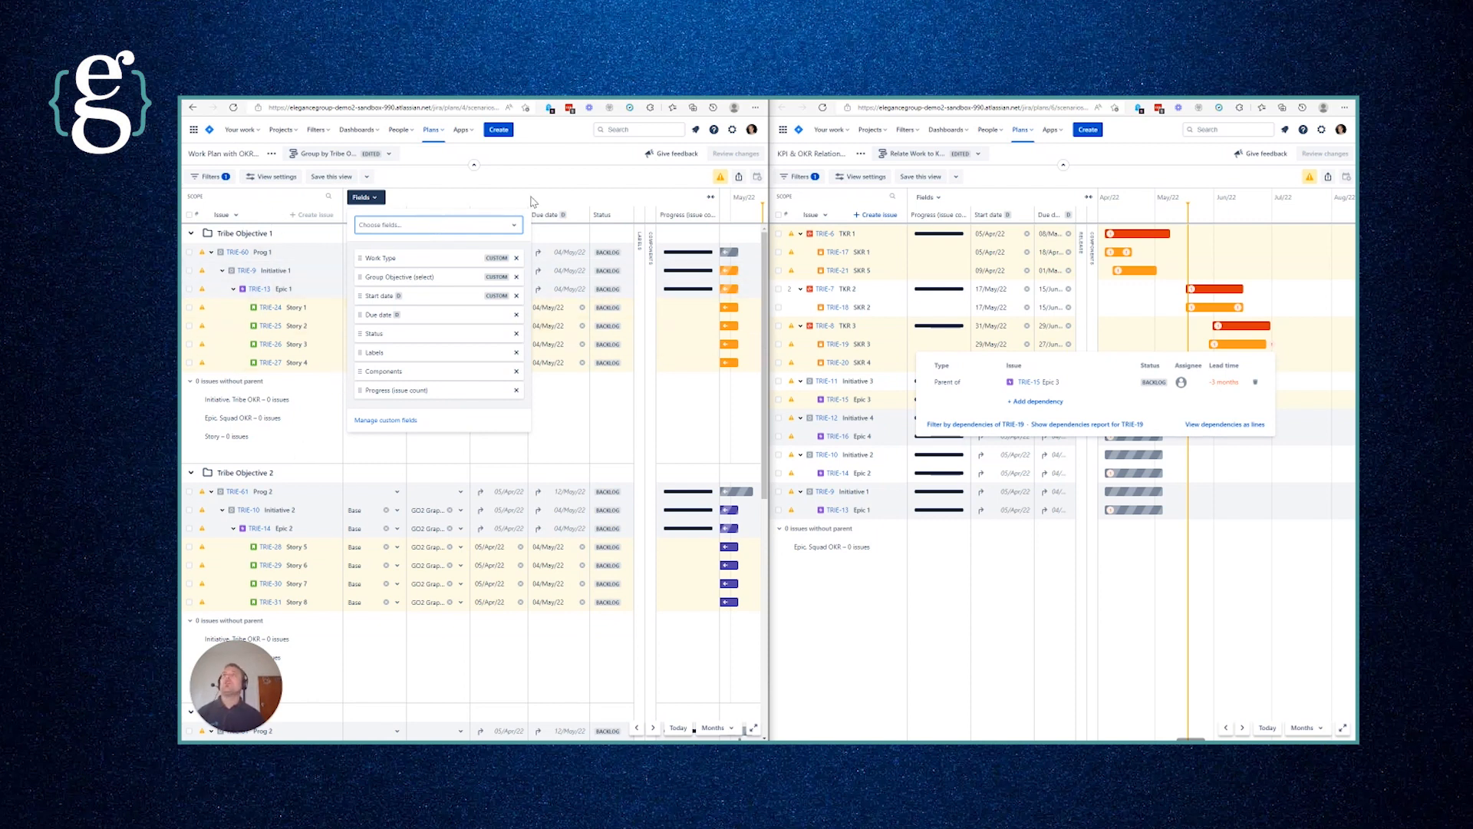
{"action": "mouse_move", "coordinate": [324, 152]}
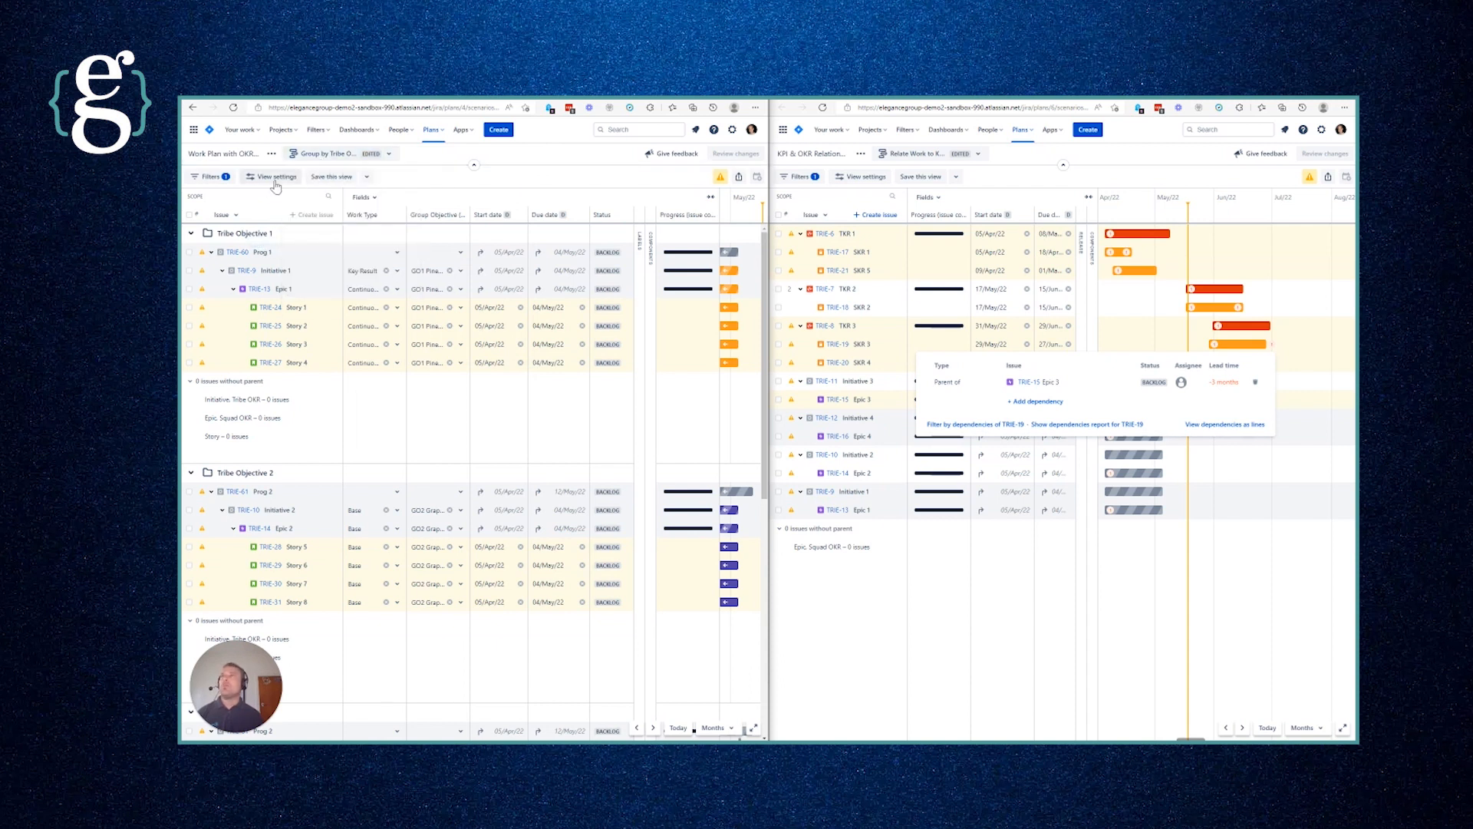
Step: Widen the Group Objective column so GO1 Pineapple and GO2 Grapes show fully
{"action": "left_click", "coordinate": [270, 176]}
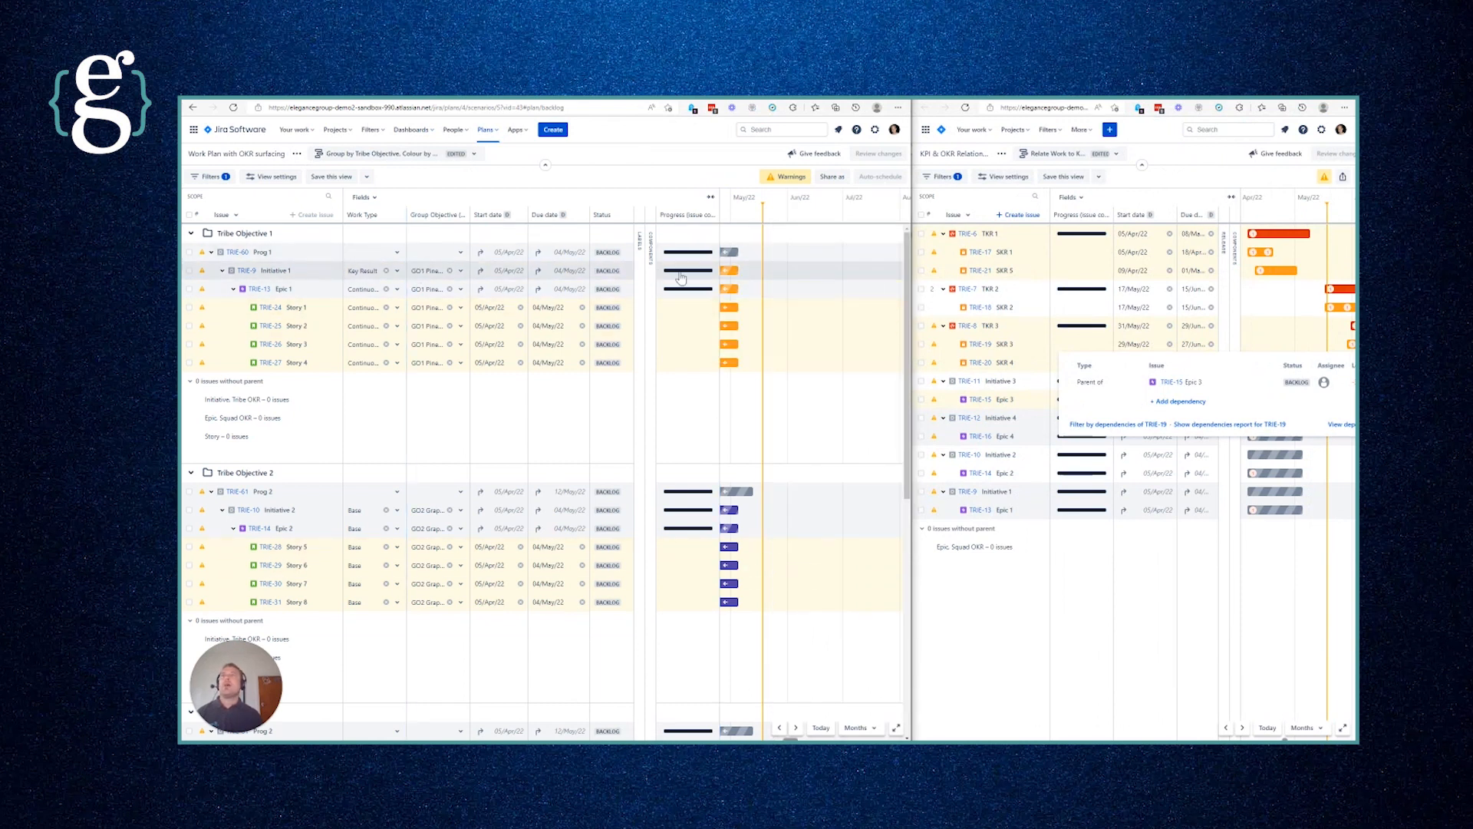
{"action": "mouse_move", "coordinate": [712, 271]}
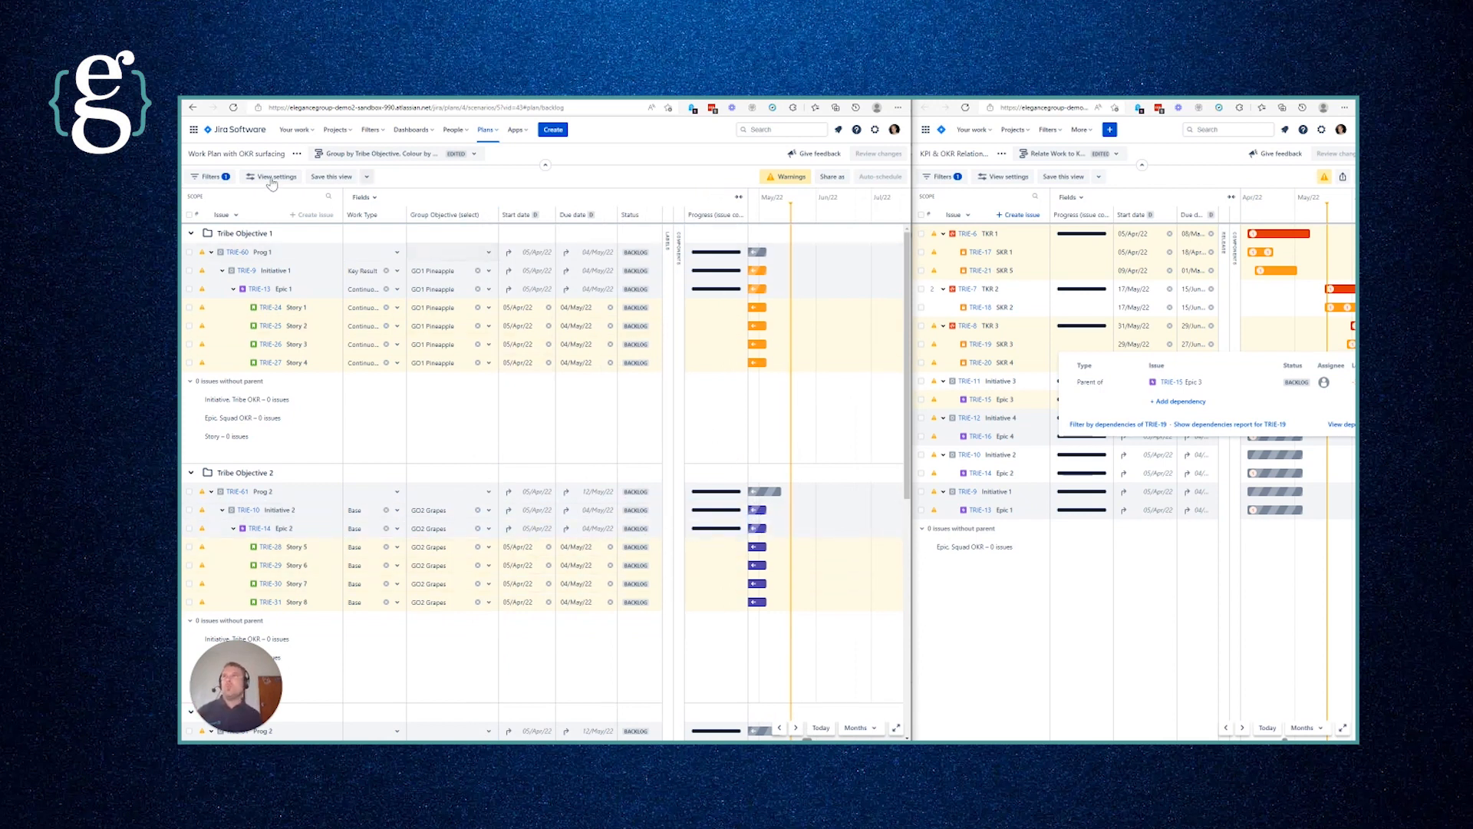
Step: Colour the plan by Group Objective and add a Tribe Objective 3 group labelled TO3
{"action": "left_click", "coordinate": [270, 176]}
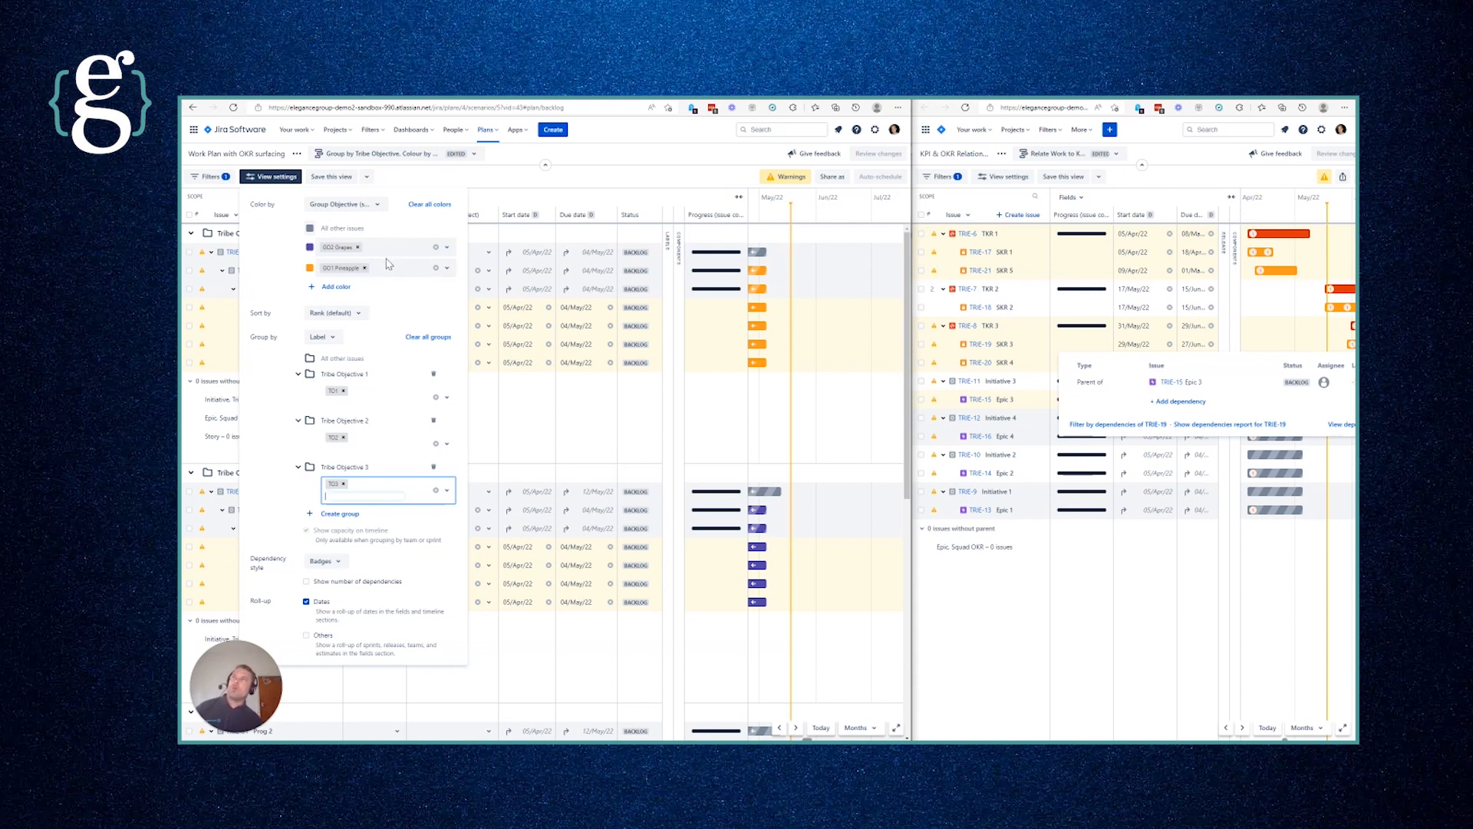
{"action": "mouse_move", "coordinate": [813, 266]}
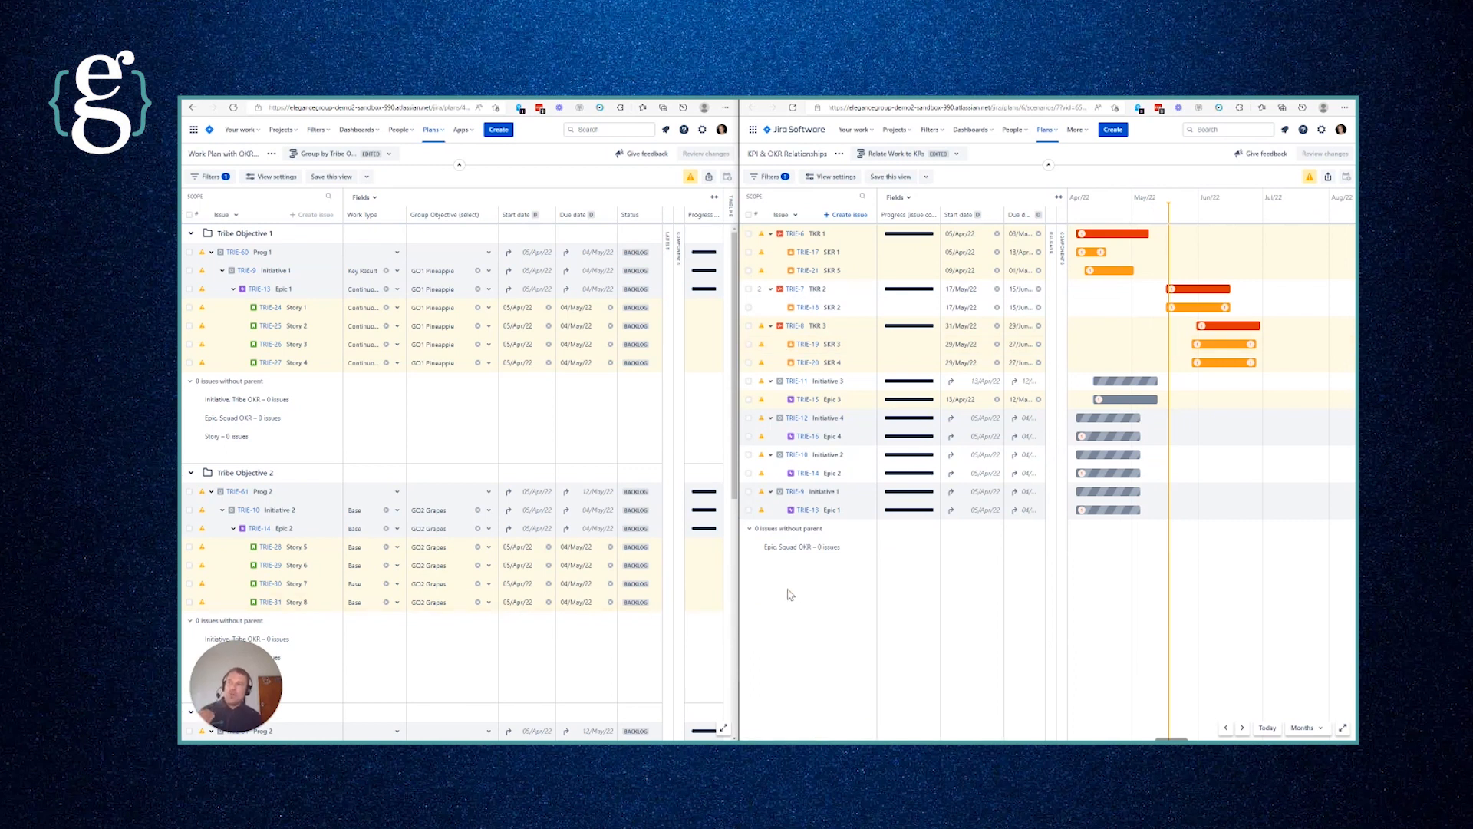
{"action": "mouse_move", "coordinate": [901, 604]}
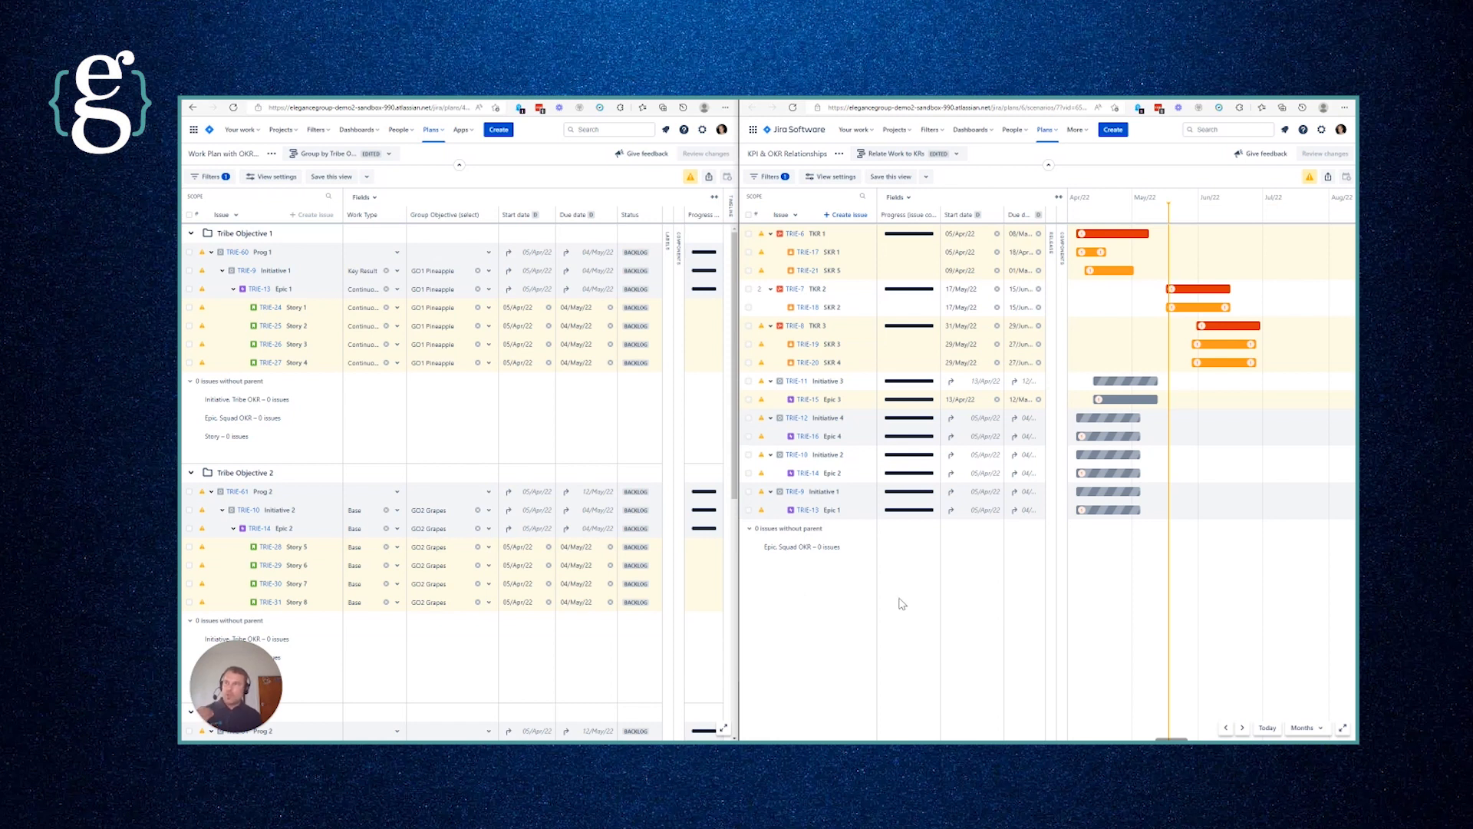